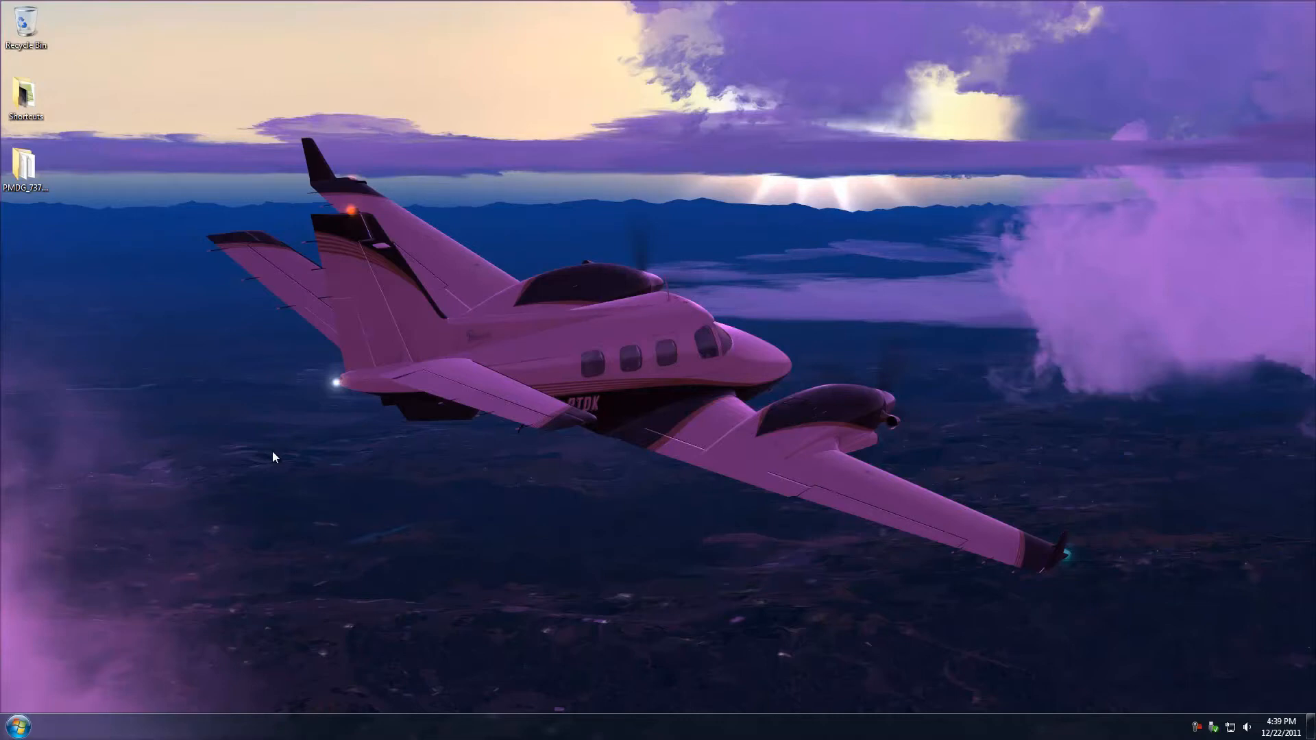
{"action": "mouse_move", "coordinate": [66, 685]}
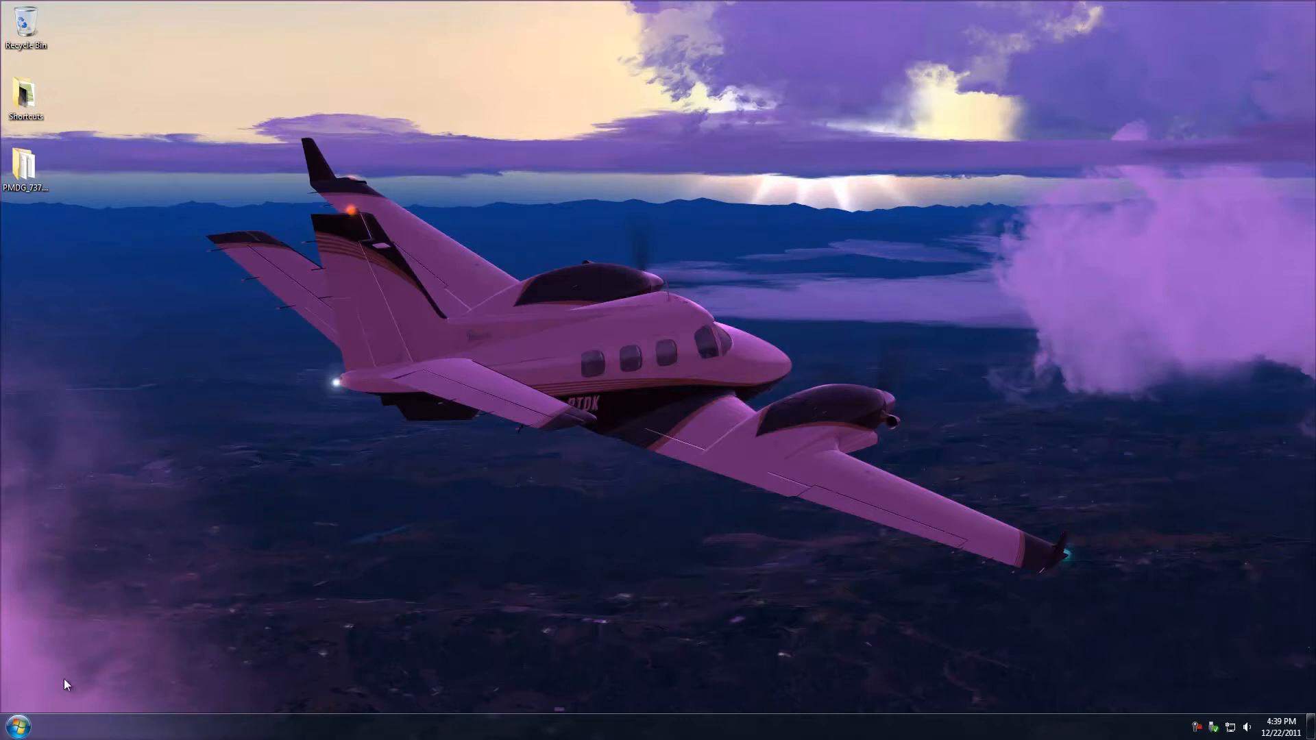
Step: Launch Adobe Photoshop CS3 from the Windows 7 Start menu
{"action": "left_click", "coordinate": [25, 730]}
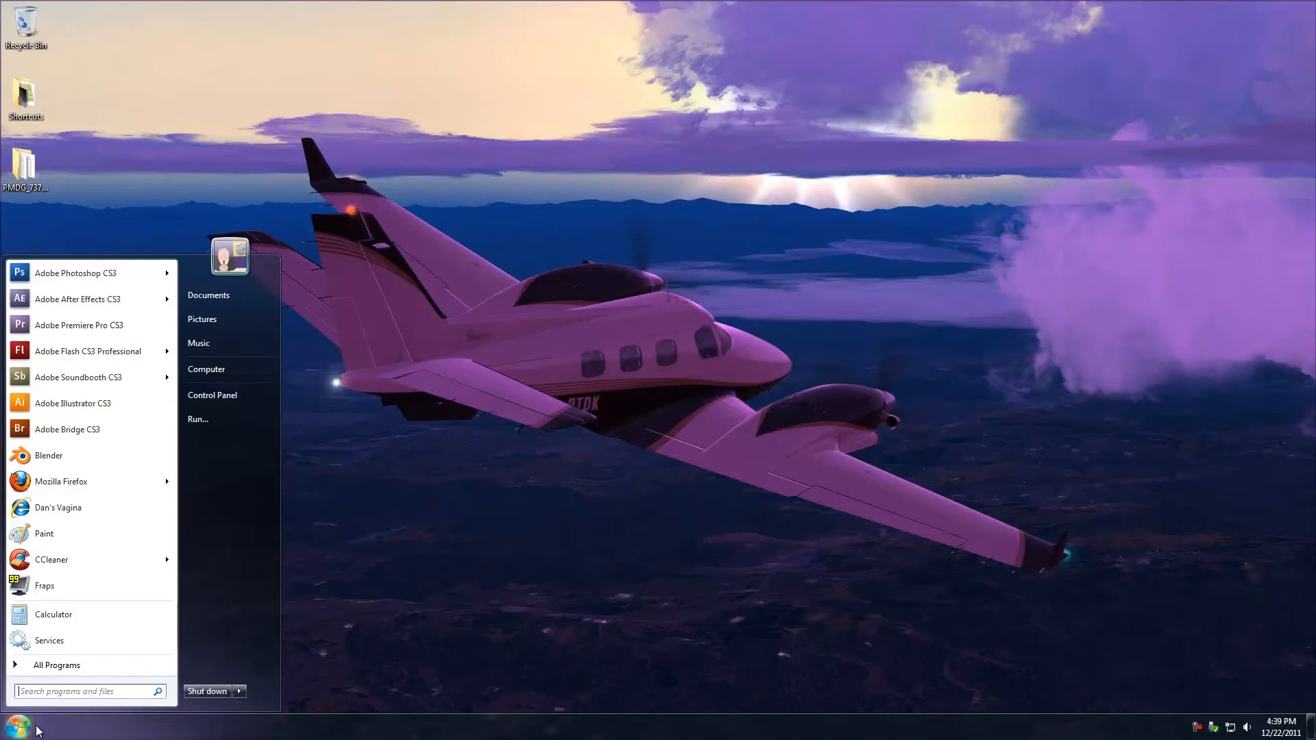
{"action": "mouse_move", "coordinate": [76, 384]}
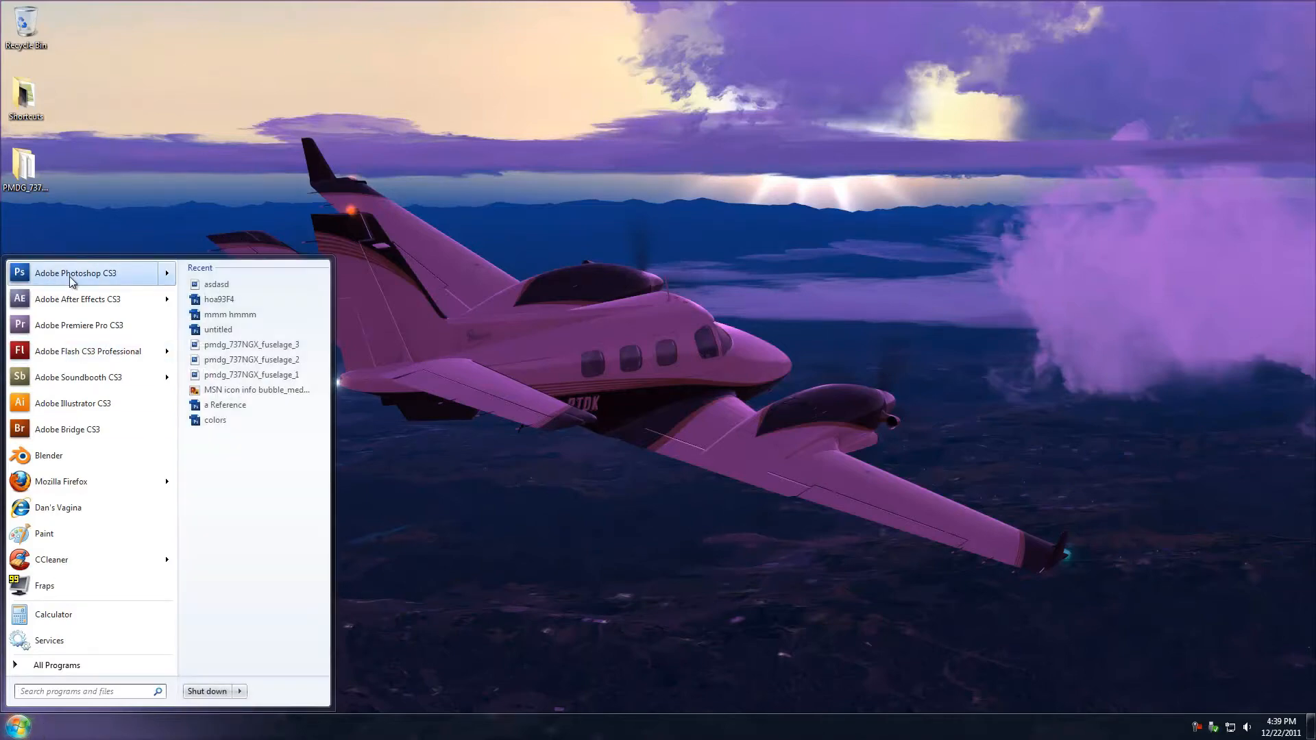
{"action": "left_click", "coordinate": [75, 273]}
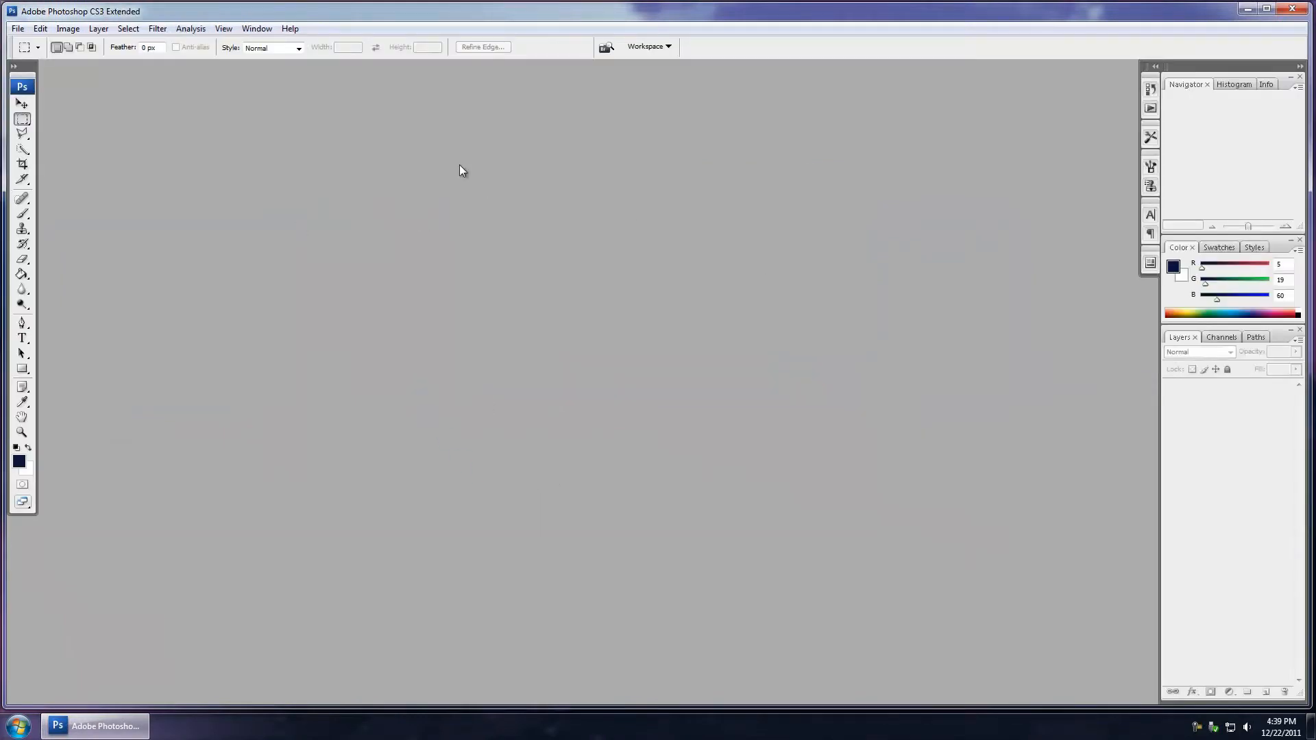
{"action": "mouse_move", "coordinate": [711, 279]}
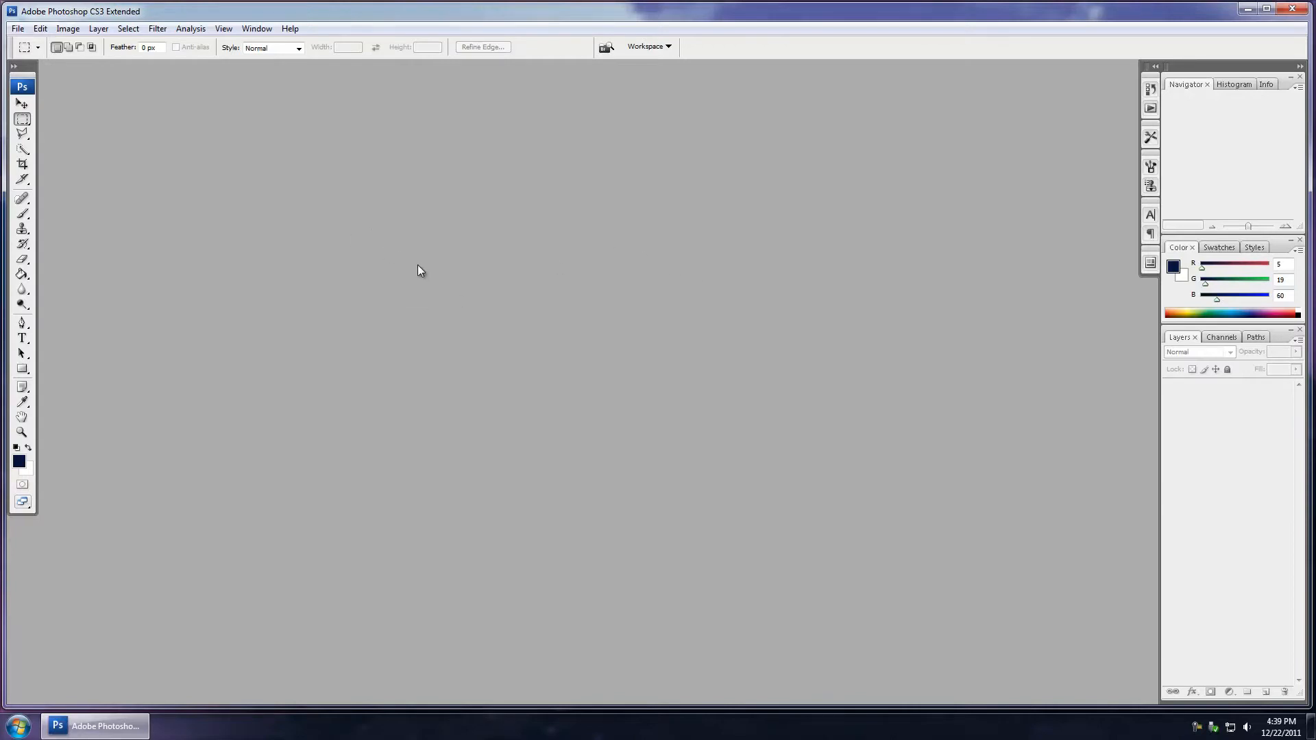
{"action": "mouse_move", "coordinate": [460, 282]}
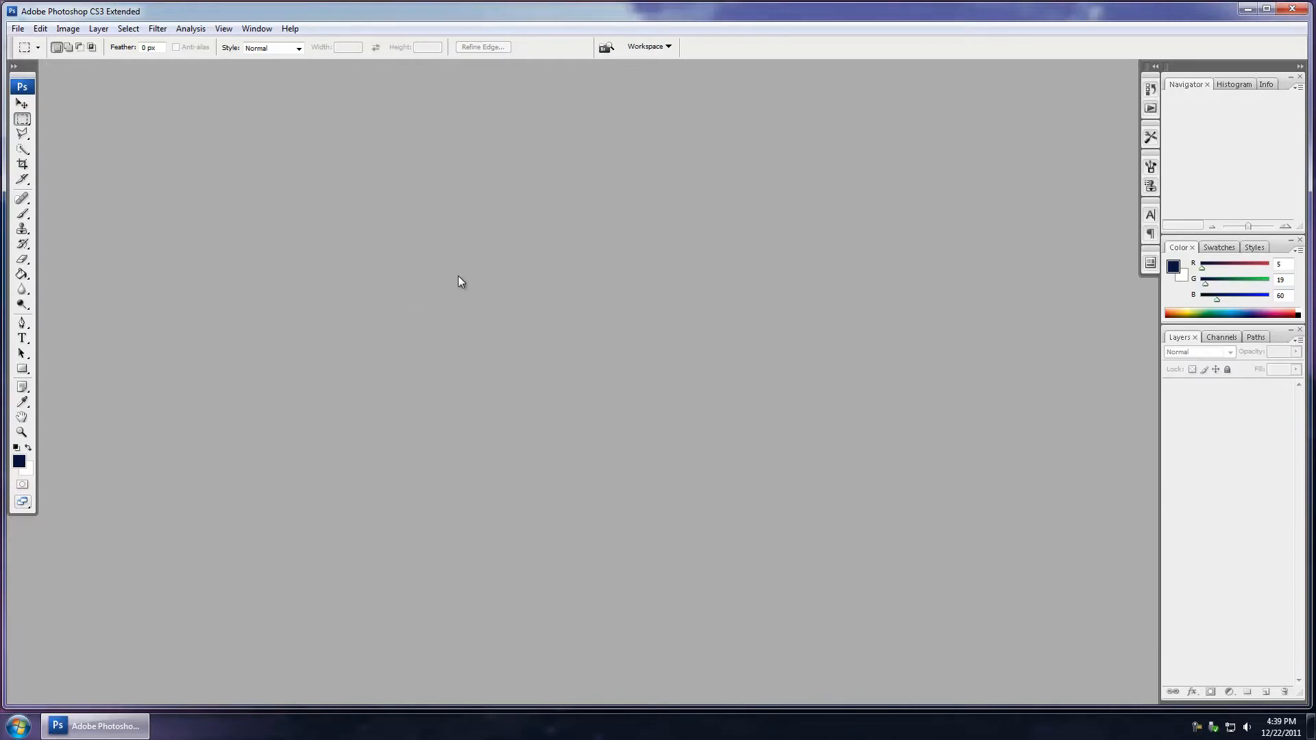
{"action": "mouse_move", "coordinate": [580, 336]}
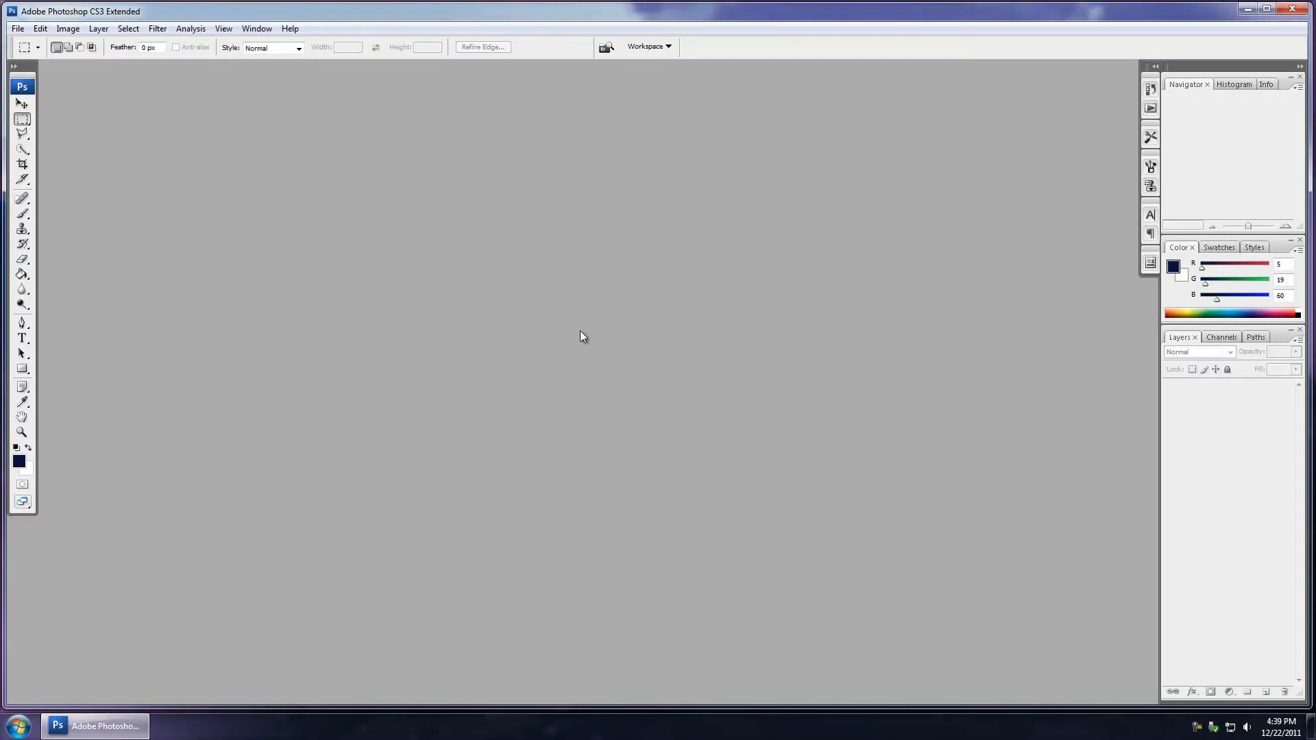
{"action": "mouse_move", "coordinate": [943, 257]}
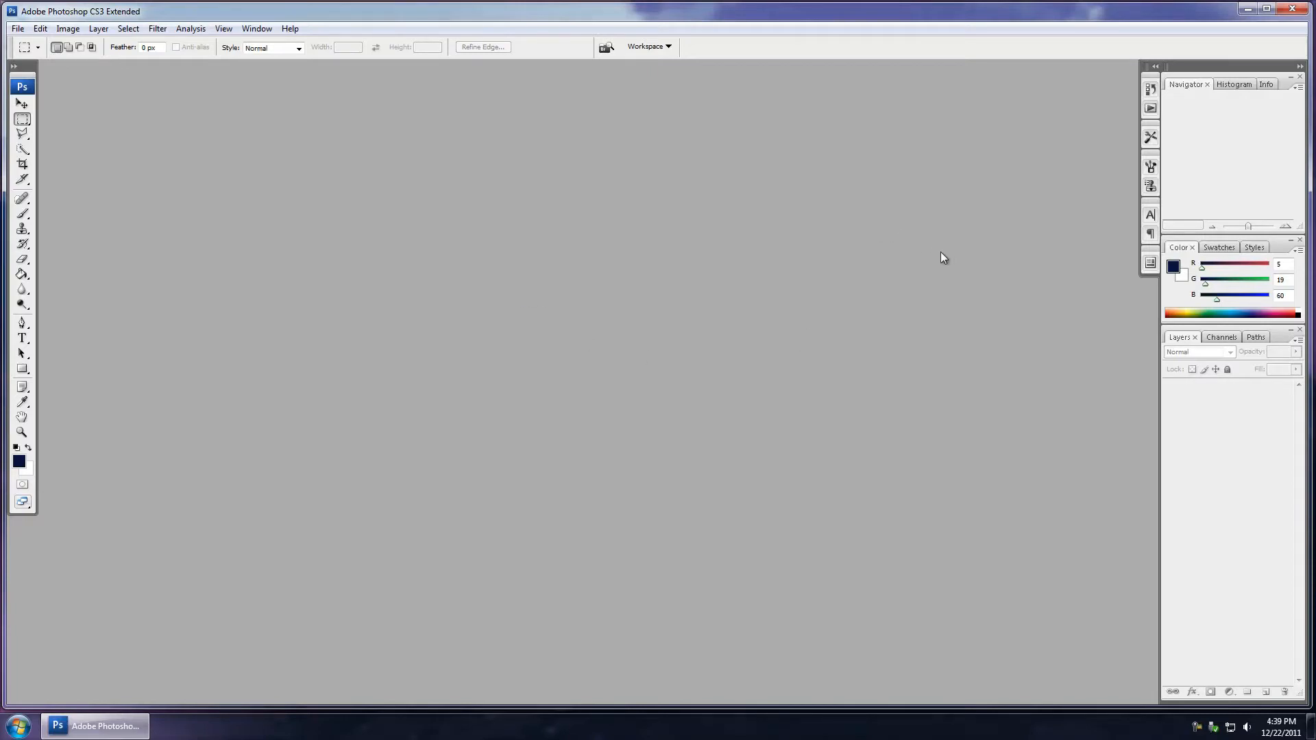
{"action": "mouse_move", "coordinate": [864, 322]}
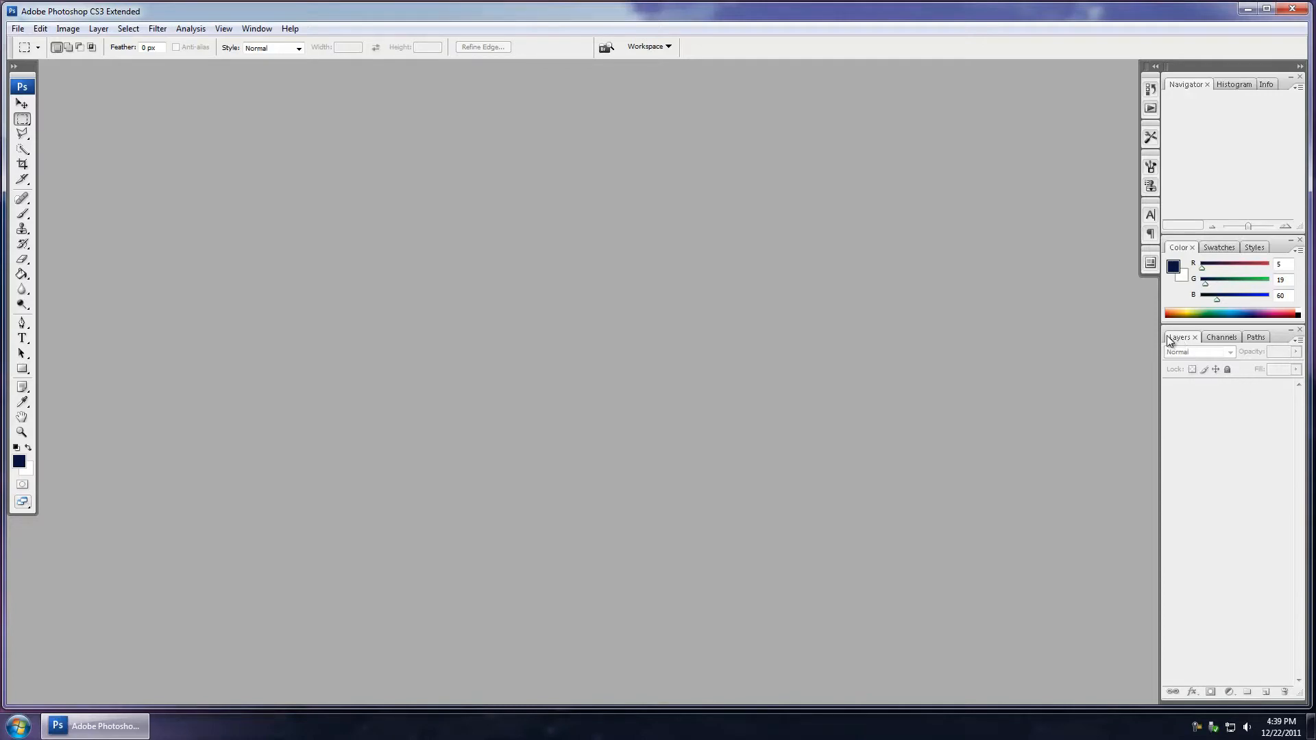
{"action": "mouse_move", "coordinate": [1184, 343]}
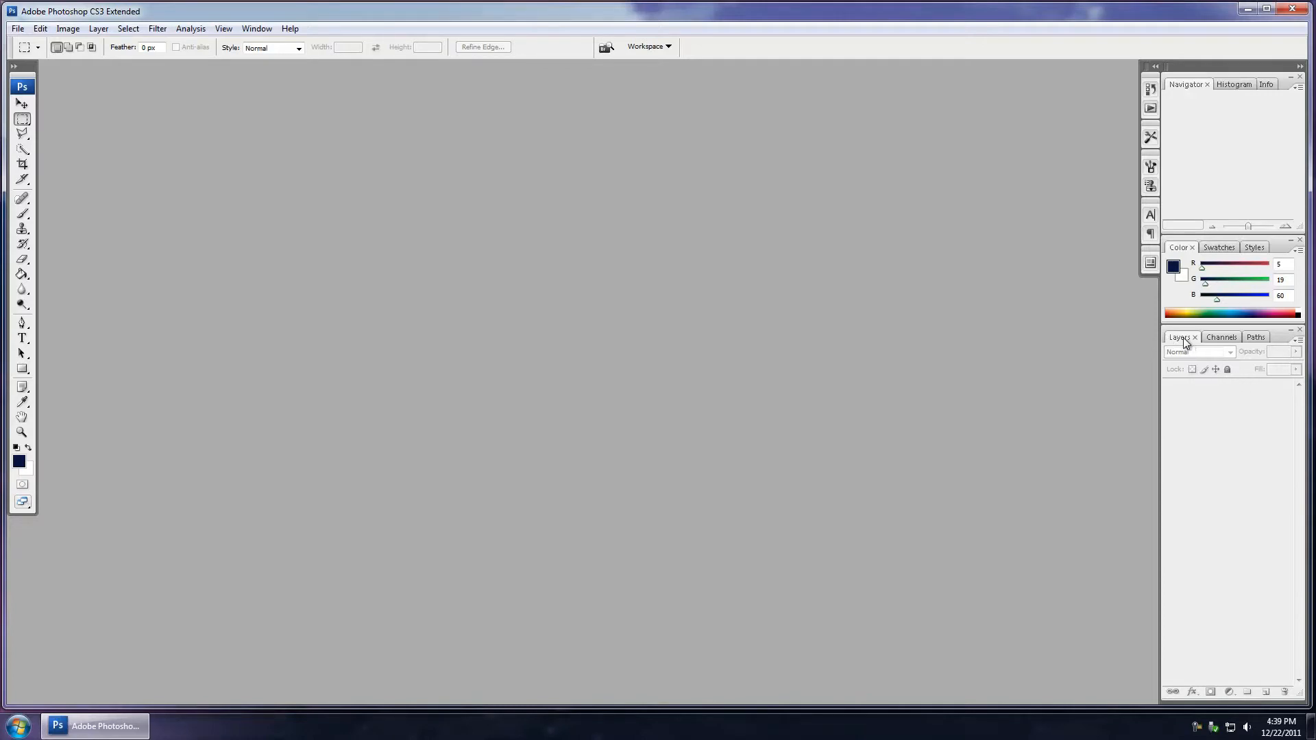
{"action": "left_click", "coordinate": [1215, 337]}
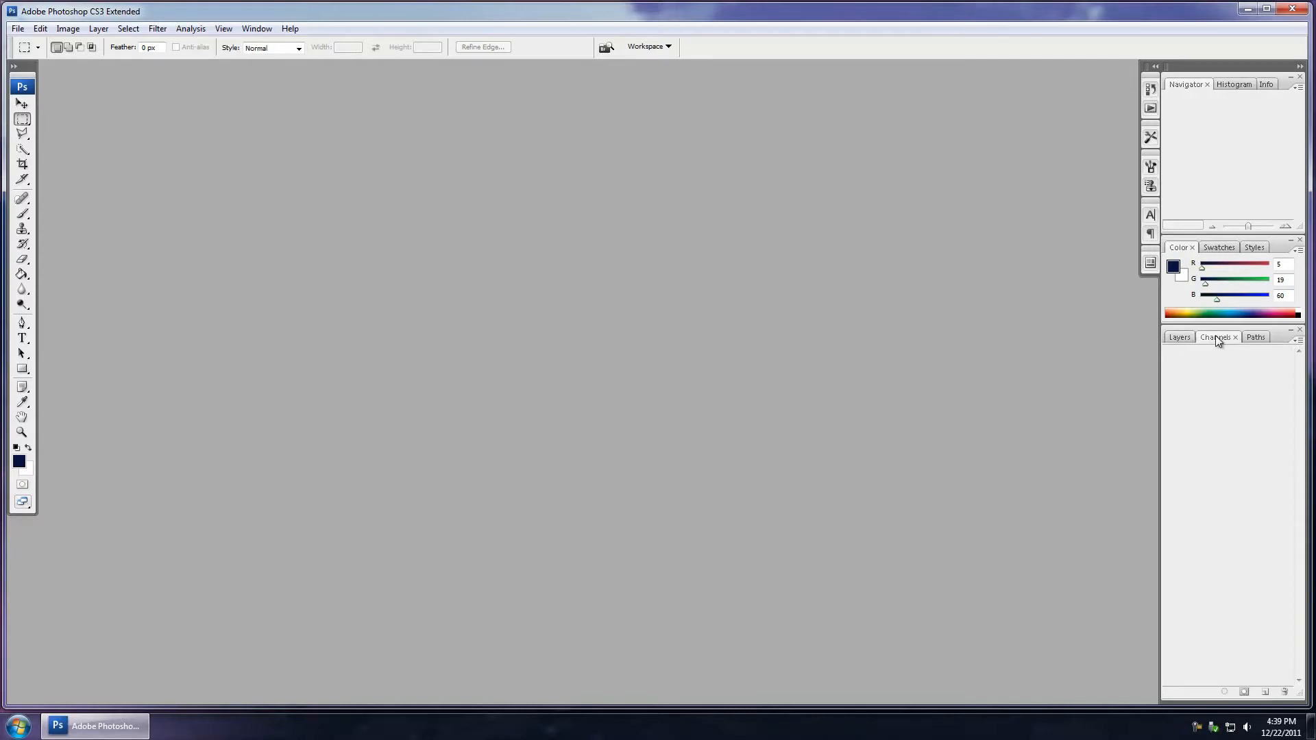
{"action": "mouse_move", "coordinate": [1220, 337]}
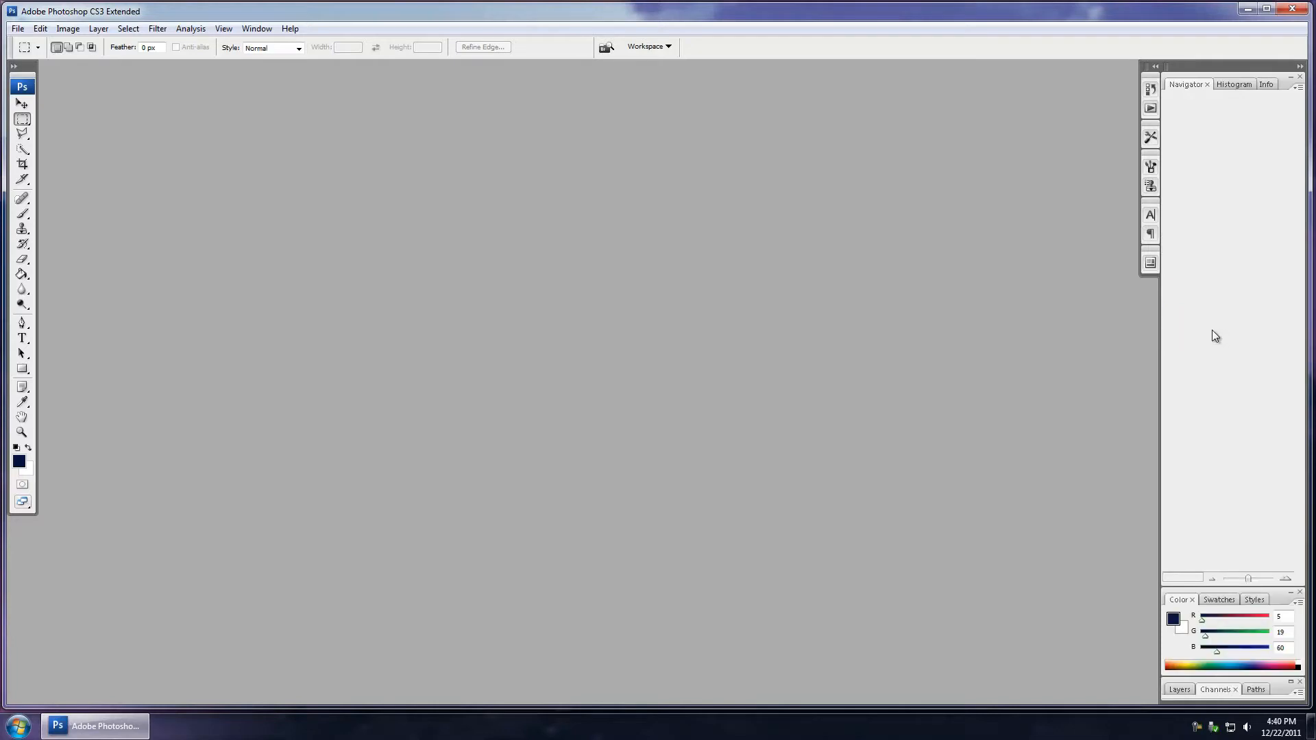
{"action": "mouse_move", "coordinate": [1216, 334]}
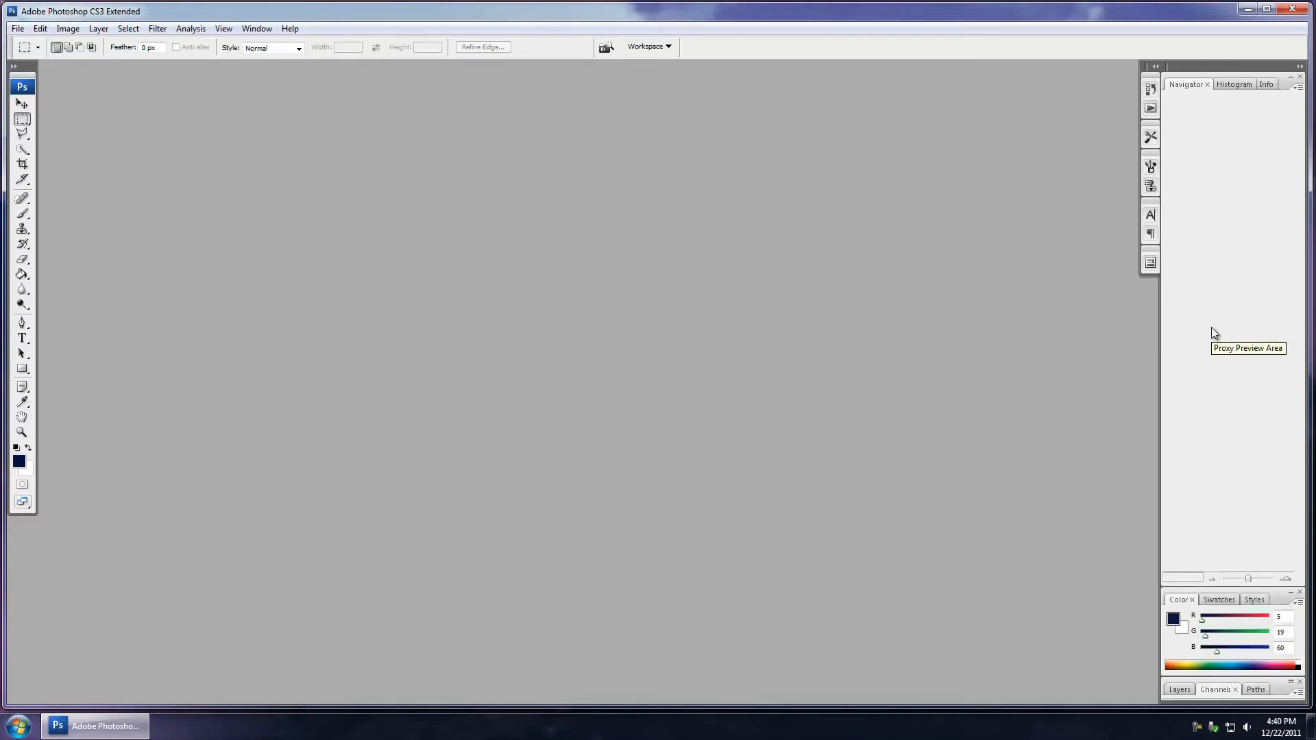
{"action": "mouse_move", "coordinate": [950, 361]}
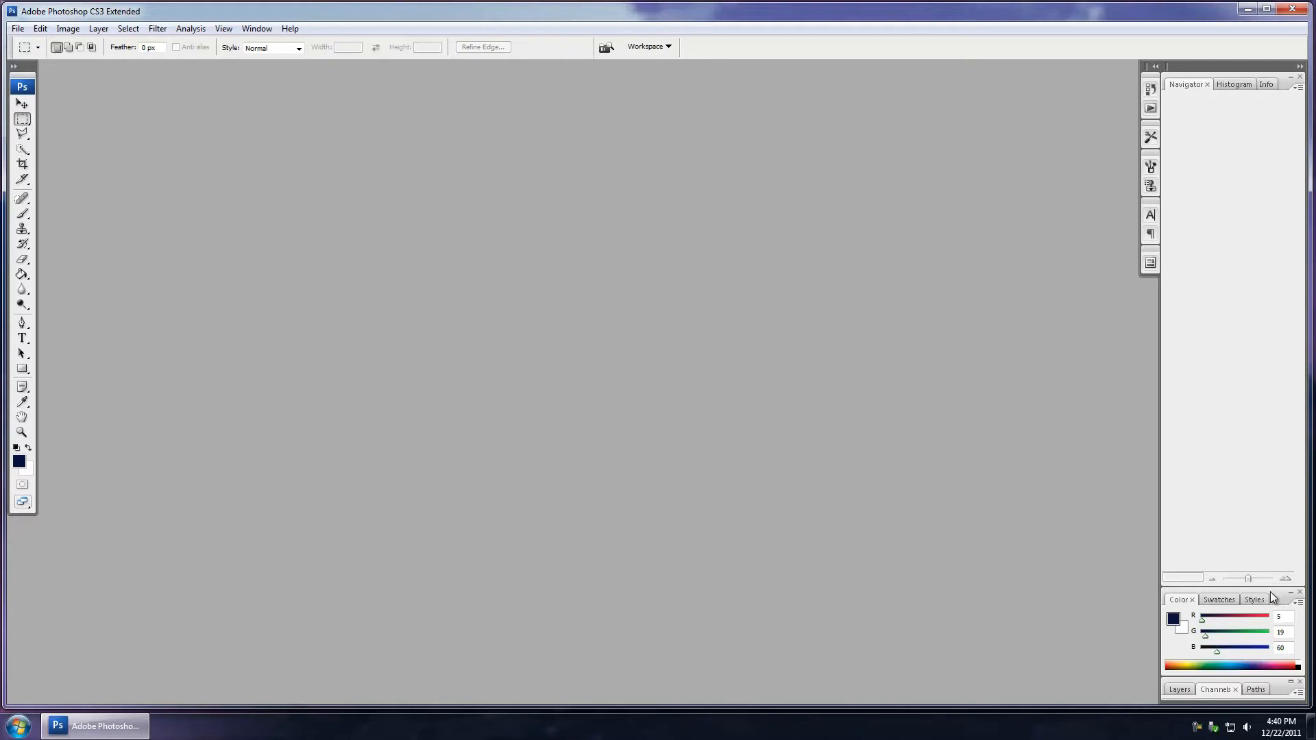
{"action": "mouse_move", "coordinate": [1278, 688]}
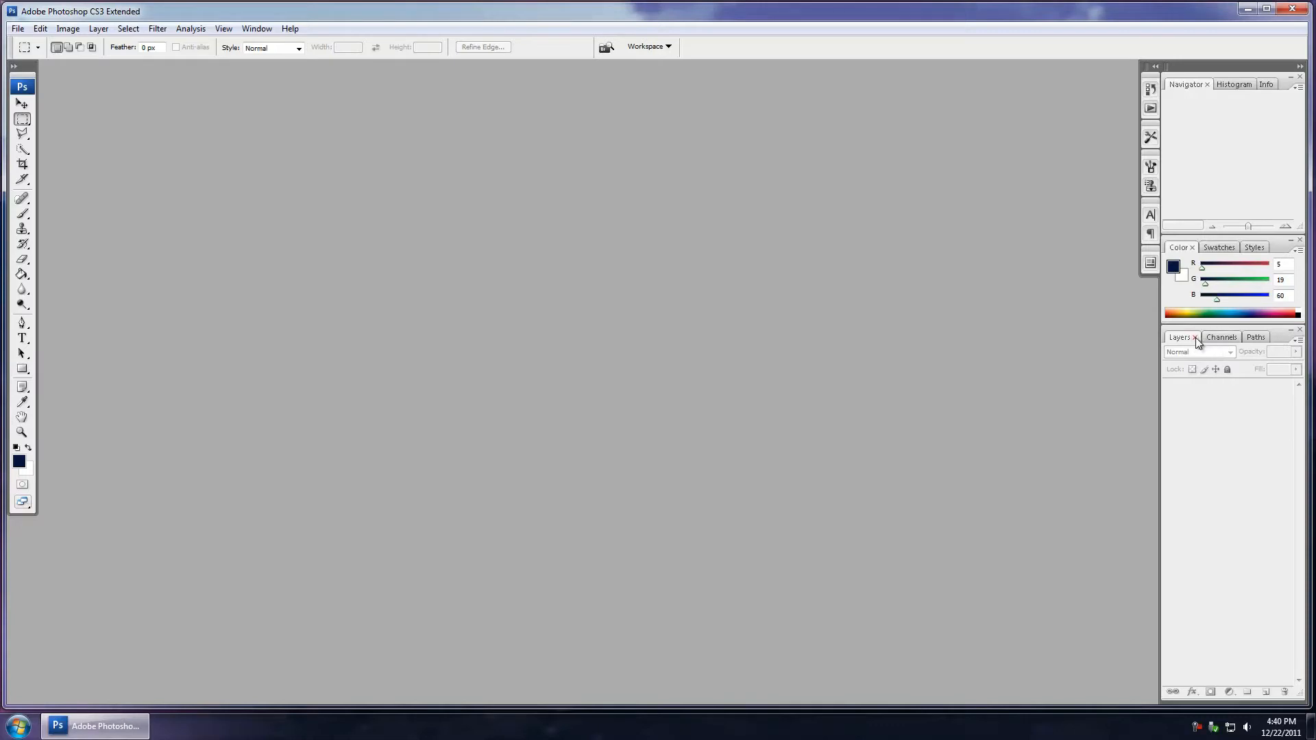
Step: Close the Layers panel and restore it through the Window menu
{"action": "left_click", "coordinate": [1195, 338]}
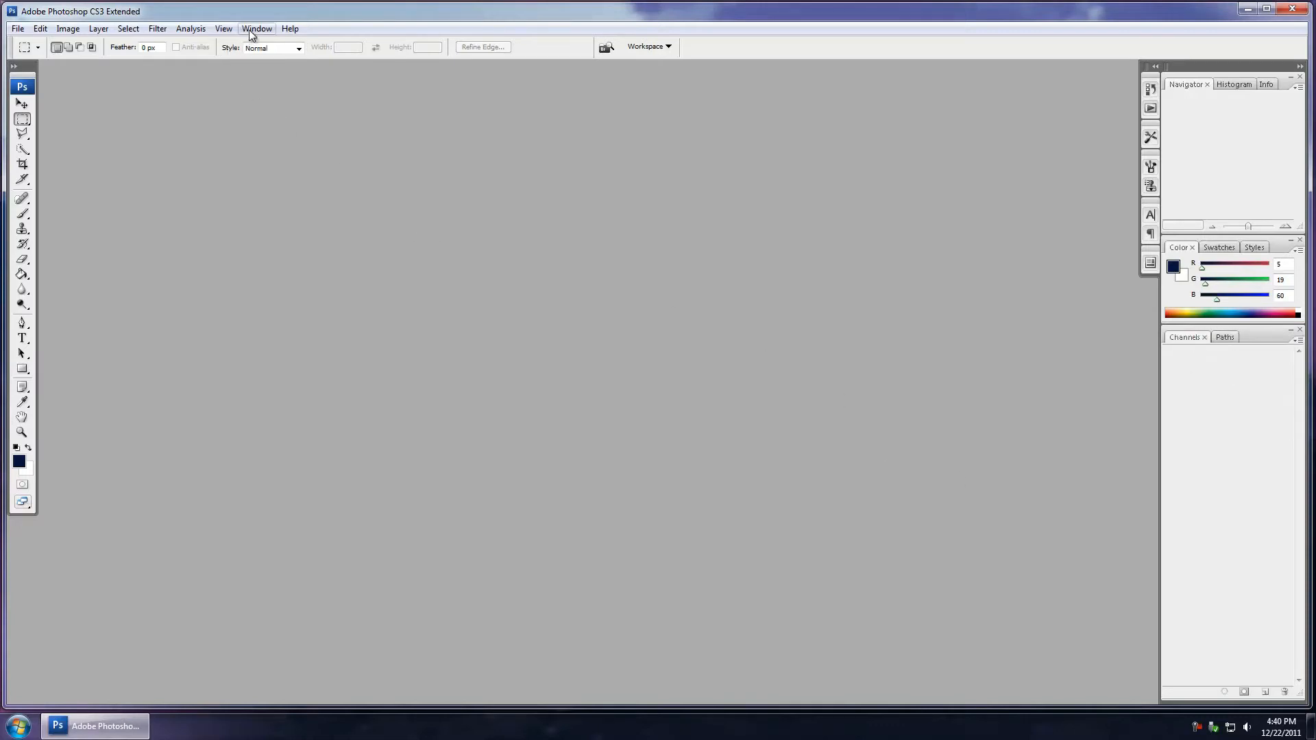
{"action": "left_click", "coordinate": [256, 28]}
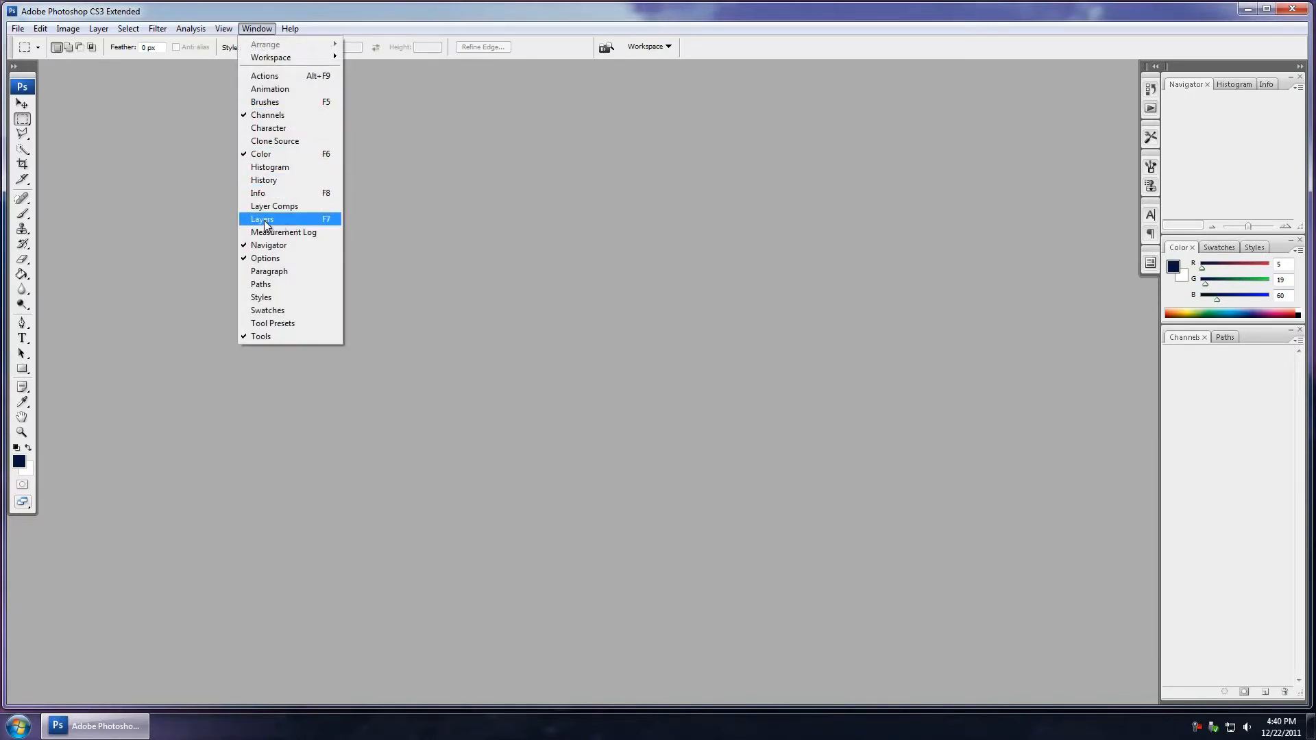
{"action": "left_click", "coordinate": [265, 218]}
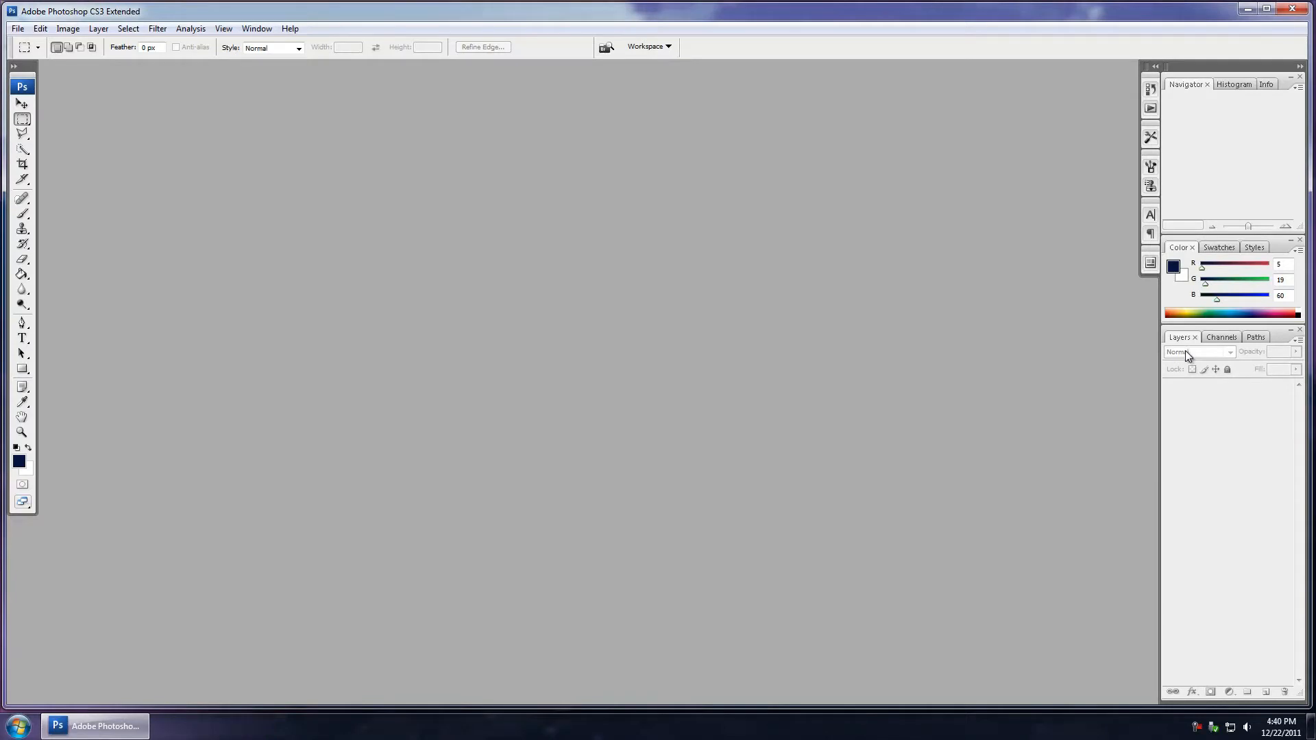
{"action": "mouse_move", "coordinate": [1113, 364]}
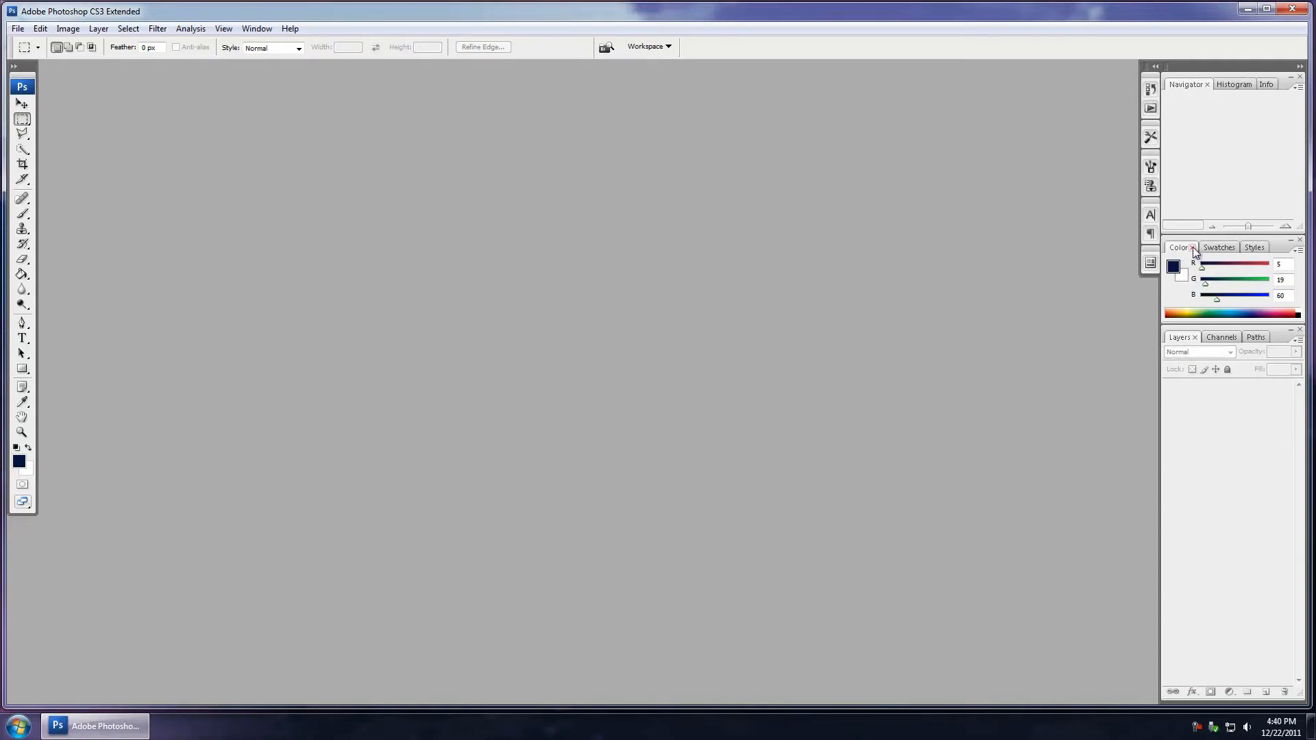
Step: Close the Color, Swatches and Styles panels
{"action": "left_click", "coordinate": [1193, 247]}
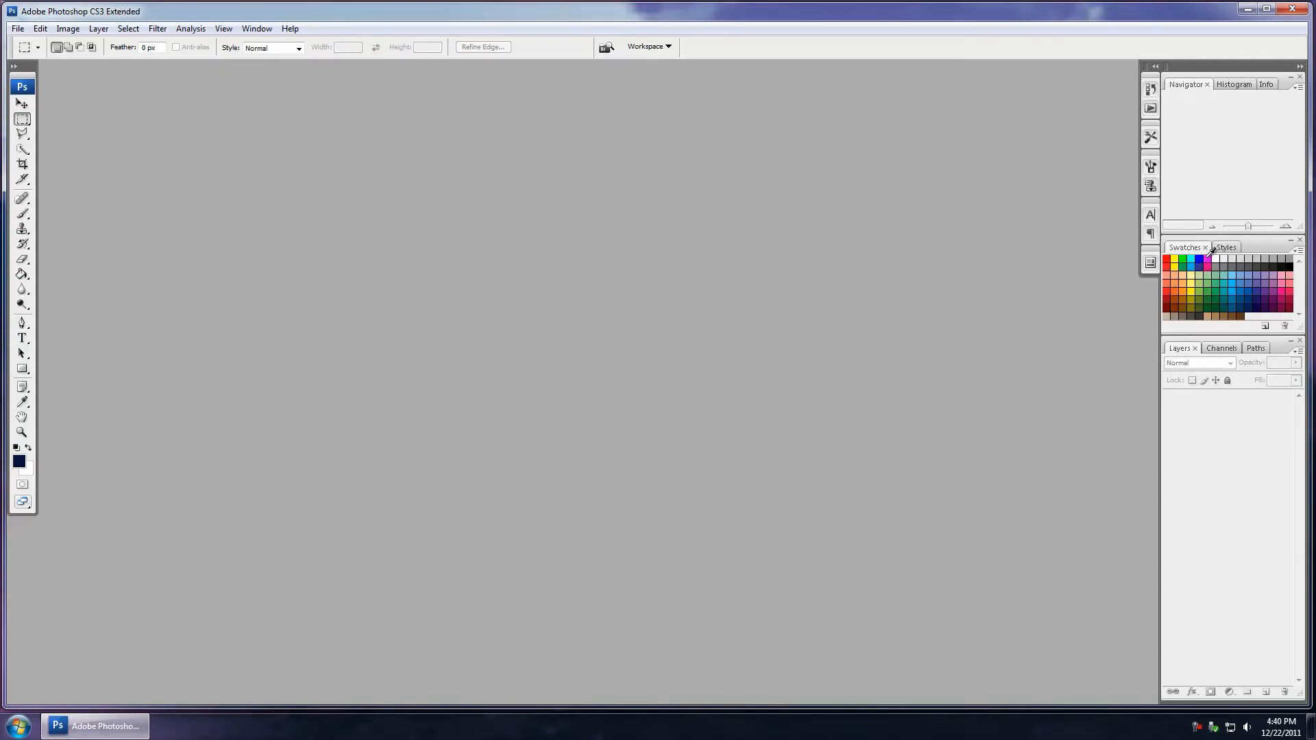
{"action": "left_click", "coordinate": [1226, 246]}
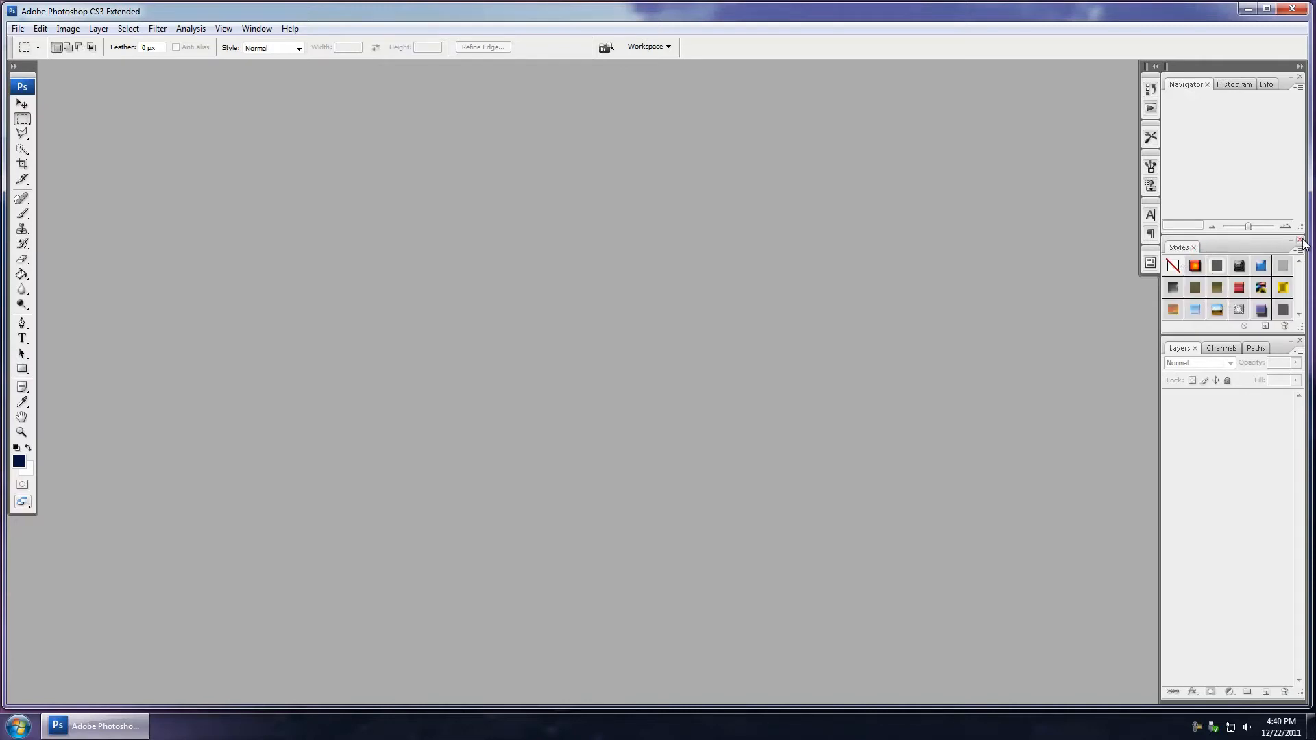
{"action": "left_click", "coordinate": [1304, 239]}
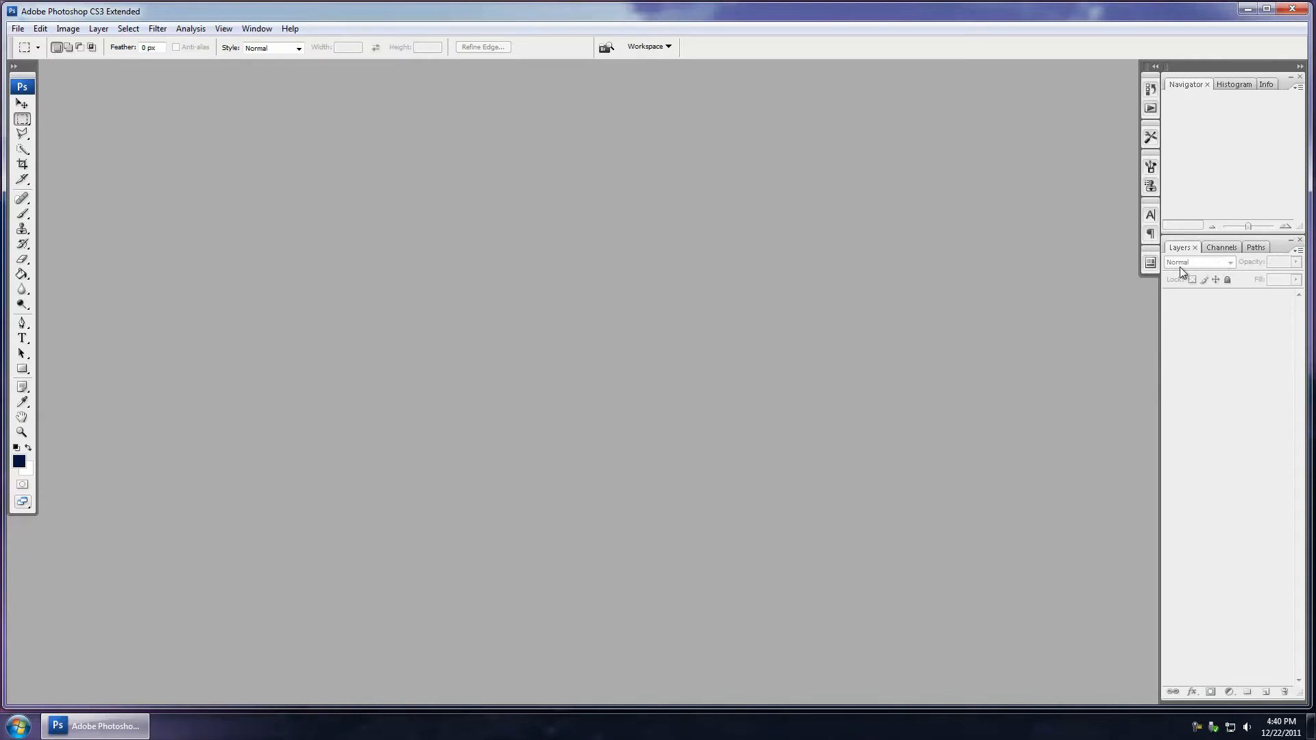
{"action": "mouse_move", "coordinate": [1131, 281]}
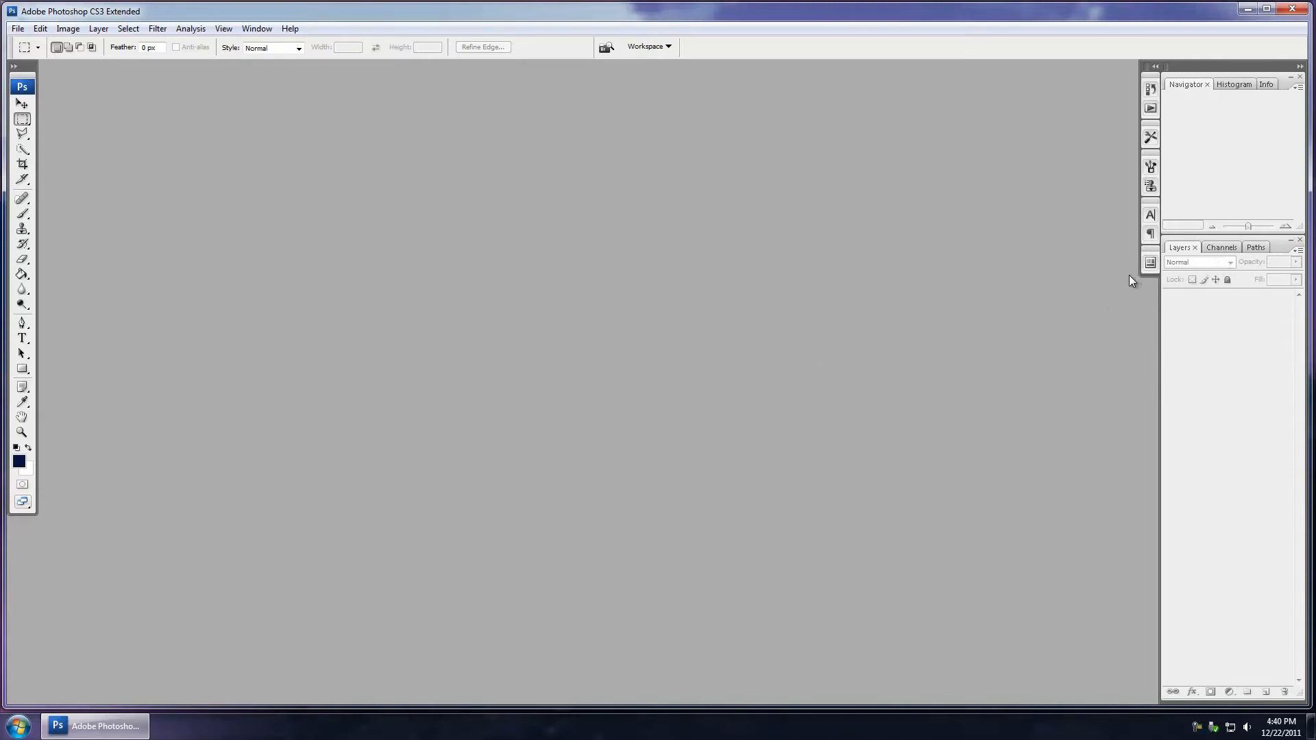
{"action": "mouse_move", "coordinate": [789, 388]}
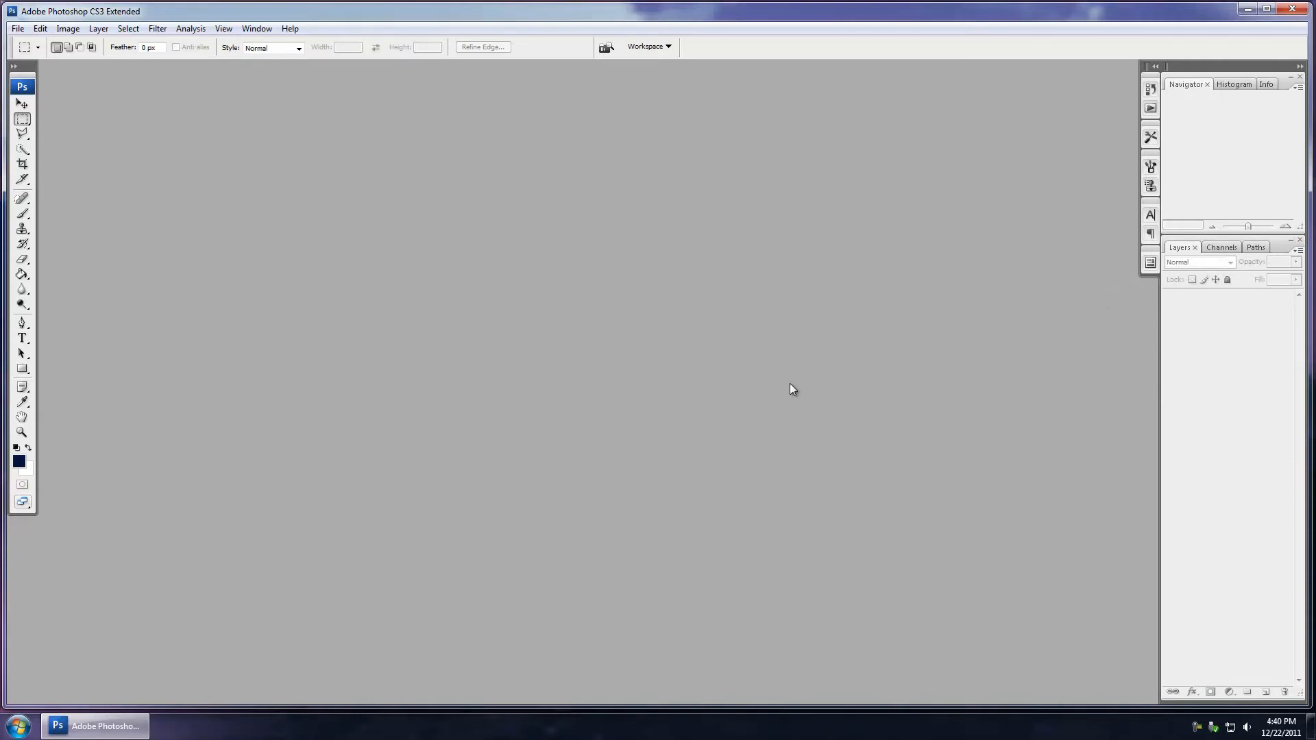
{"action": "mouse_move", "coordinate": [1021, 284]}
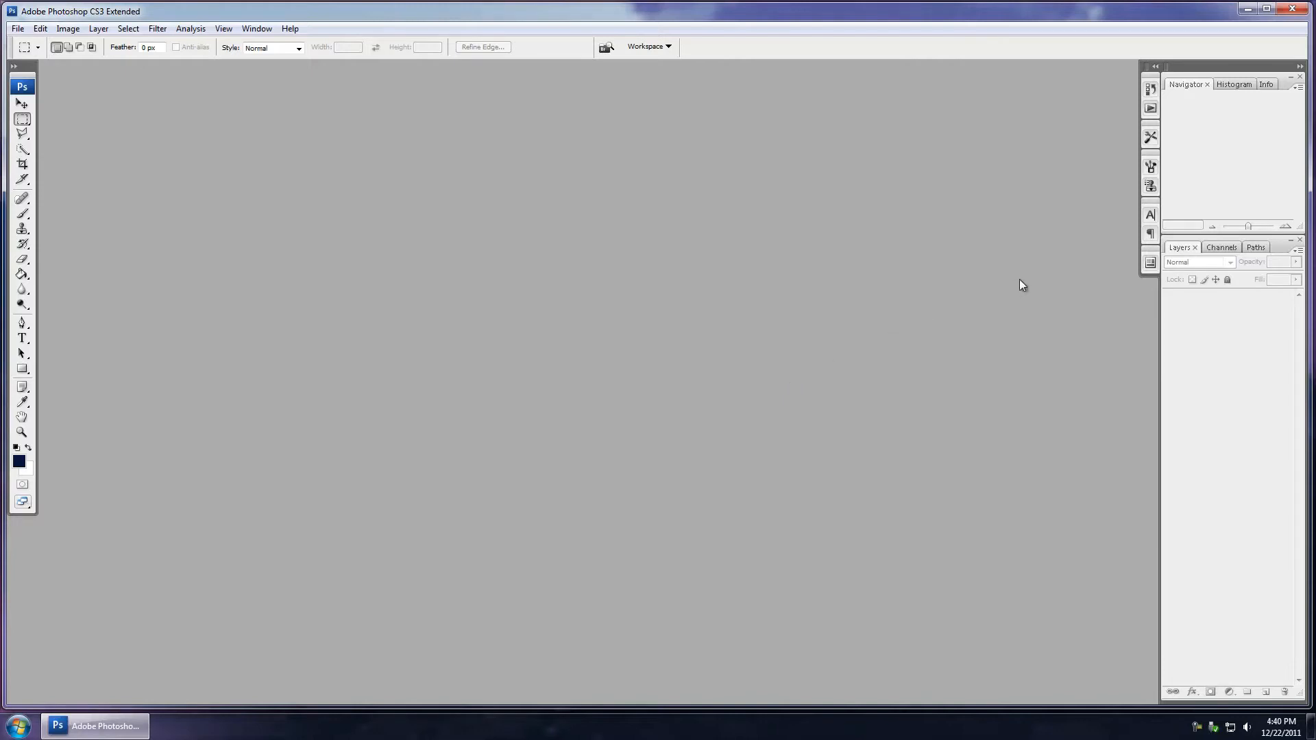
{"action": "mouse_move", "coordinate": [135, 304]}
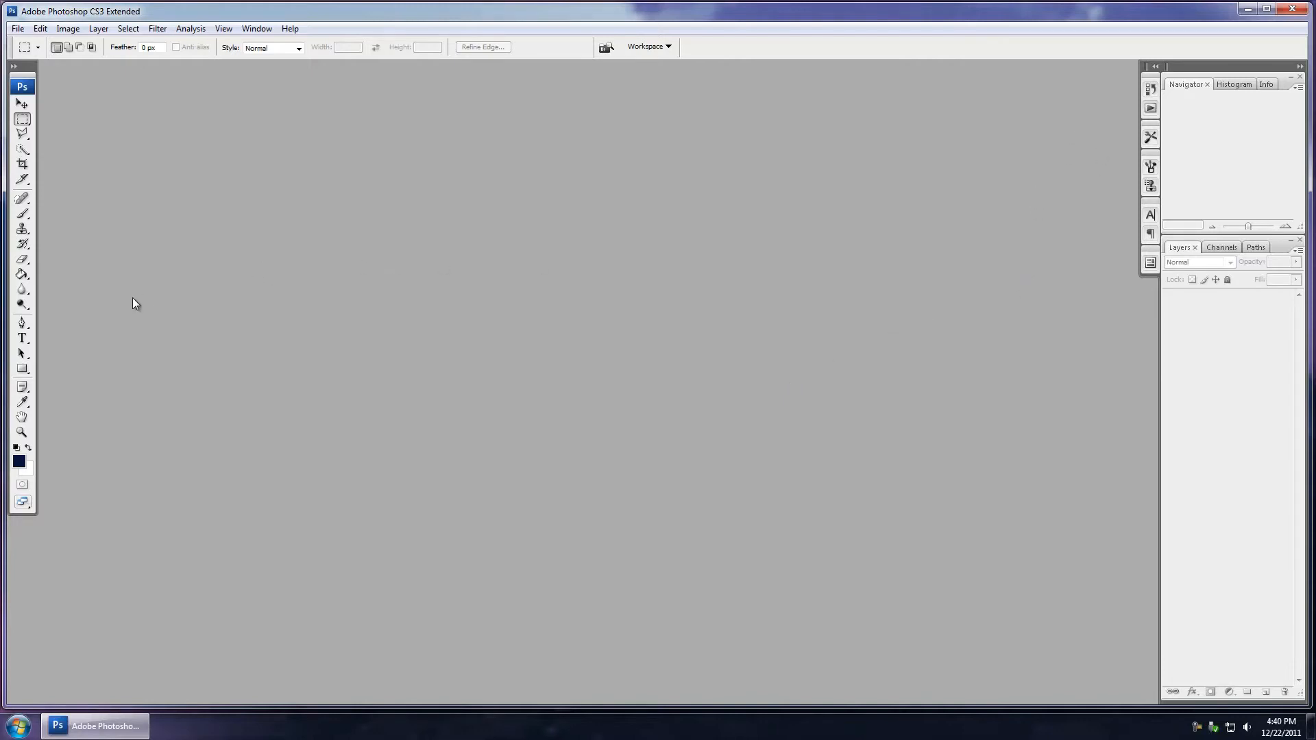
{"action": "mouse_move", "coordinate": [163, 298]}
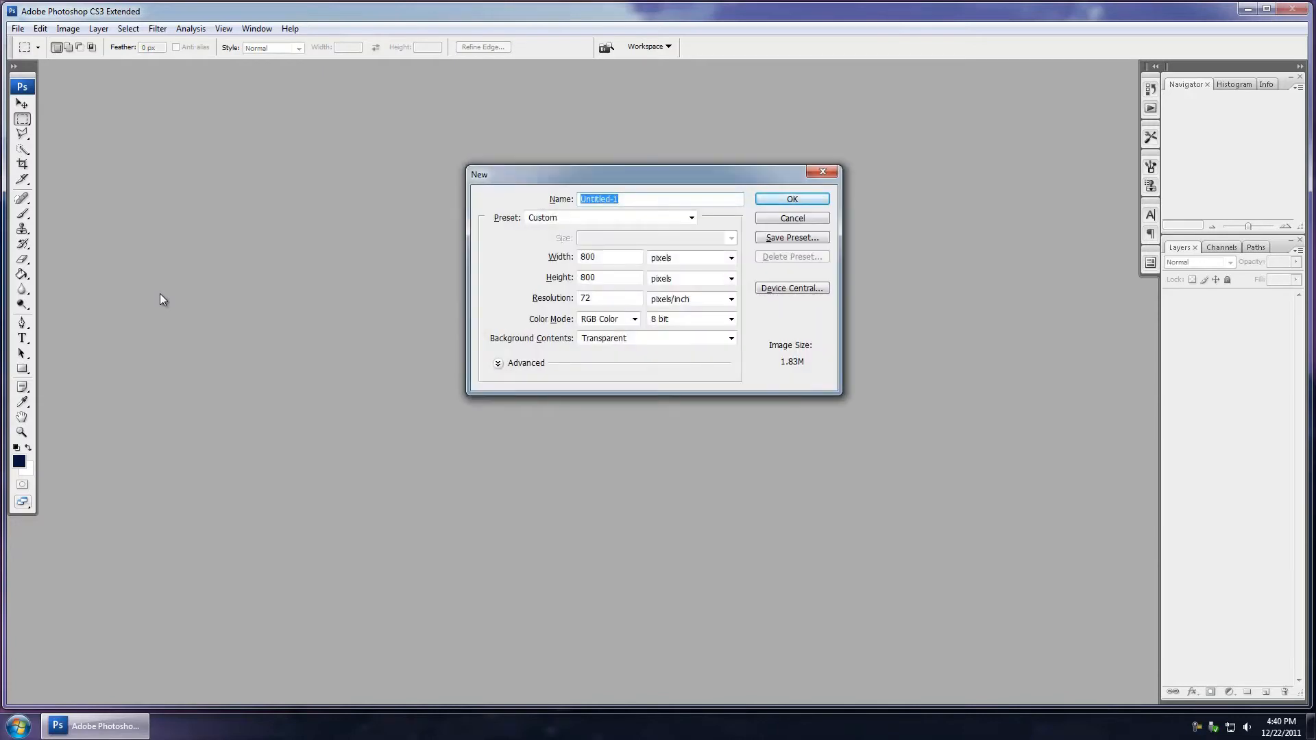
Step: Confirm the 800×800 transparent Untitled-1 document, then call up New document settings again
{"action": "left_click", "coordinate": [792, 199]}
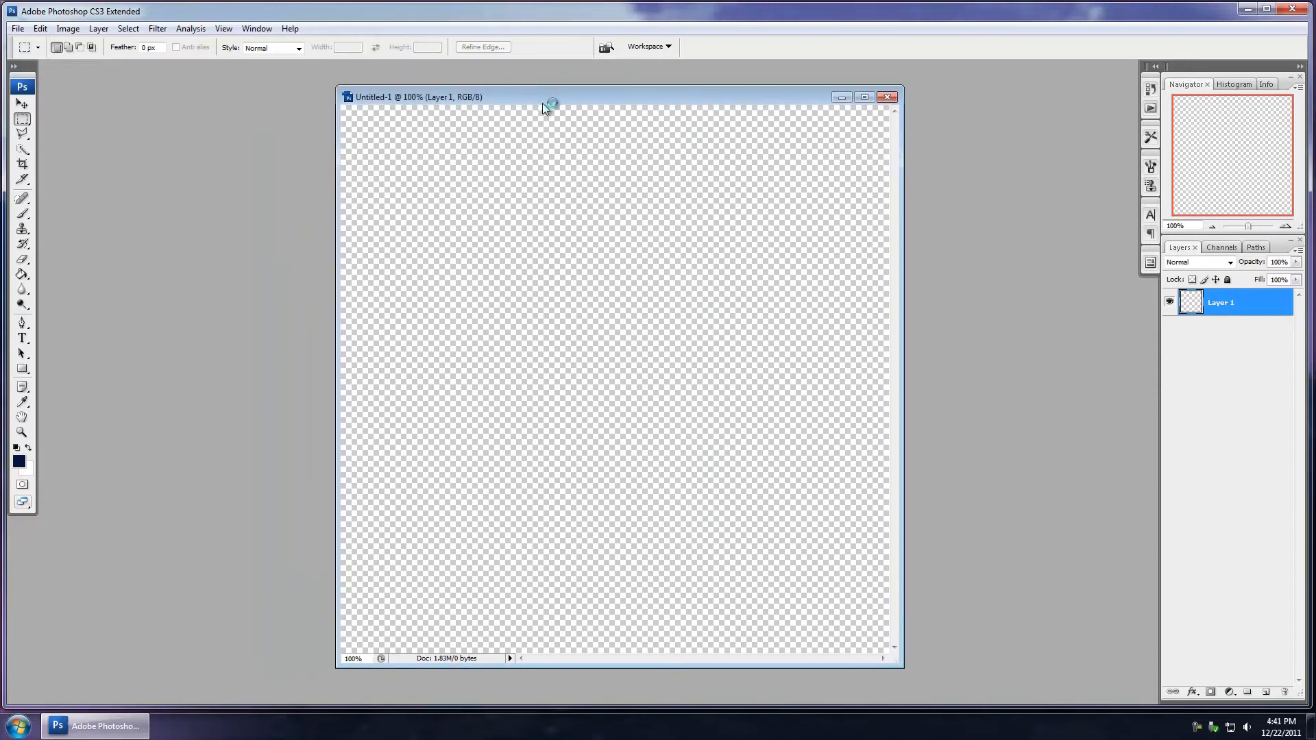
{"action": "mouse_move", "coordinate": [559, 179]}
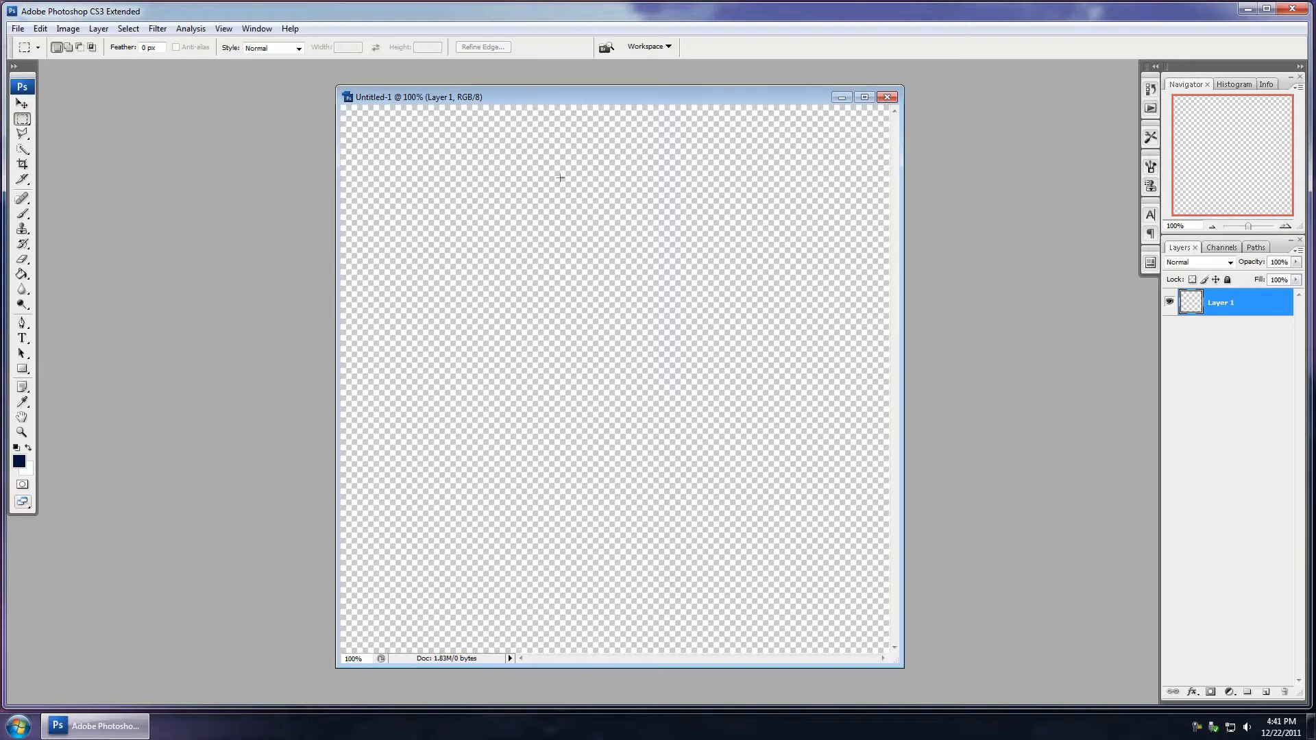
{"action": "left_click", "coordinate": [23, 29]}
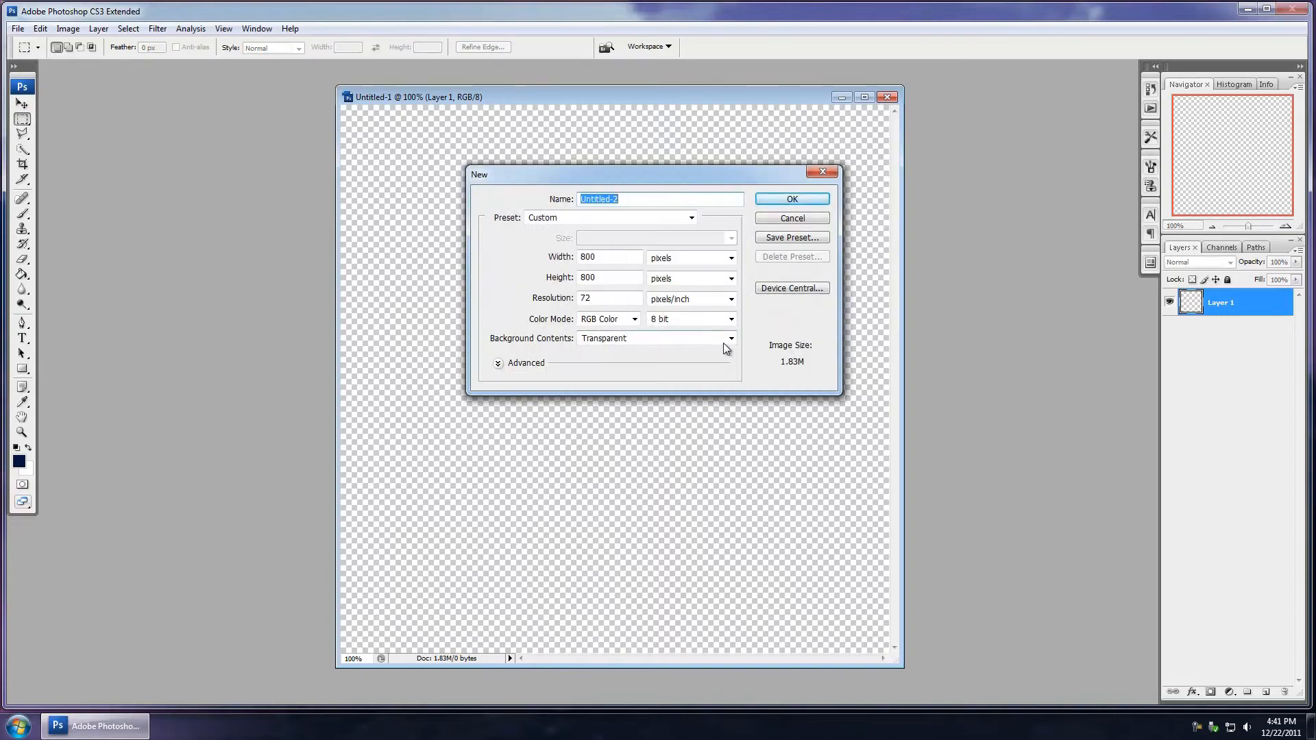
{"action": "mouse_move", "coordinate": [405, 232]}
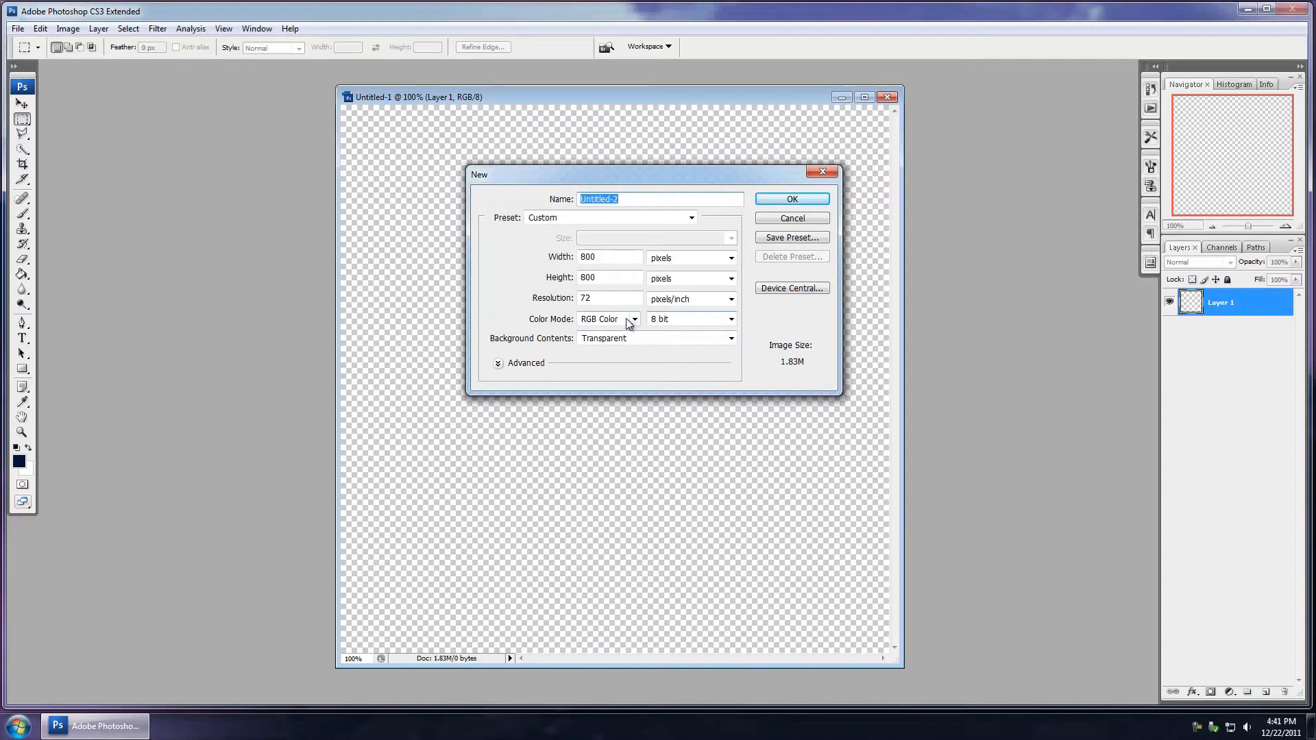
{"action": "mouse_move", "coordinate": [698, 317]}
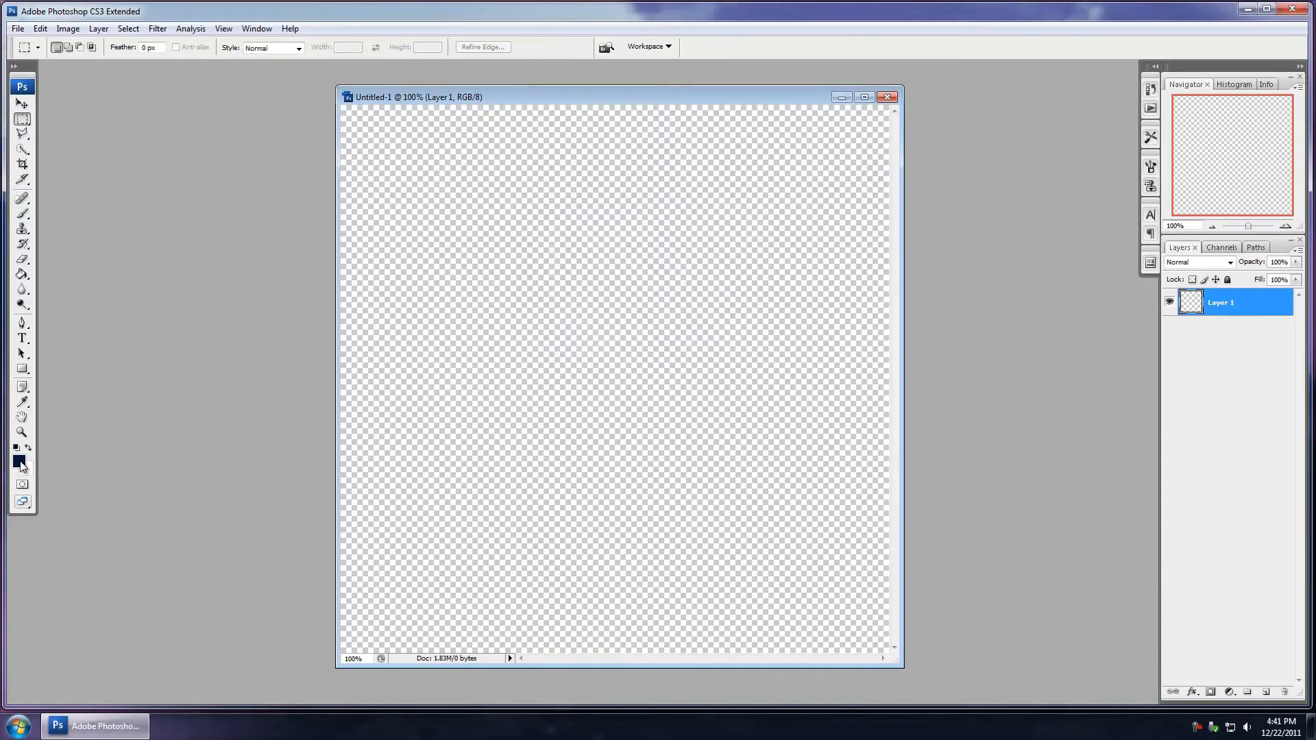
{"action": "mouse_move", "coordinate": [19, 462]}
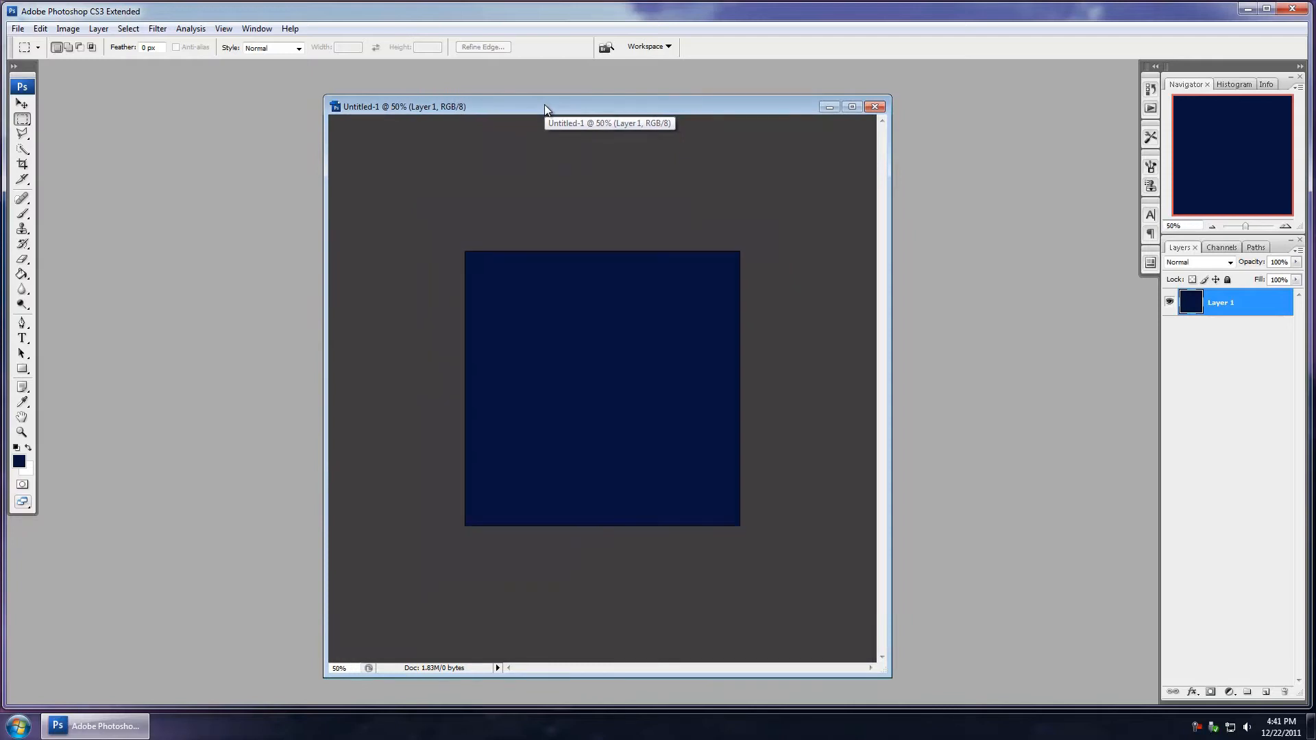
{"action": "mouse_move", "coordinate": [785, 264]}
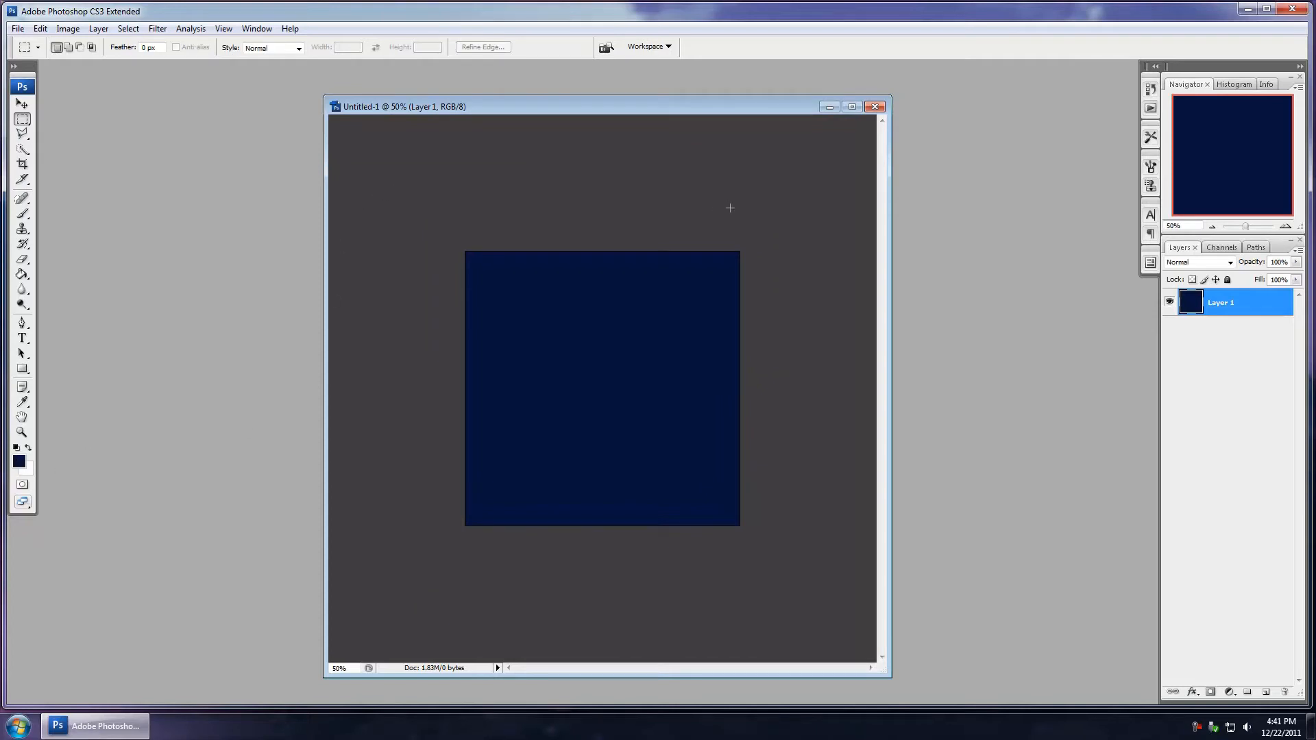
{"action": "mouse_move", "coordinate": [434, 185]}
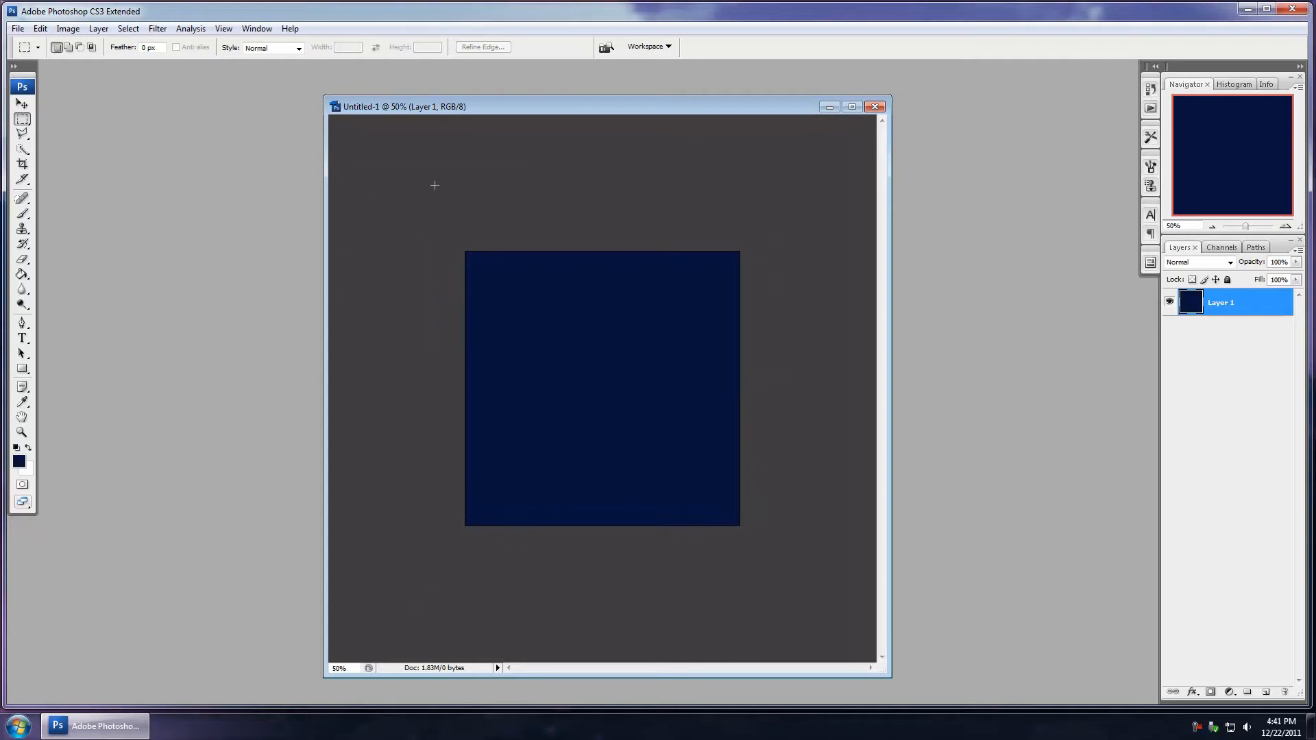
{"action": "mouse_move", "coordinate": [772, 556]}
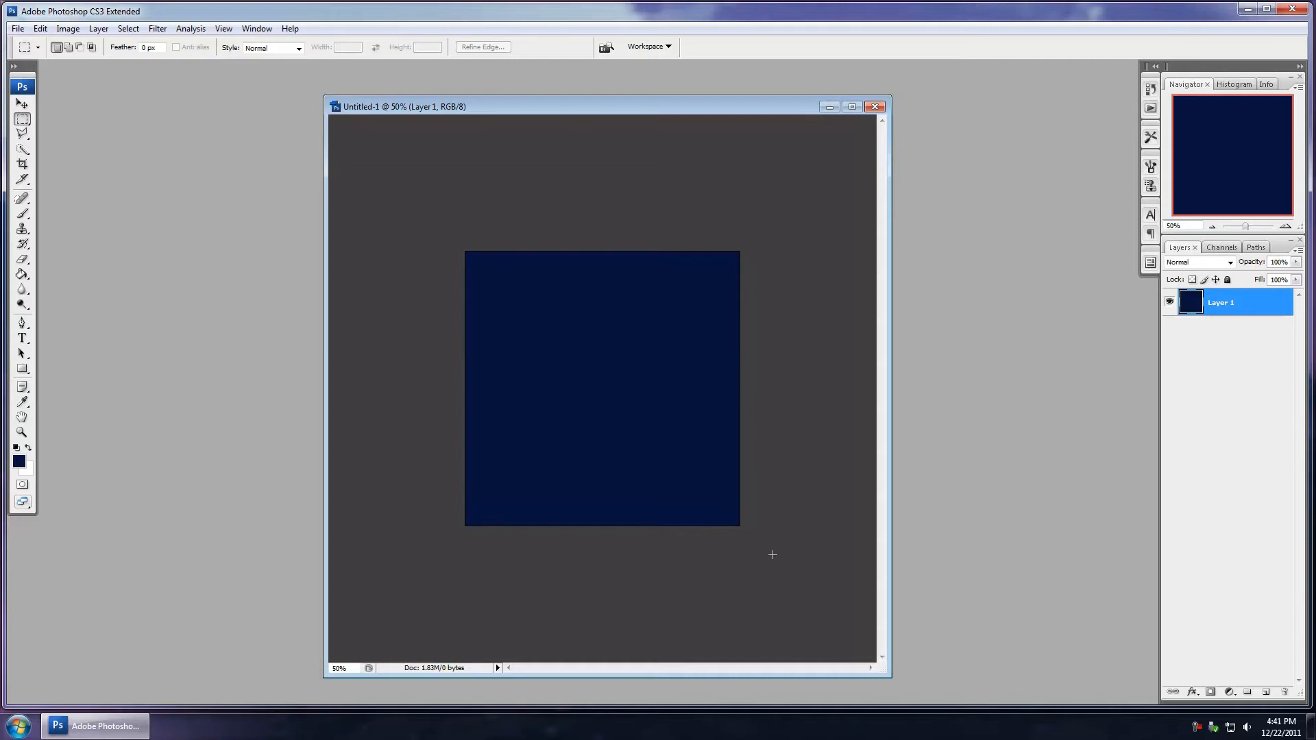
{"action": "mouse_move", "coordinate": [779, 563]}
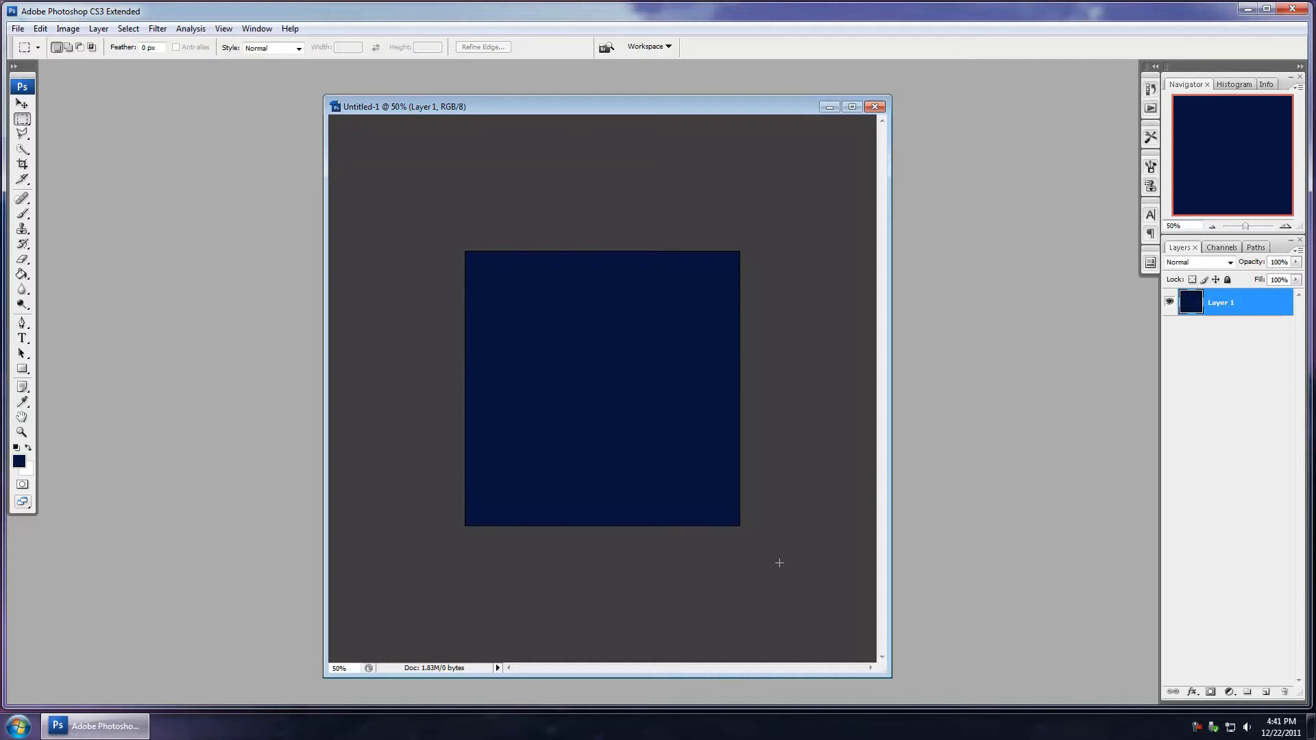
{"action": "mouse_move", "coordinate": [737, 226]}
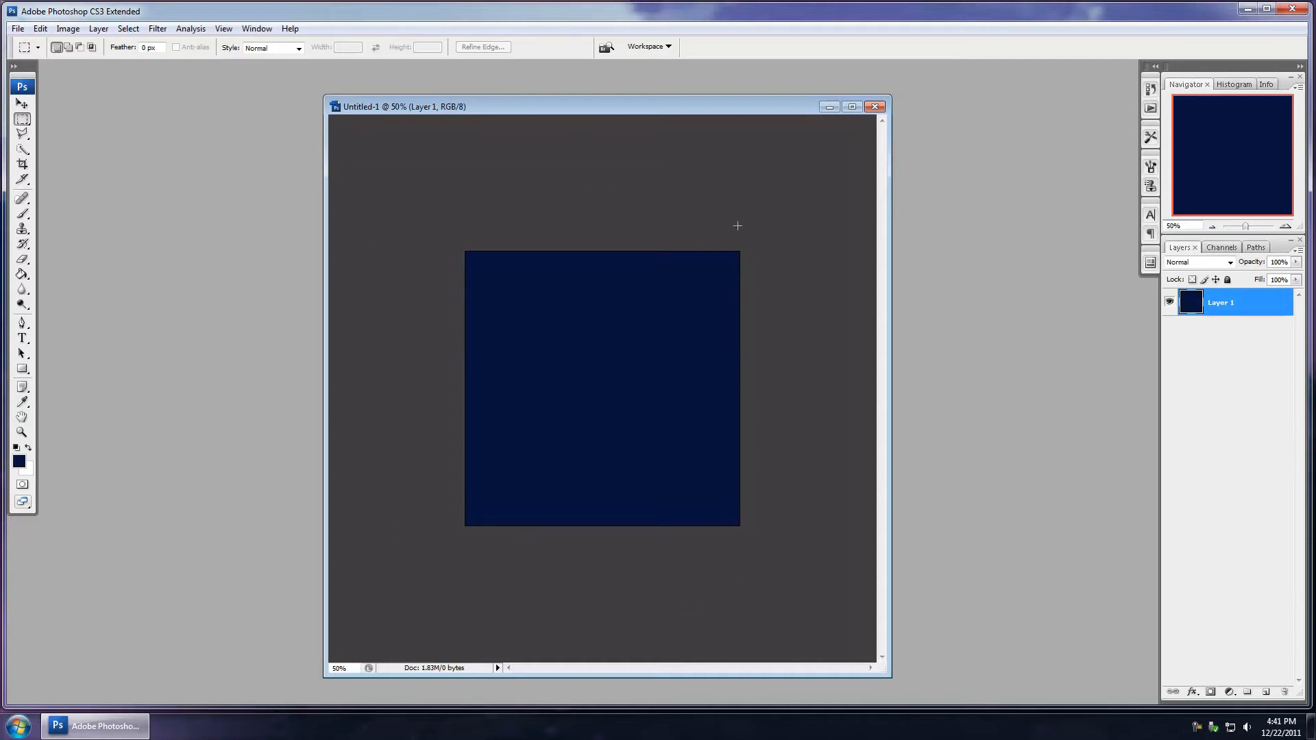
{"action": "mouse_move", "coordinate": [408, 200]}
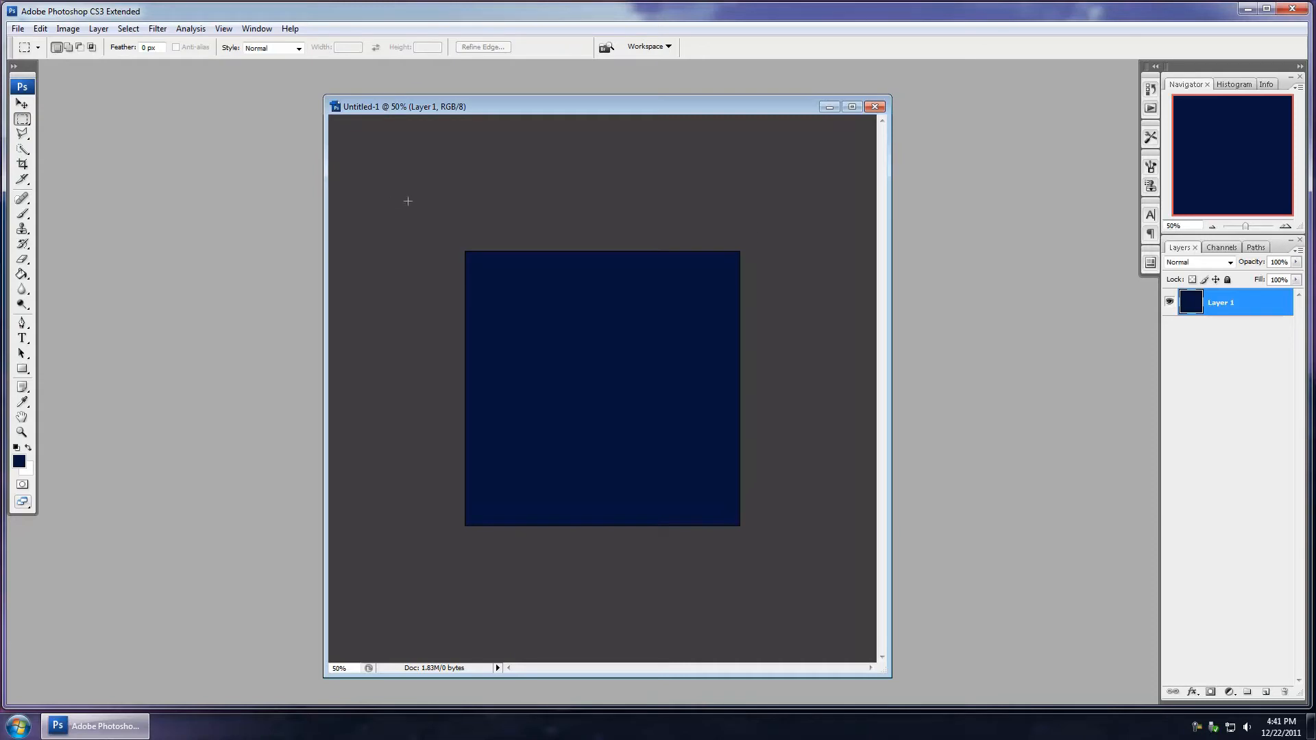
{"action": "mouse_move", "coordinate": [717, 213]}
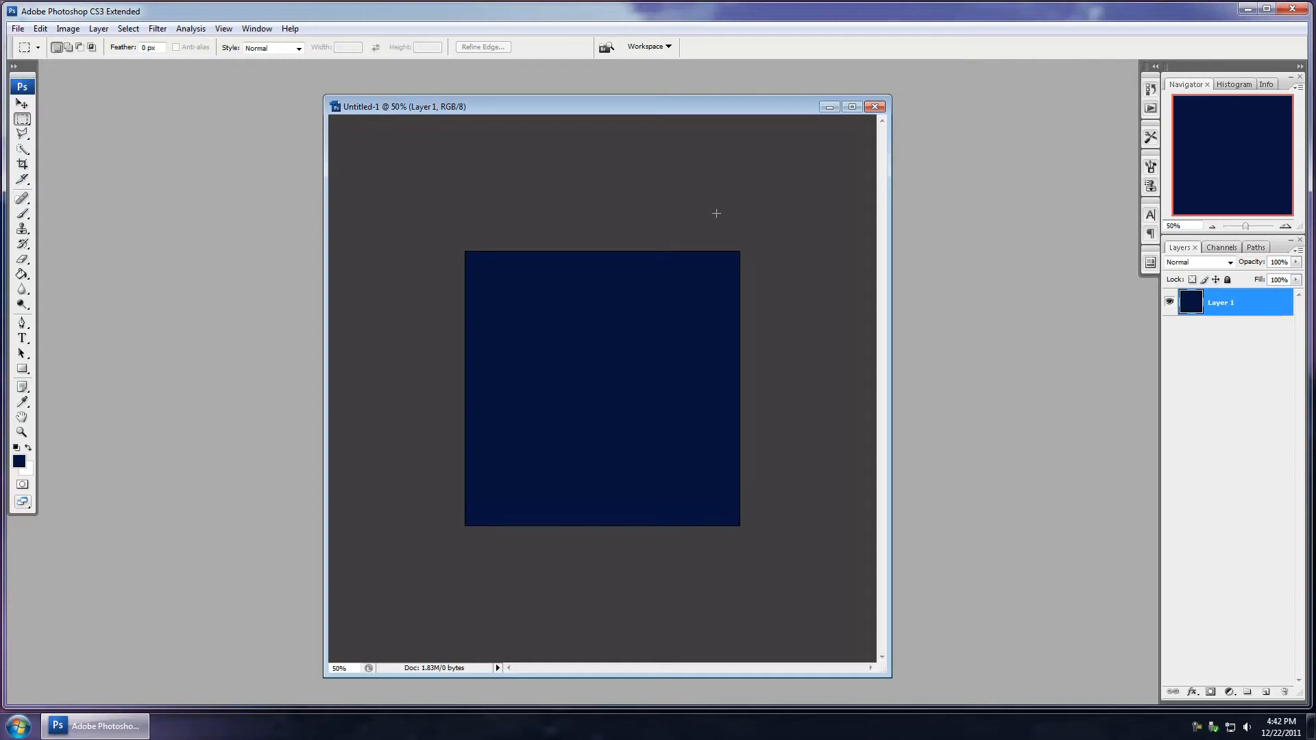
{"action": "mouse_move", "coordinate": [193, 147]}
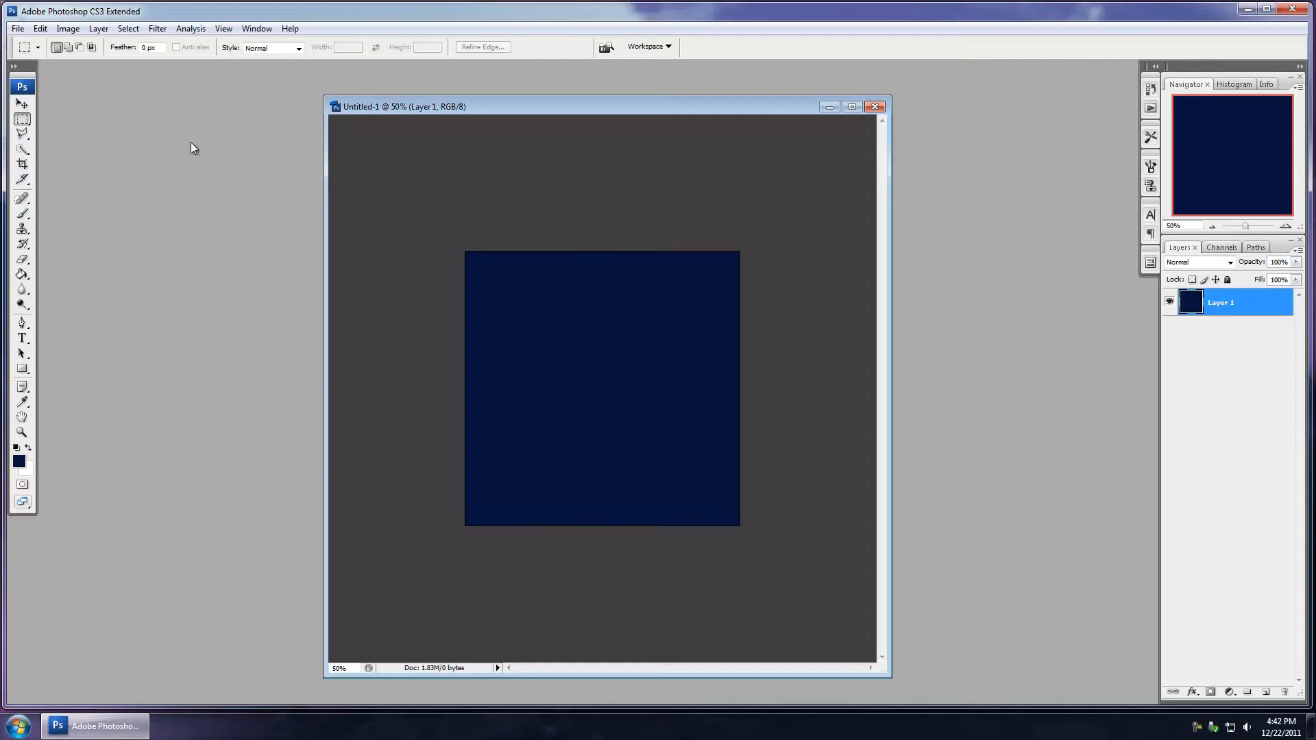
{"action": "mouse_move", "coordinate": [188, 177]}
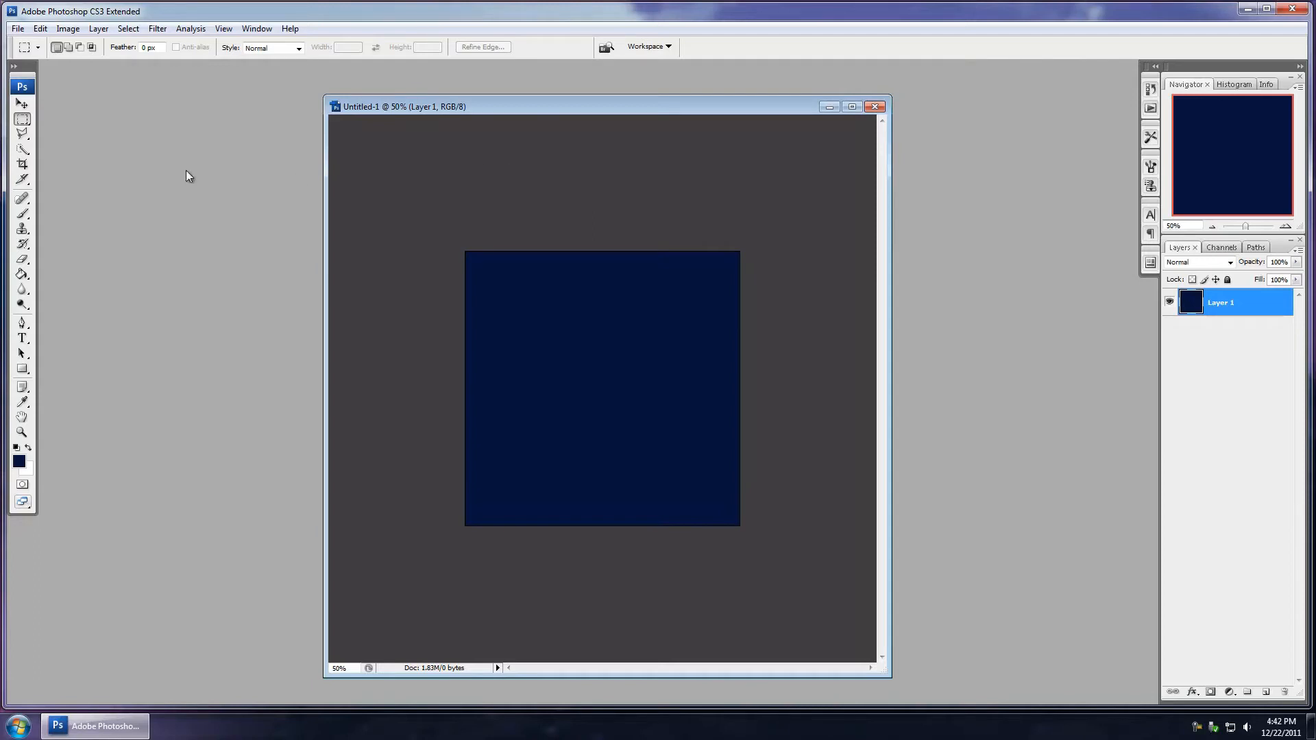
{"action": "mouse_move", "coordinate": [456, 188]}
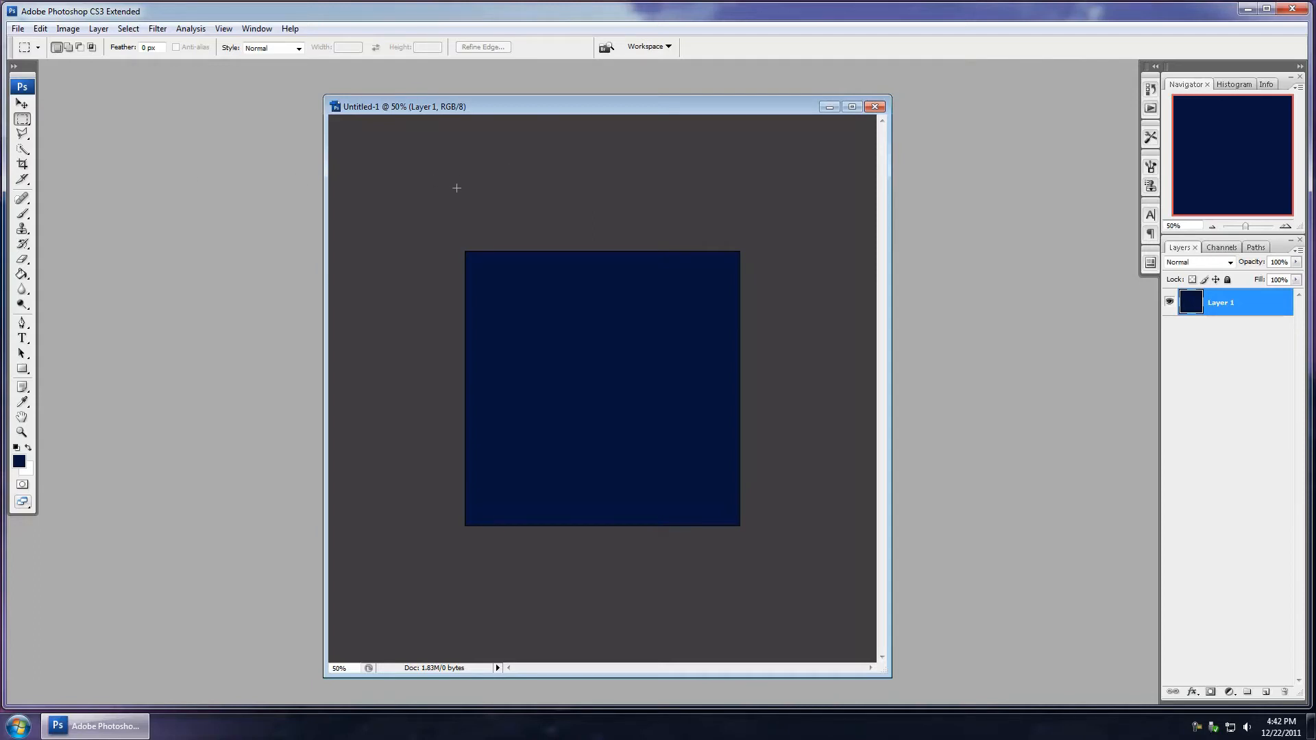
{"action": "mouse_move", "coordinate": [462, 199]}
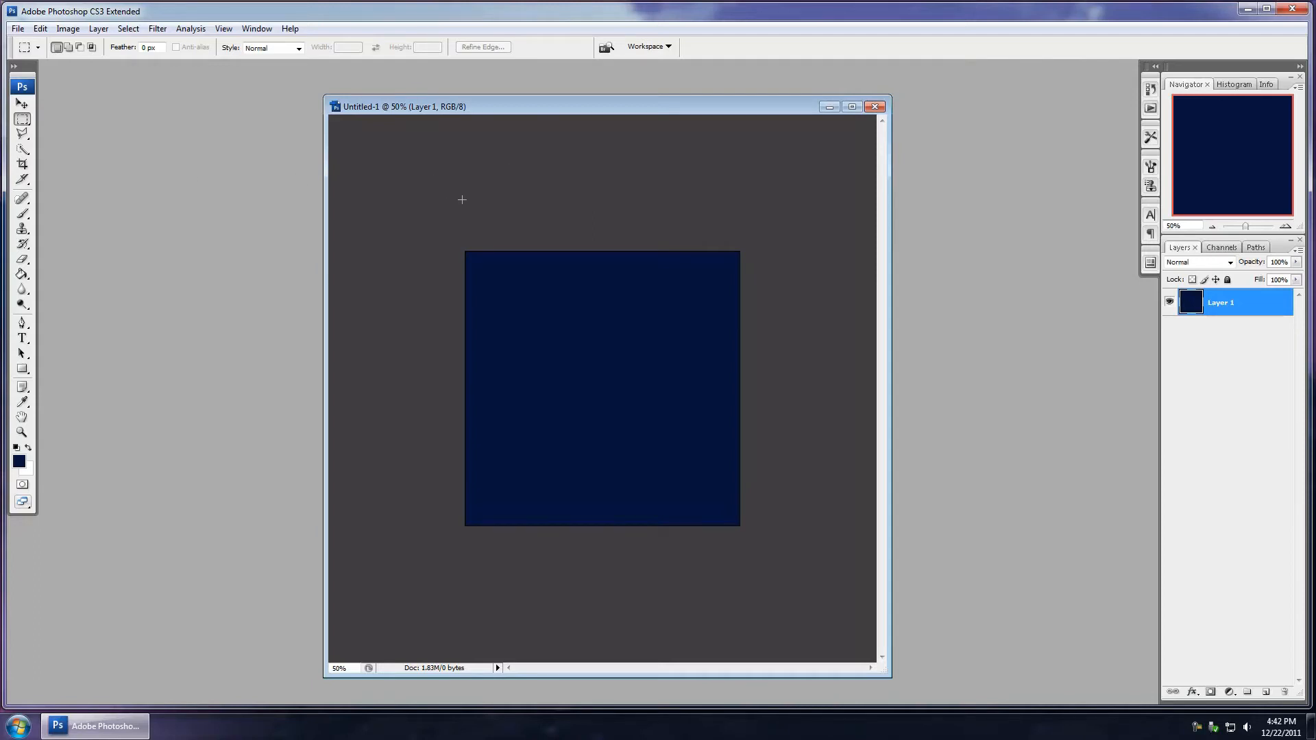
{"action": "mouse_move", "coordinate": [430, 202]}
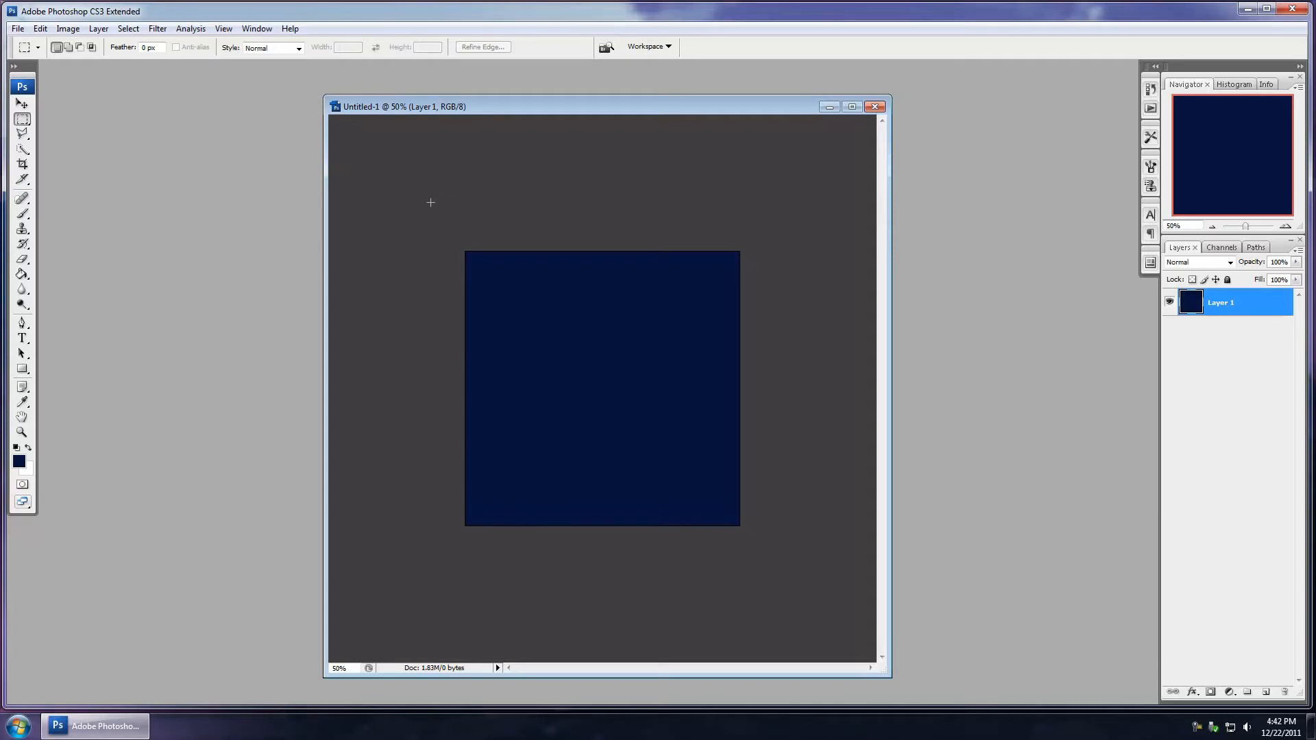
{"action": "mouse_move", "coordinate": [383, 209]}
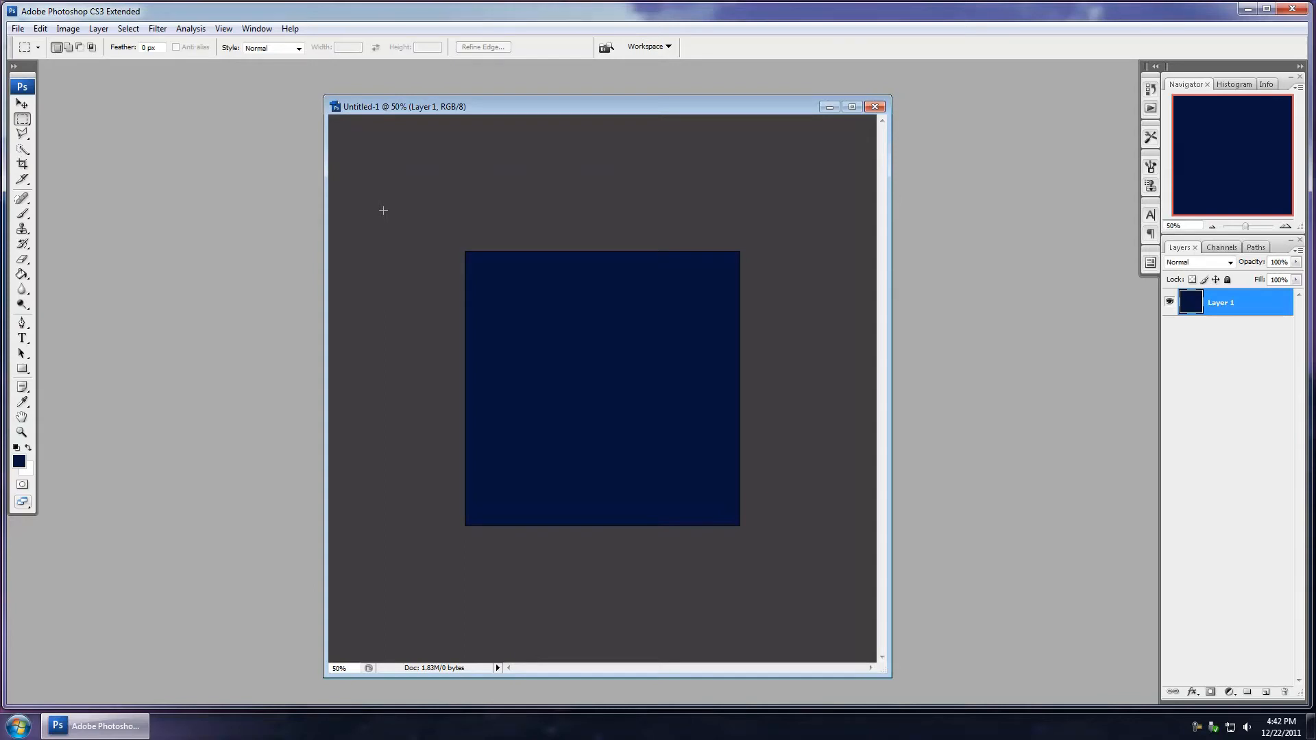
{"action": "mouse_move", "coordinate": [787, 235]}
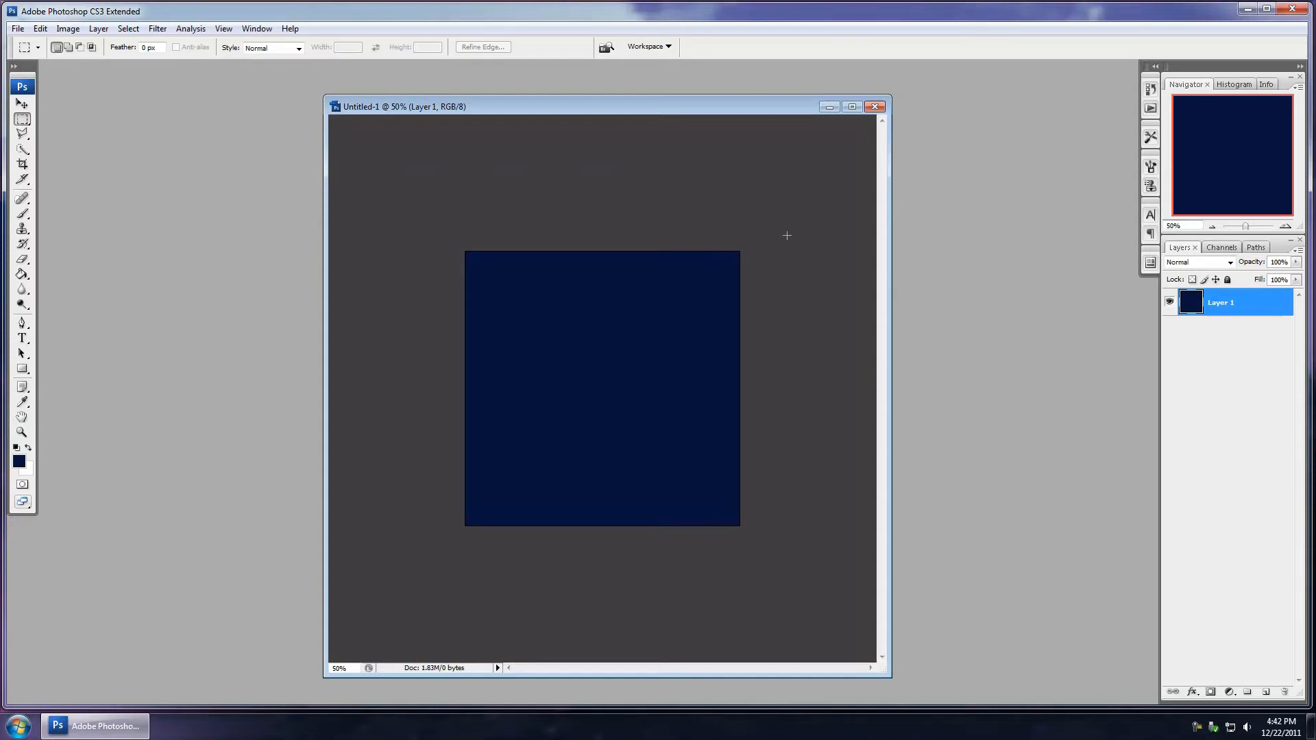
{"action": "mouse_move", "coordinate": [753, 225]}
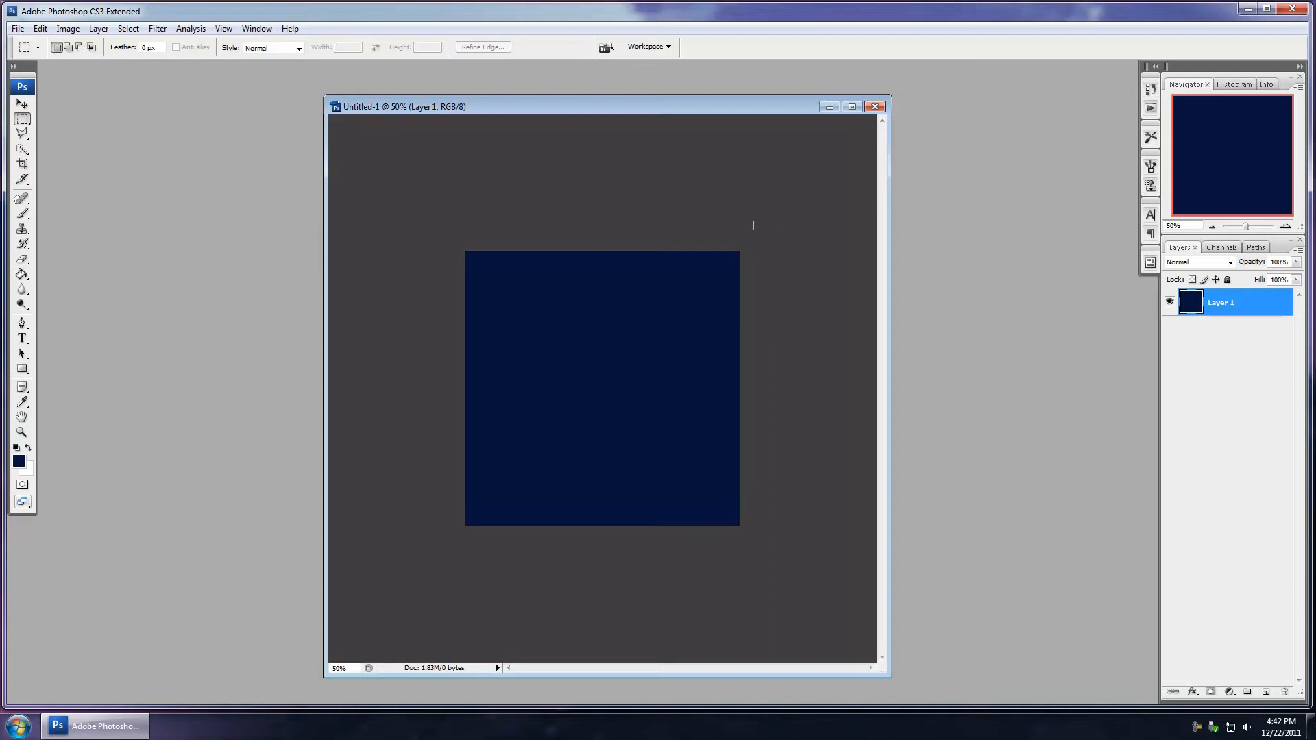
{"action": "mouse_move", "coordinate": [354, 169]}
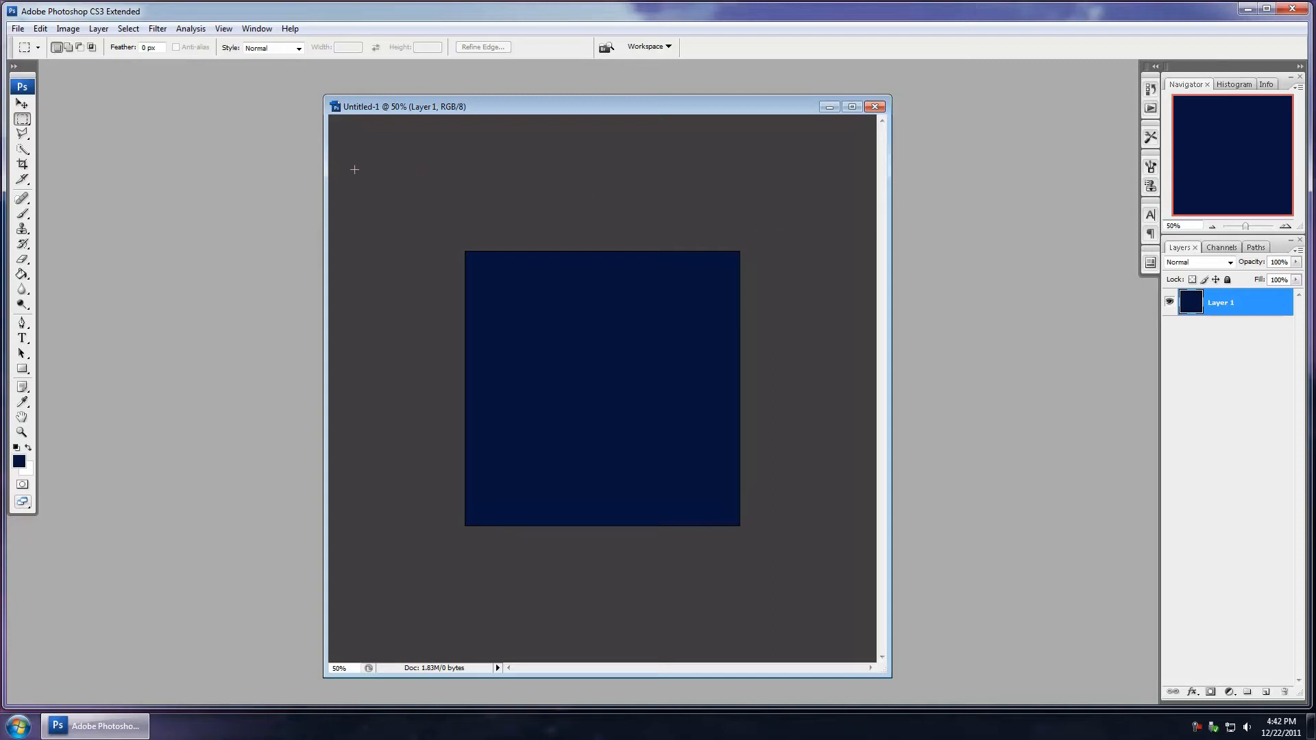
{"action": "mouse_move", "coordinate": [183, 385]}
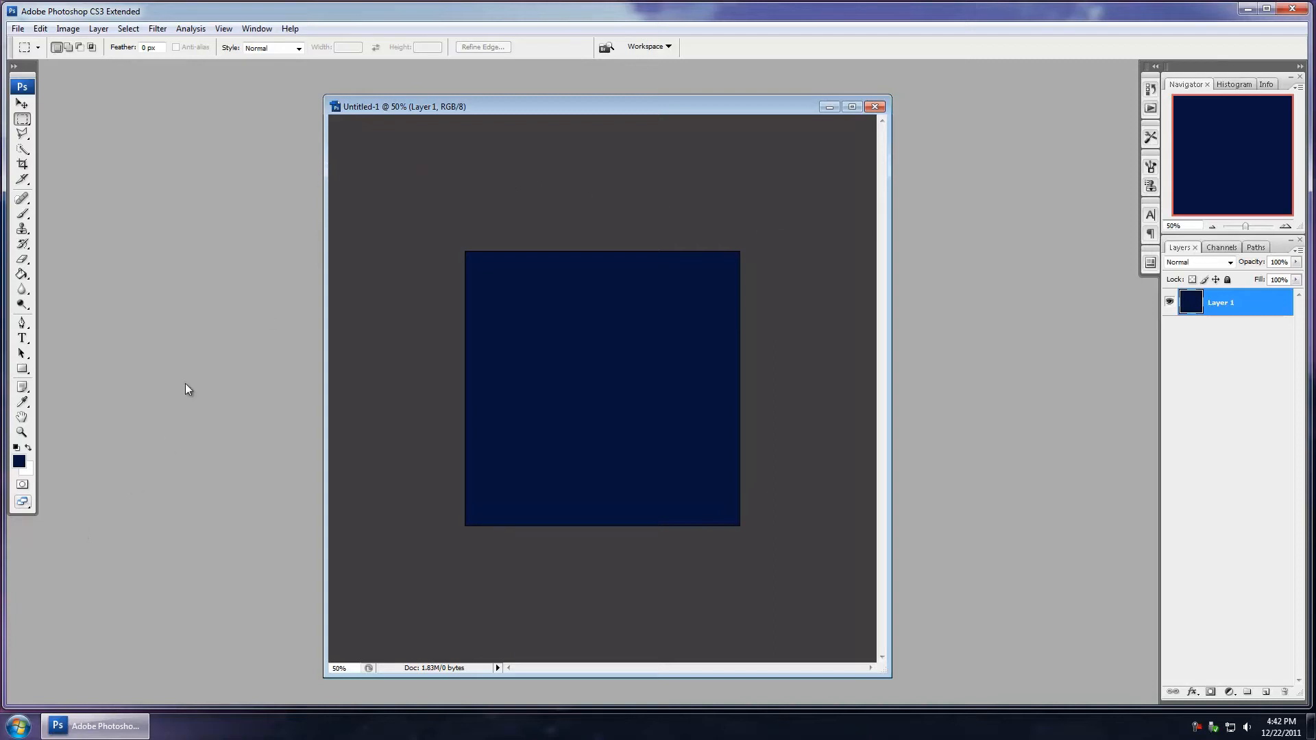
{"action": "mouse_move", "coordinate": [530, 159]}
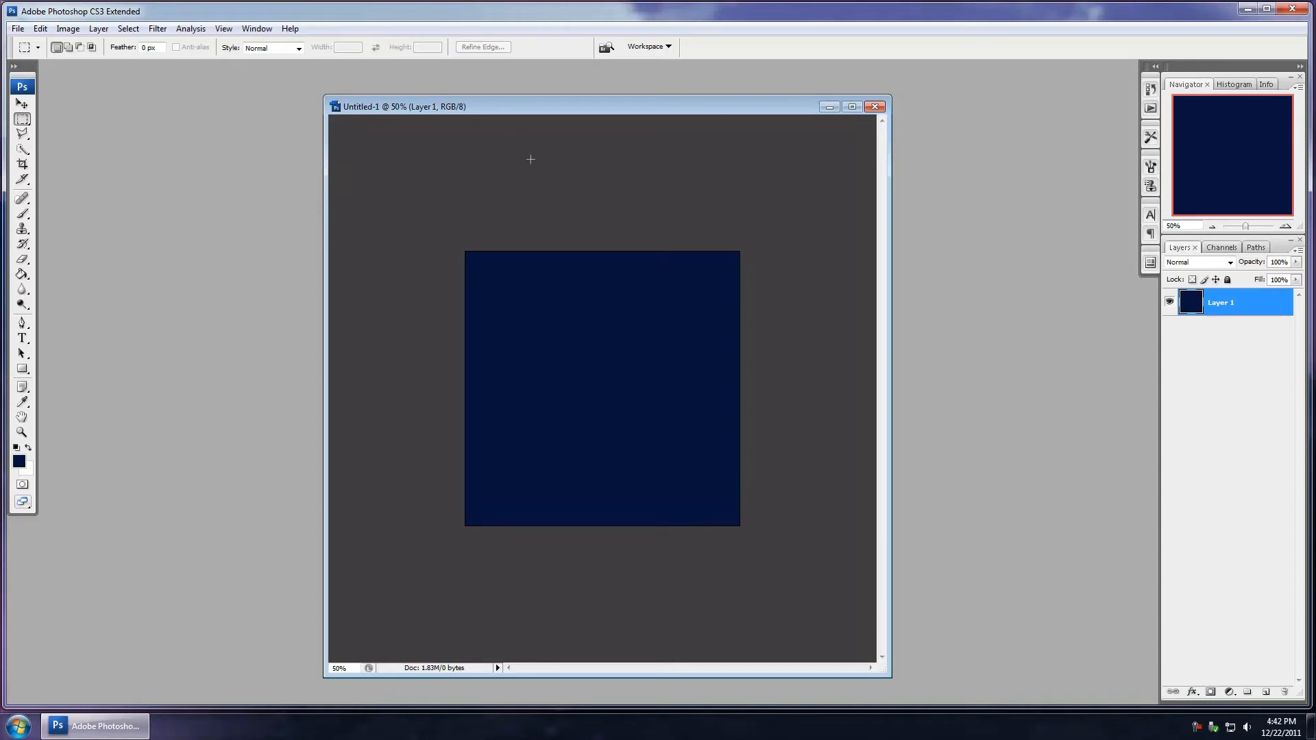
{"action": "mouse_move", "coordinate": [404, 178]}
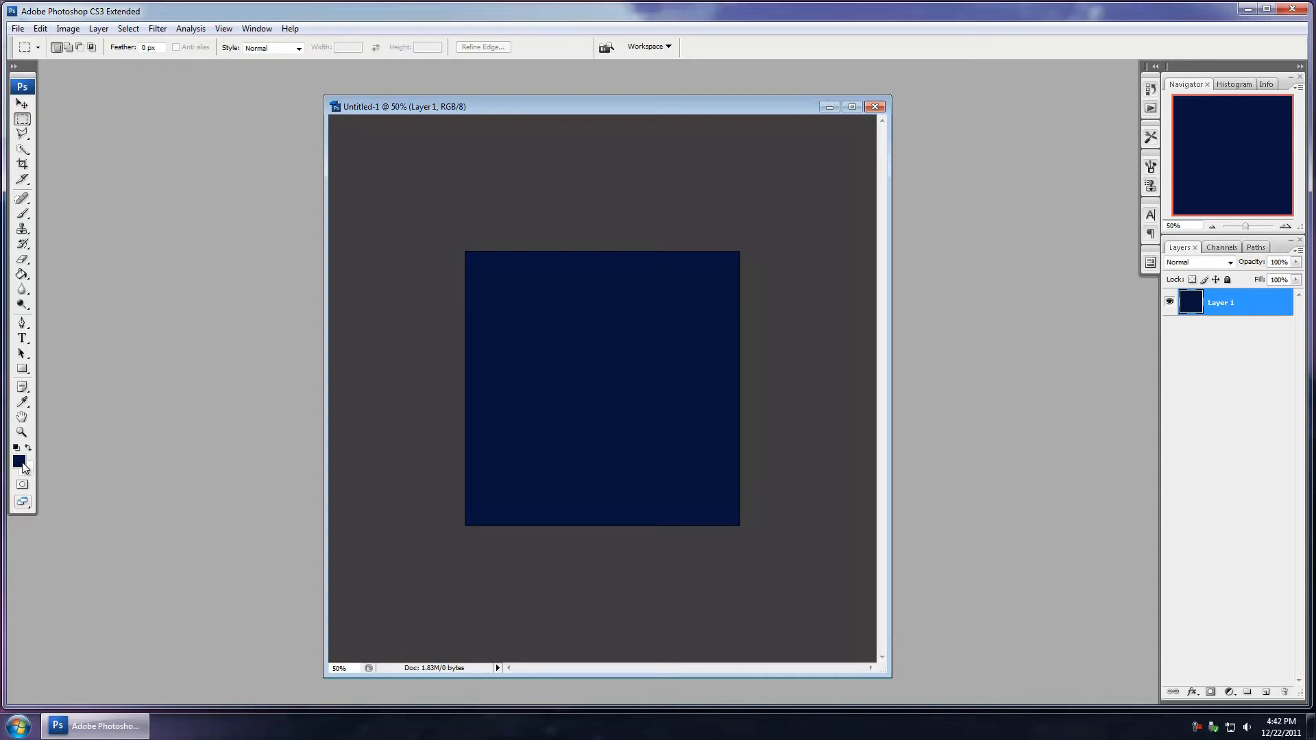
Step: Pick a light grey foreground colour in the Color Picker and confirm it
{"action": "left_click", "coordinate": [16, 460]}
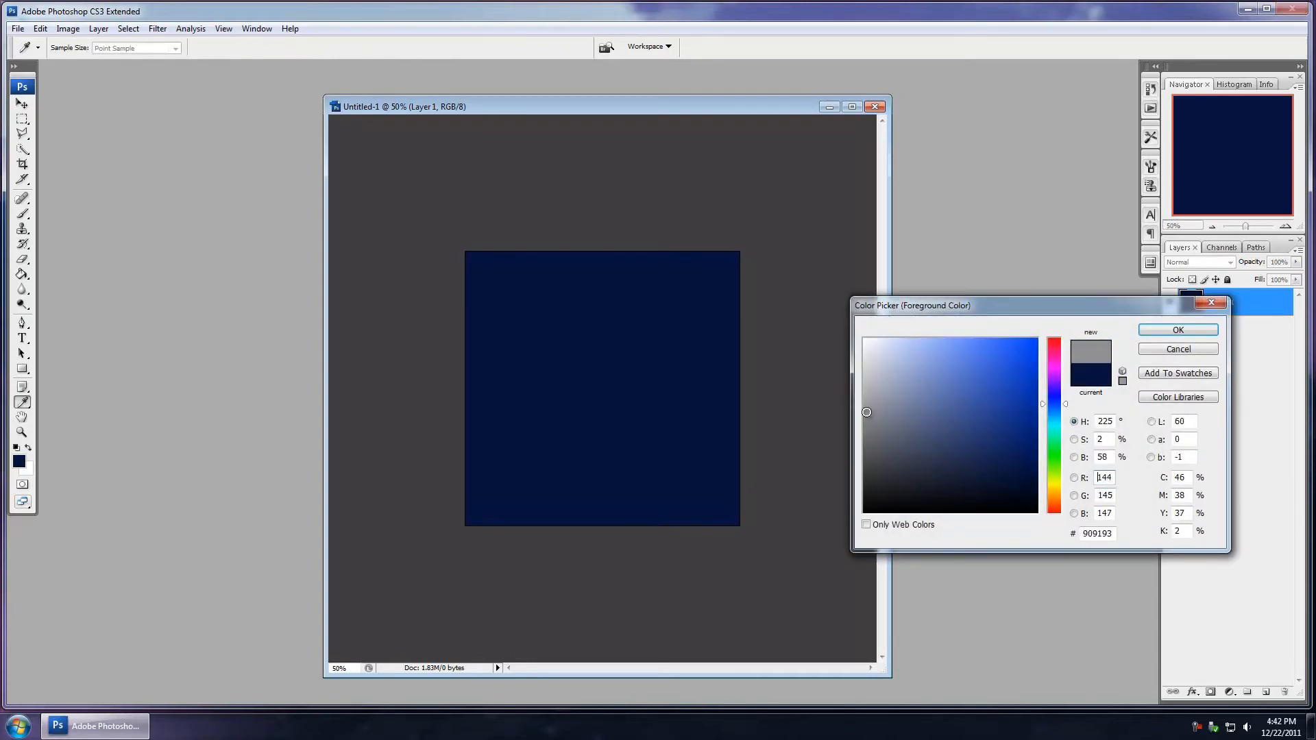
{"action": "left_click", "coordinate": [869, 398]}
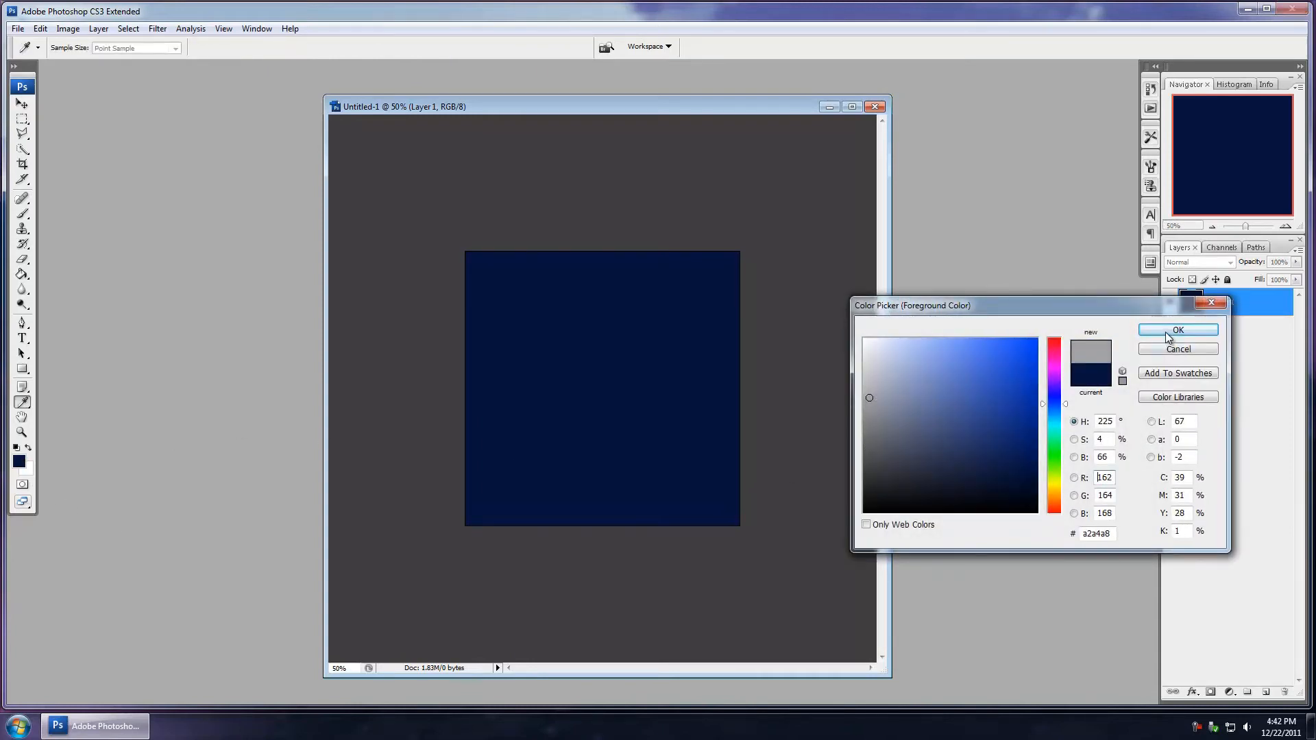
{"action": "left_click", "coordinate": [1179, 330]}
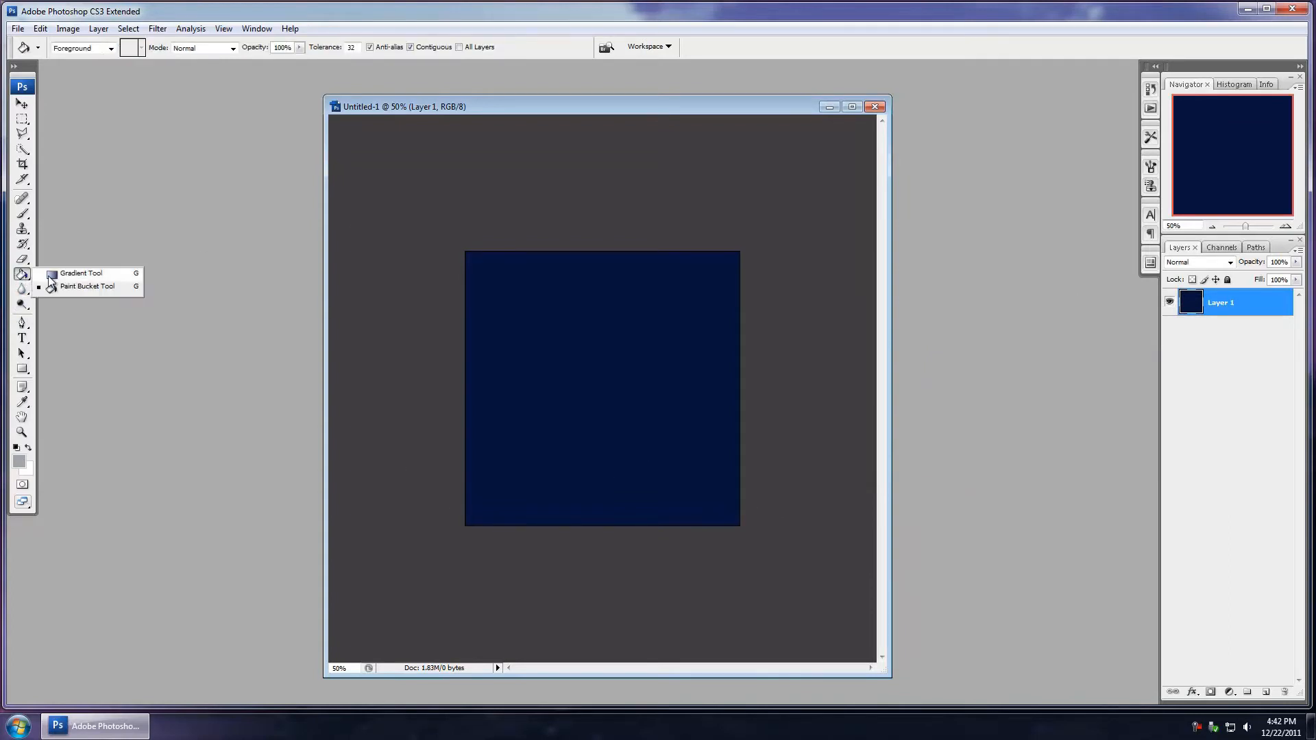
{"action": "left_click", "coordinate": [81, 272]}
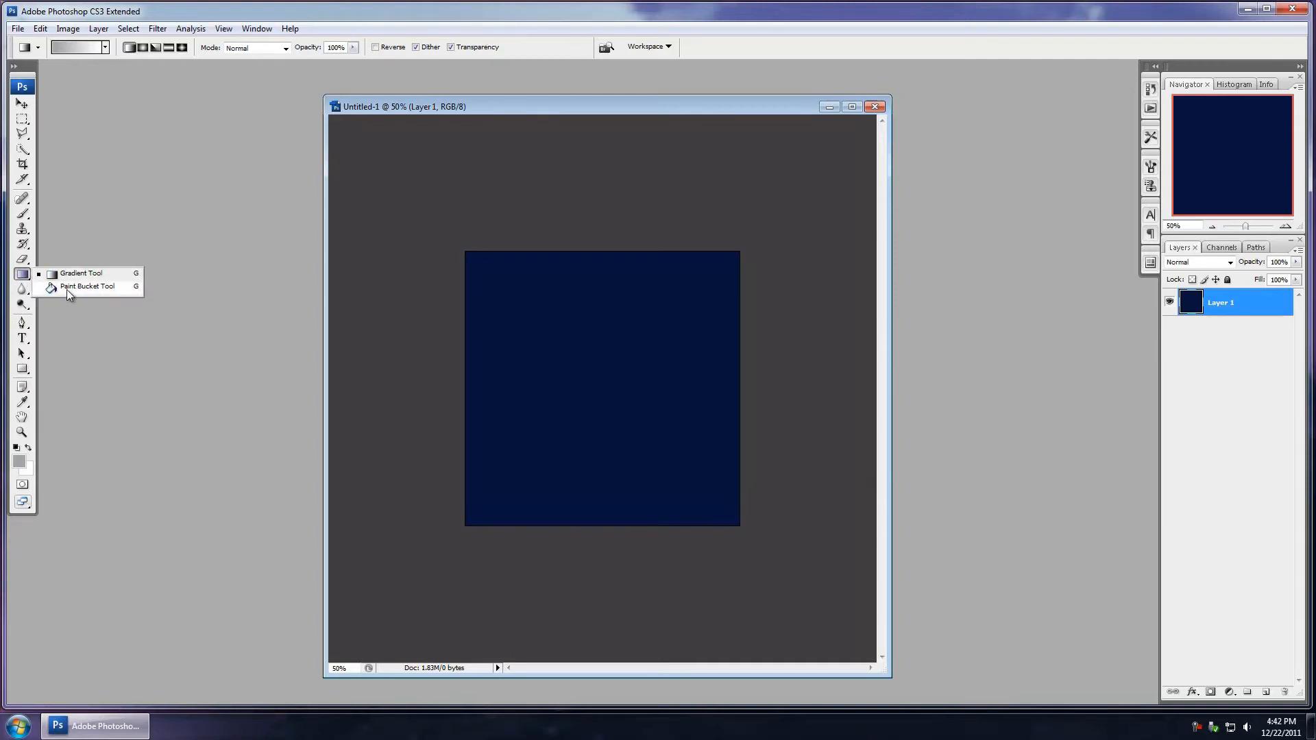
{"action": "mouse_move", "coordinate": [95, 294]}
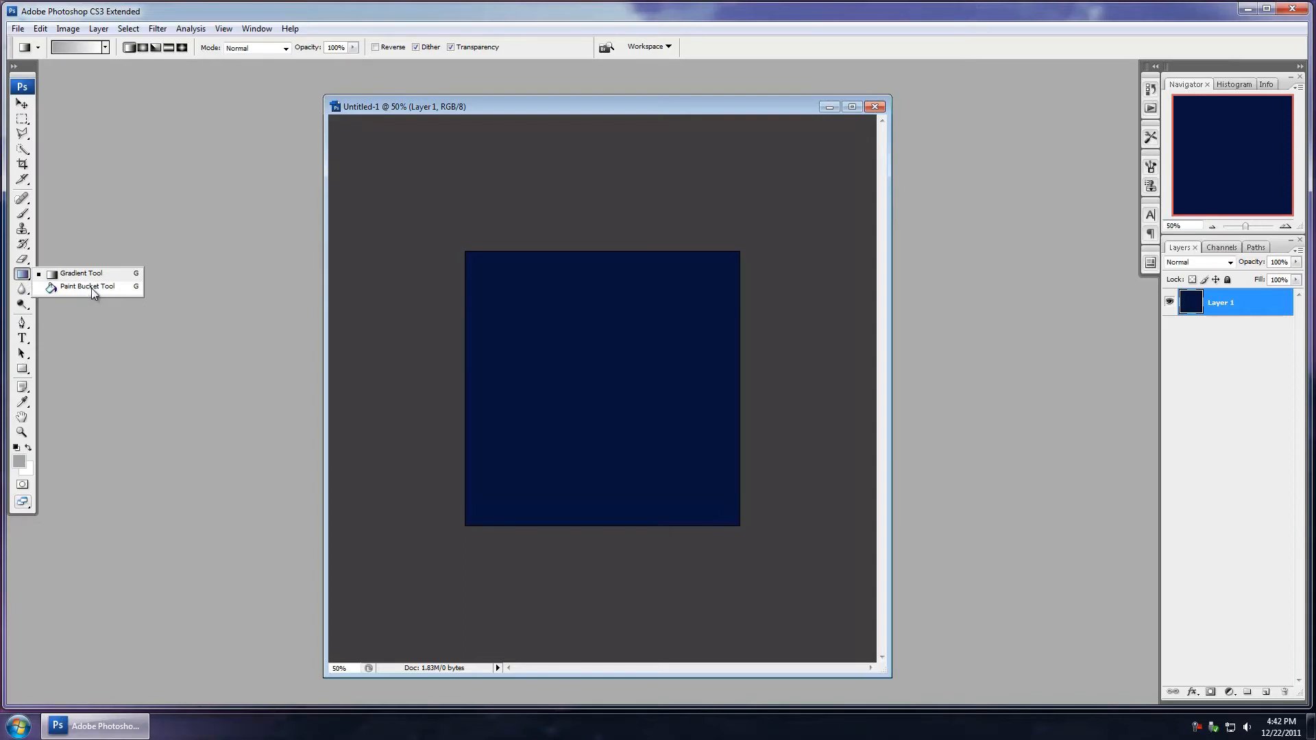
{"action": "left_click", "coordinate": [86, 285]}
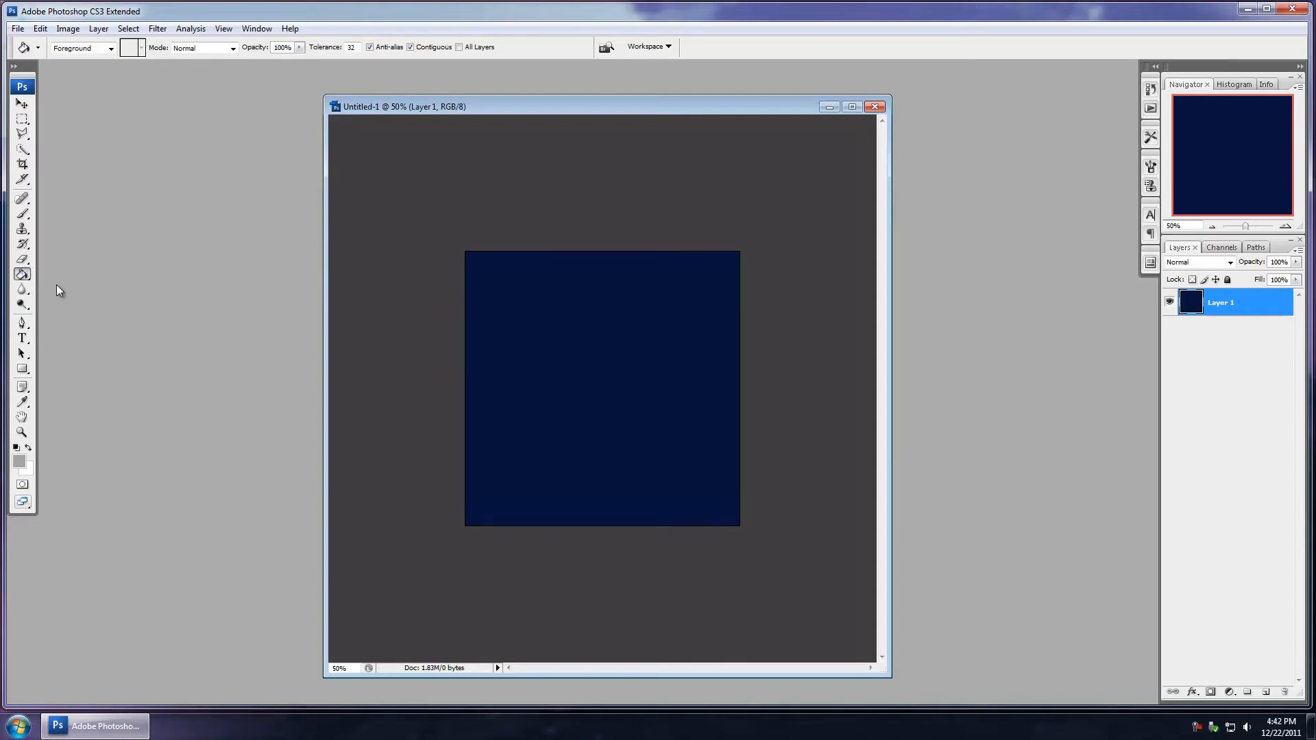
{"action": "mouse_move", "coordinate": [726, 176]}
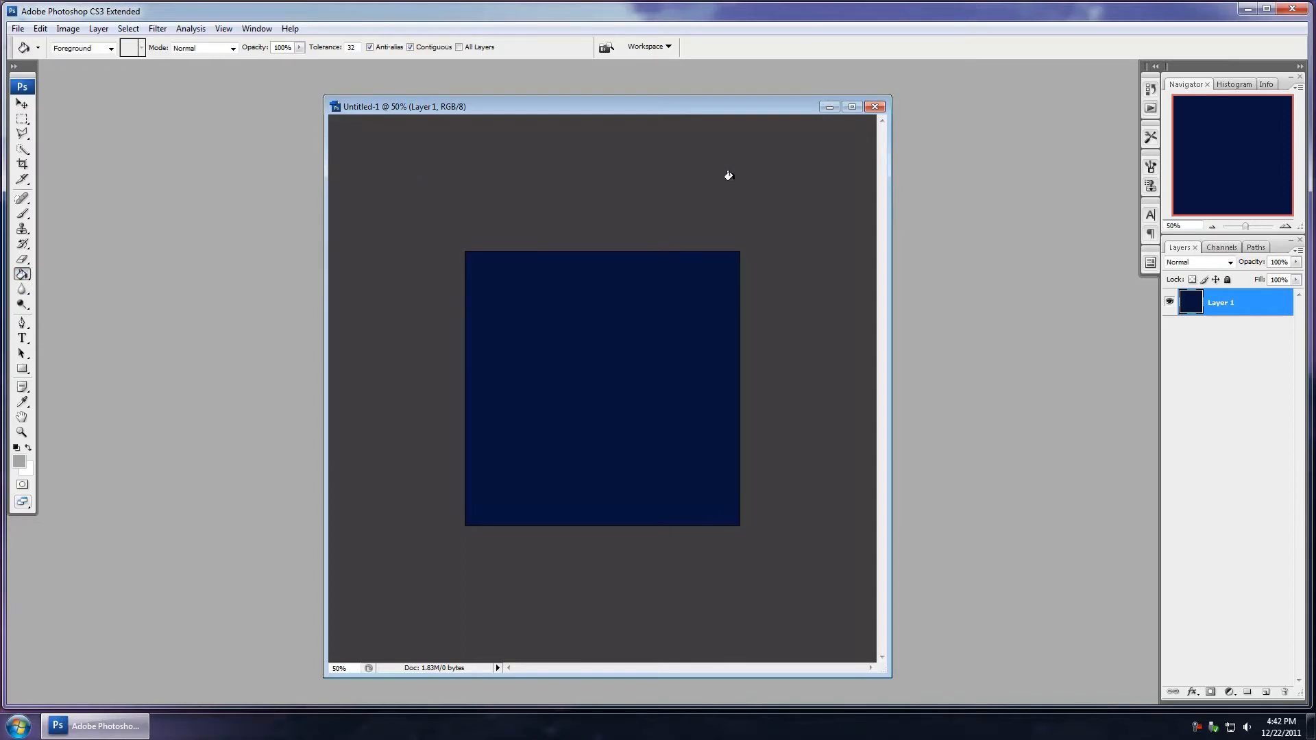
{"action": "mouse_move", "coordinate": [773, 180]}
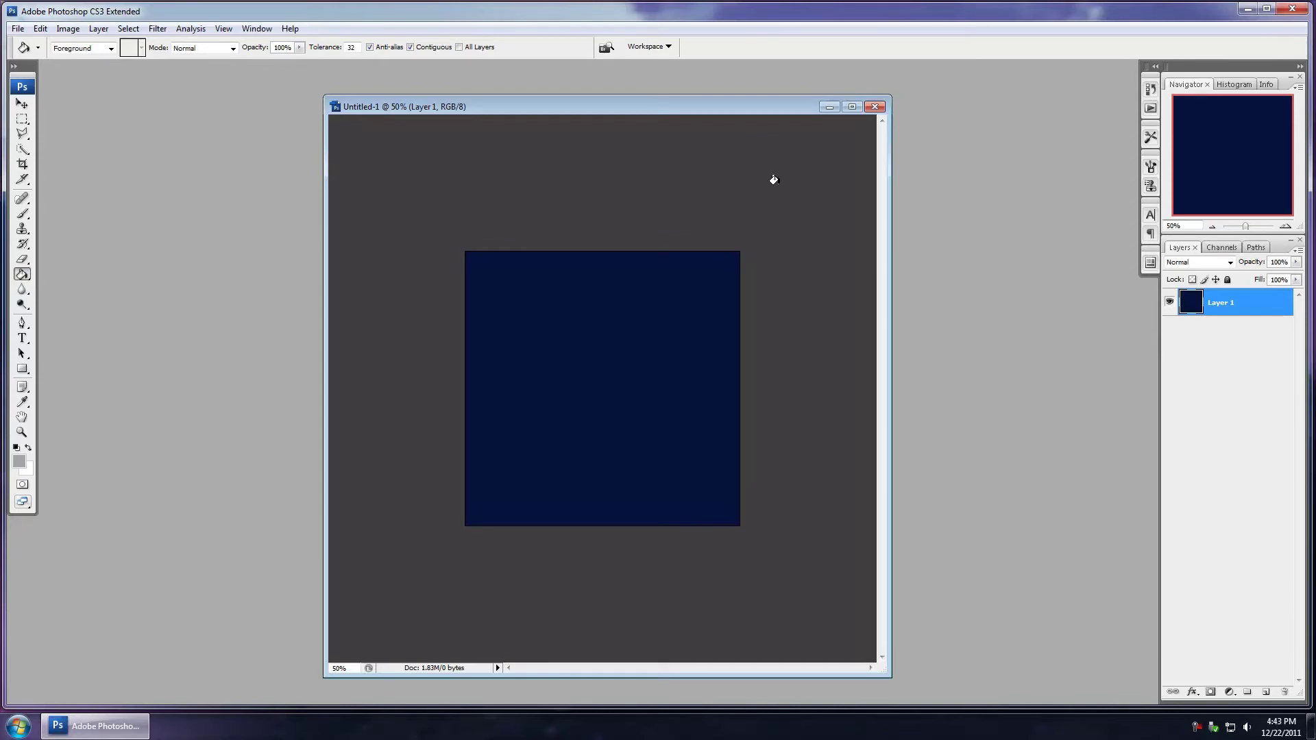
{"action": "mouse_move", "coordinate": [437, 190]}
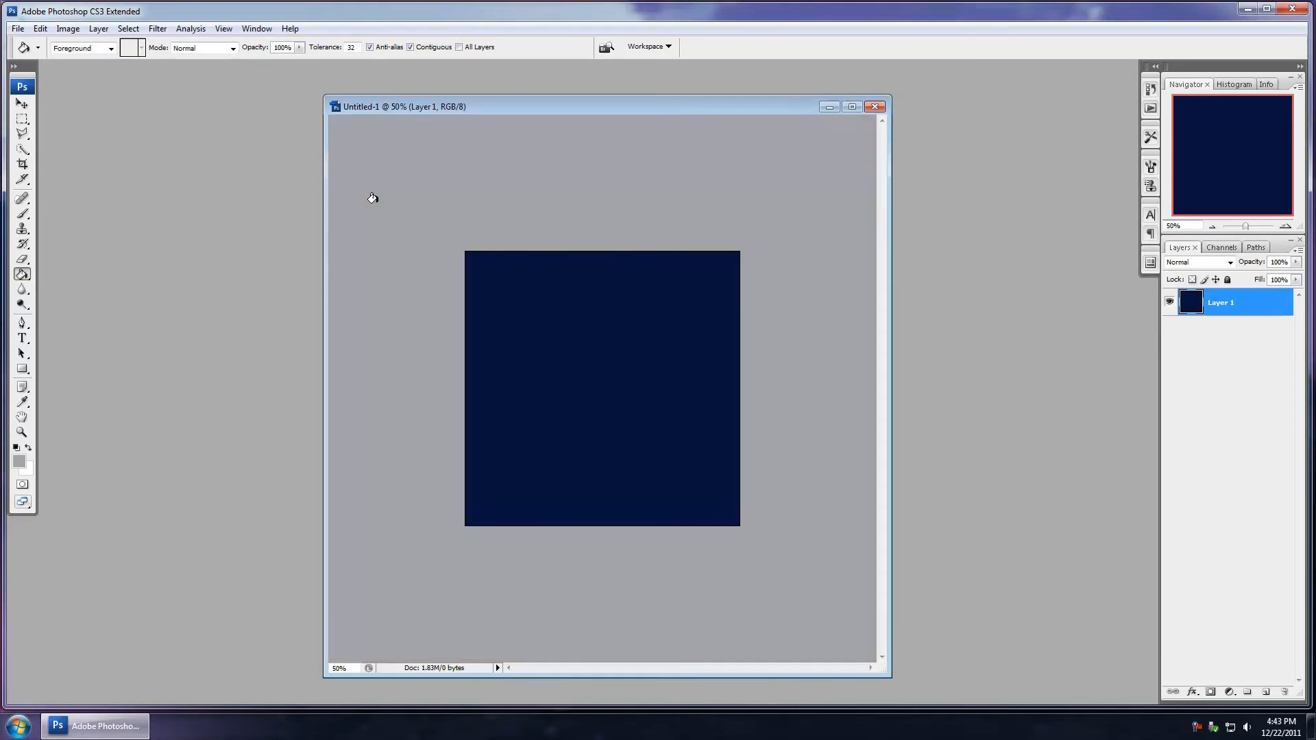
{"action": "mouse_move", "coordinate": [715, 176]}
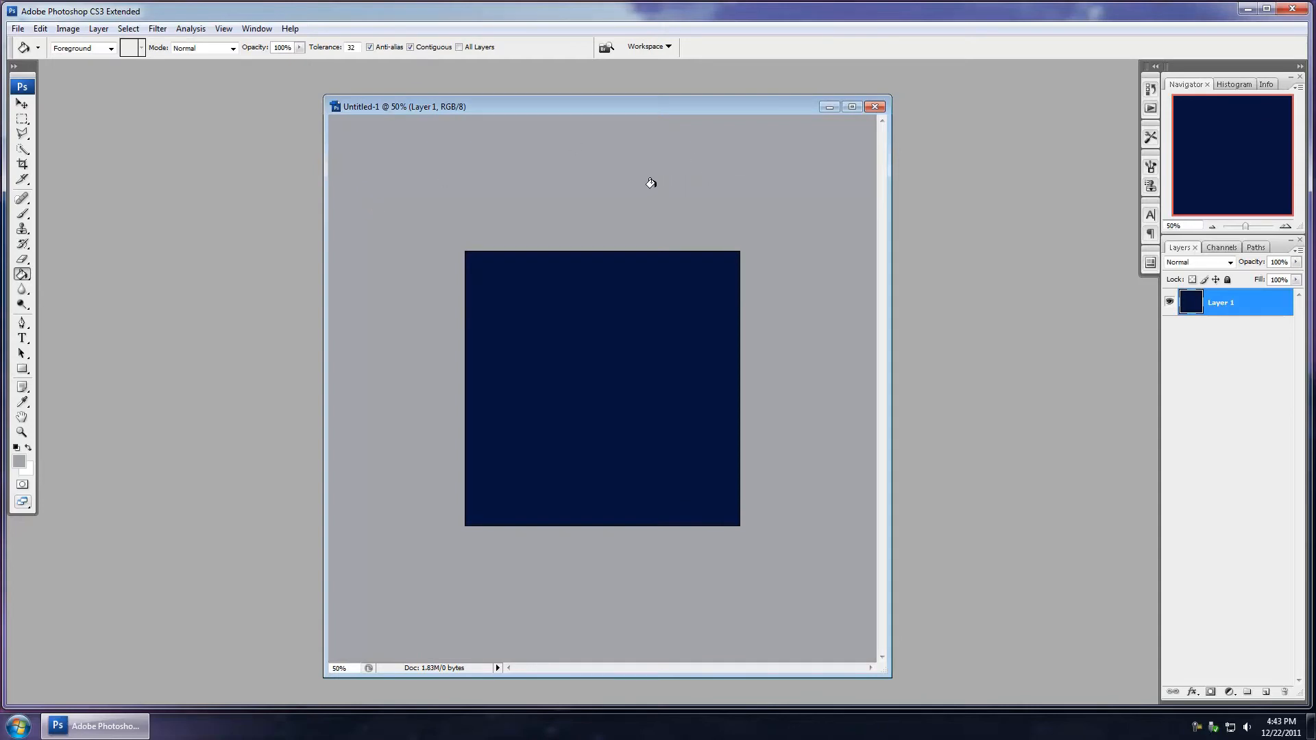
{"action": "mouse_move", "coordinate": [373, 206]}
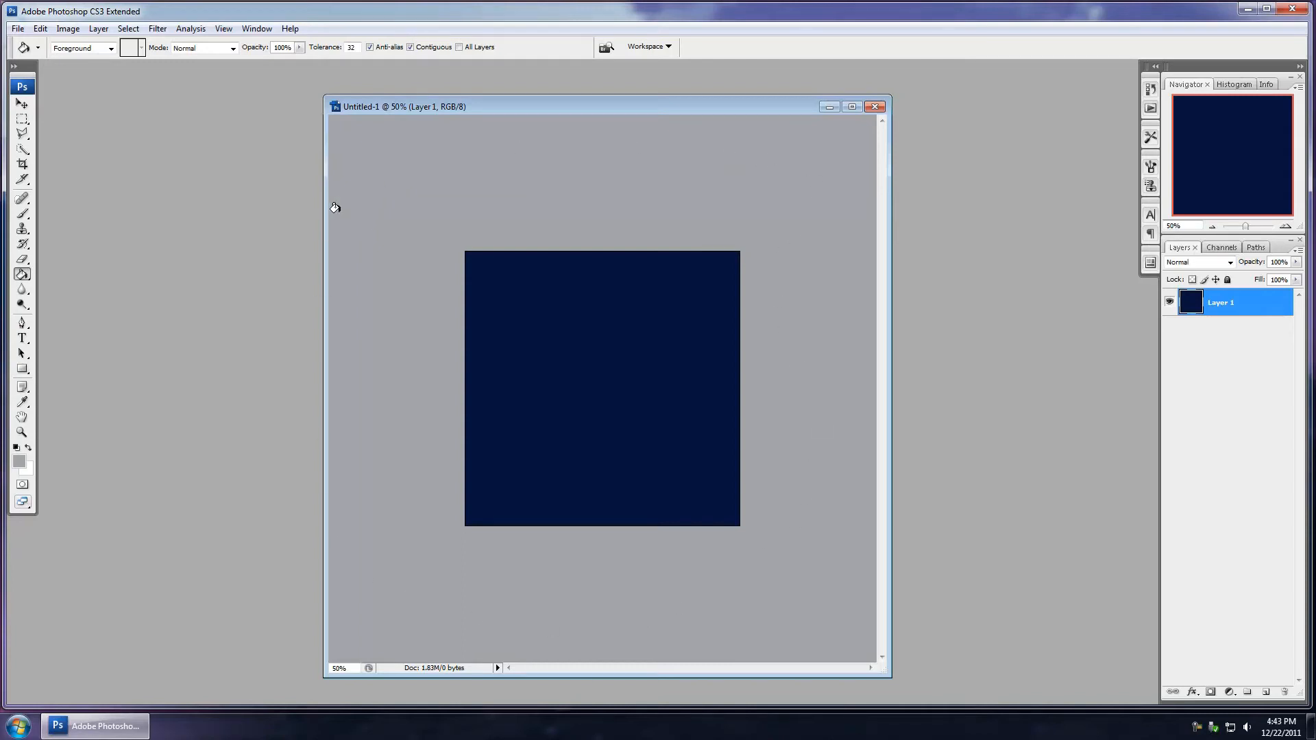
{"action": "mouse_move", "coordinate": [588, 178]}
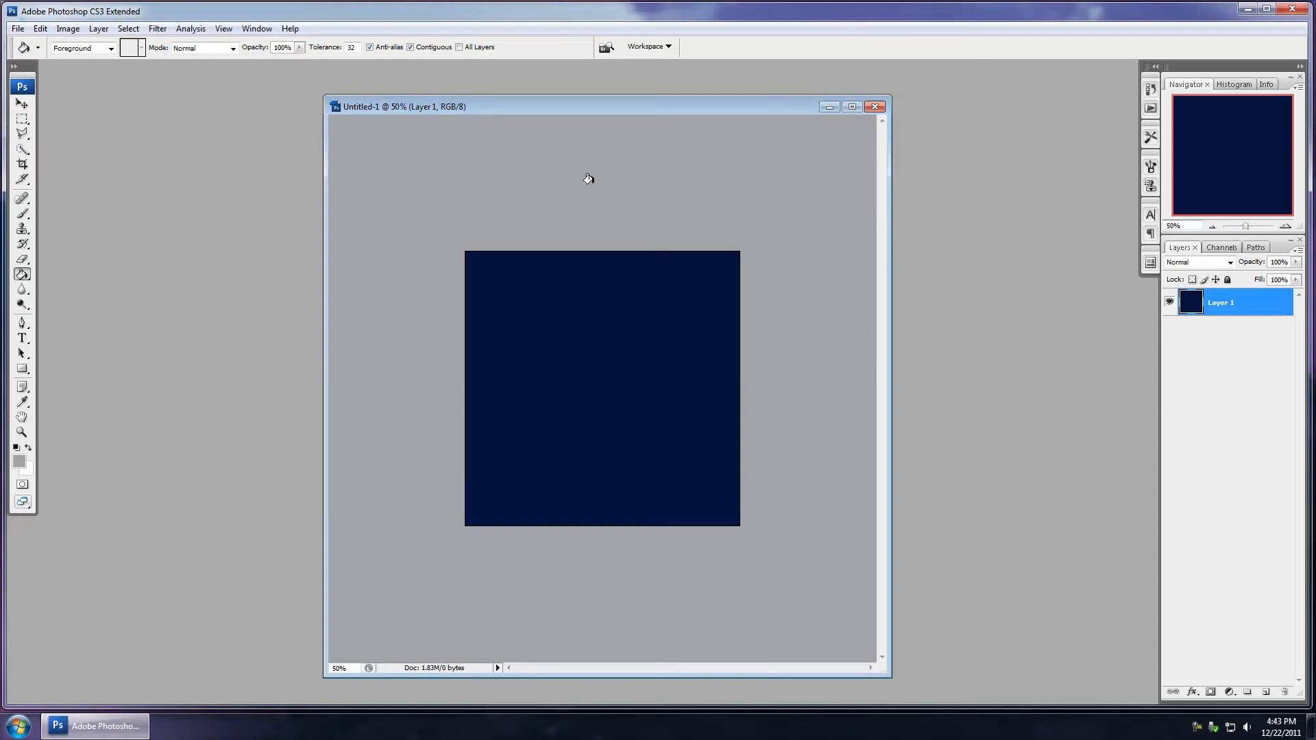
{"action": "mouse_move", "coordinate": [479, 191]}
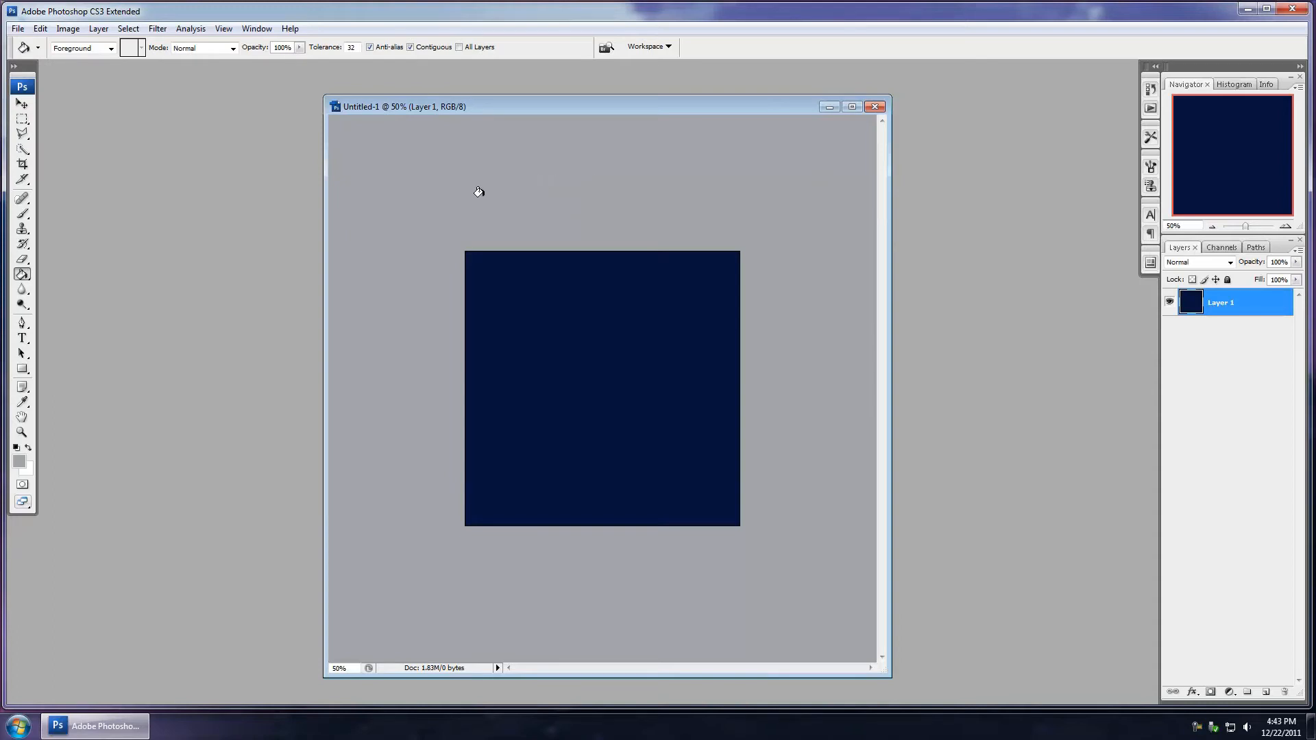
{"action": "mouse_move", "coordinate": [550, 171]}
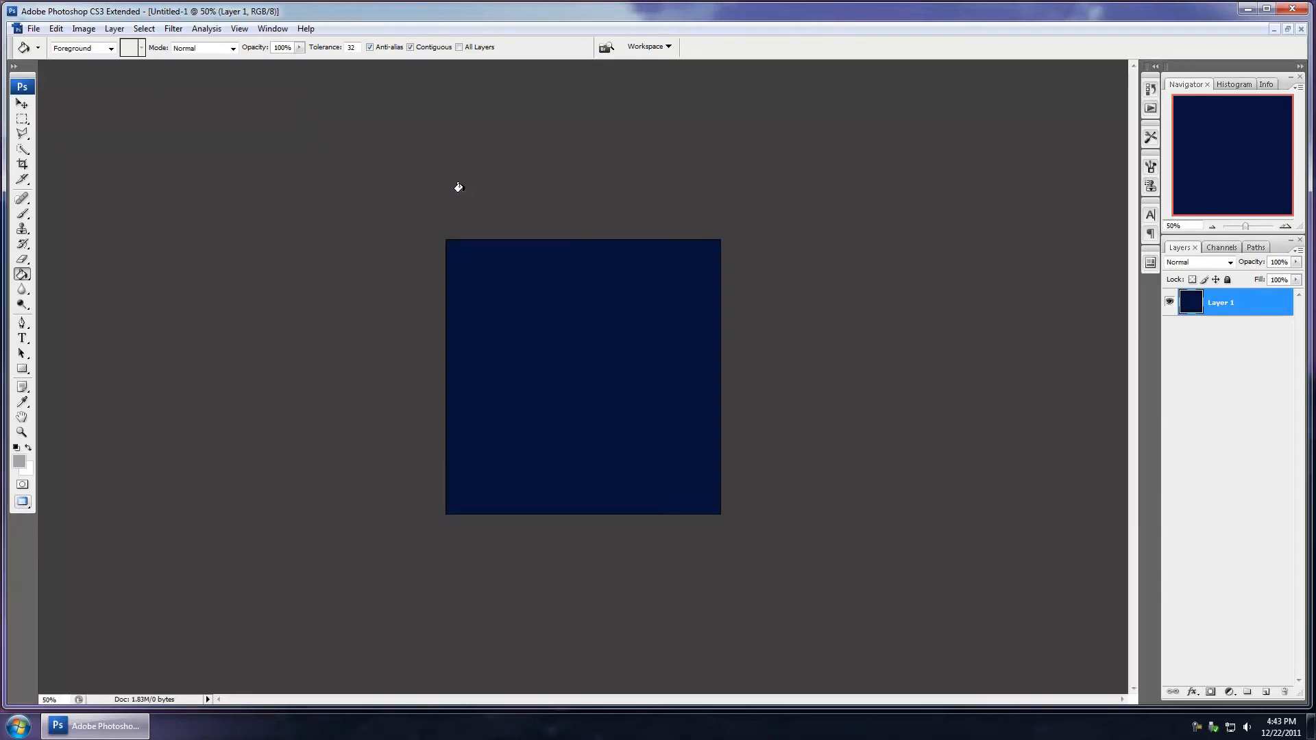
{"action": "mouse_move", "coordinate": [605, 135]}
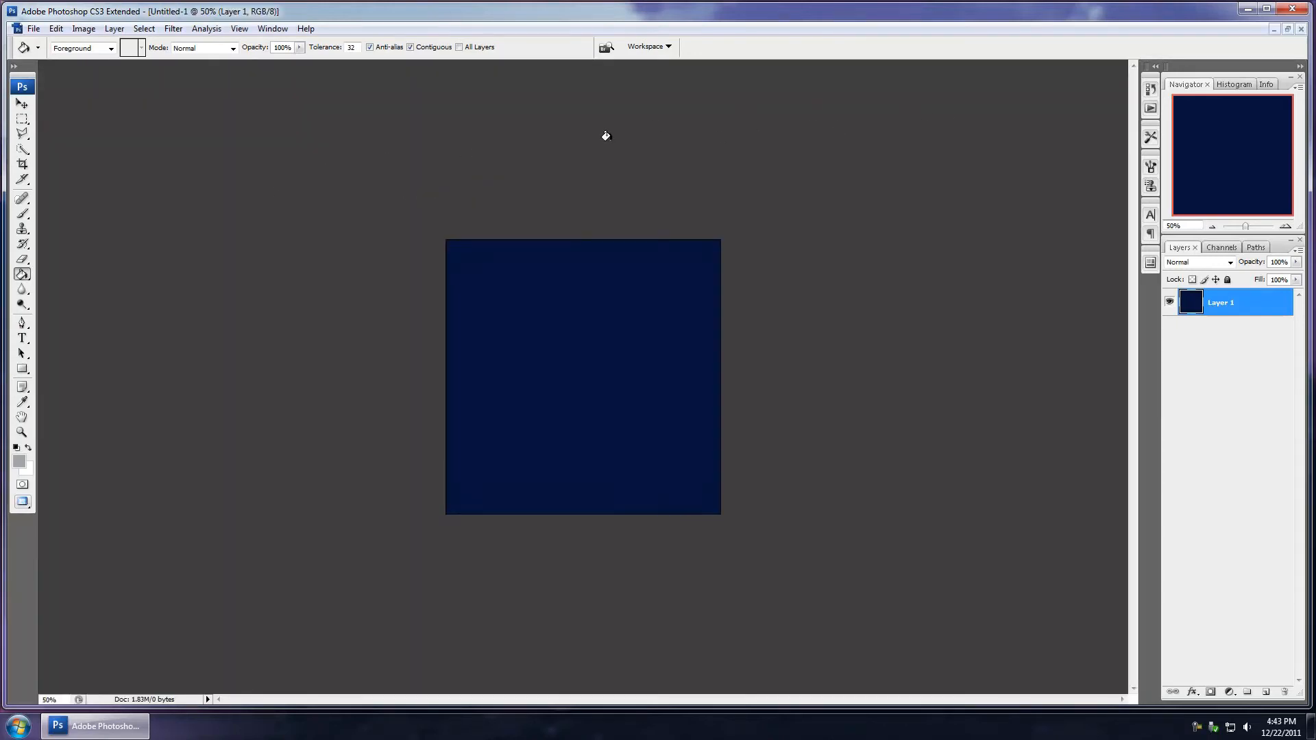
{"action": "mouse_move", "coordinate": [227, 354]}
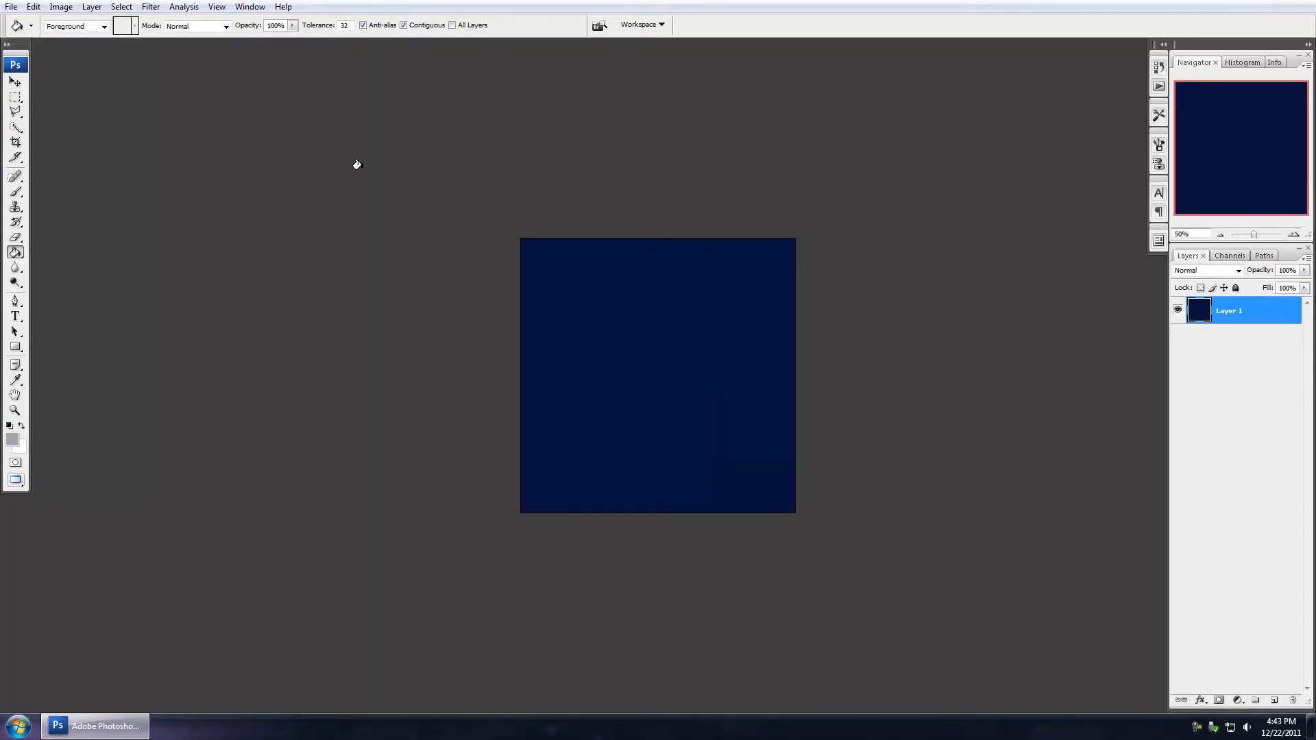
{"action": "mouse_move", "coordinate": [347, 140]}
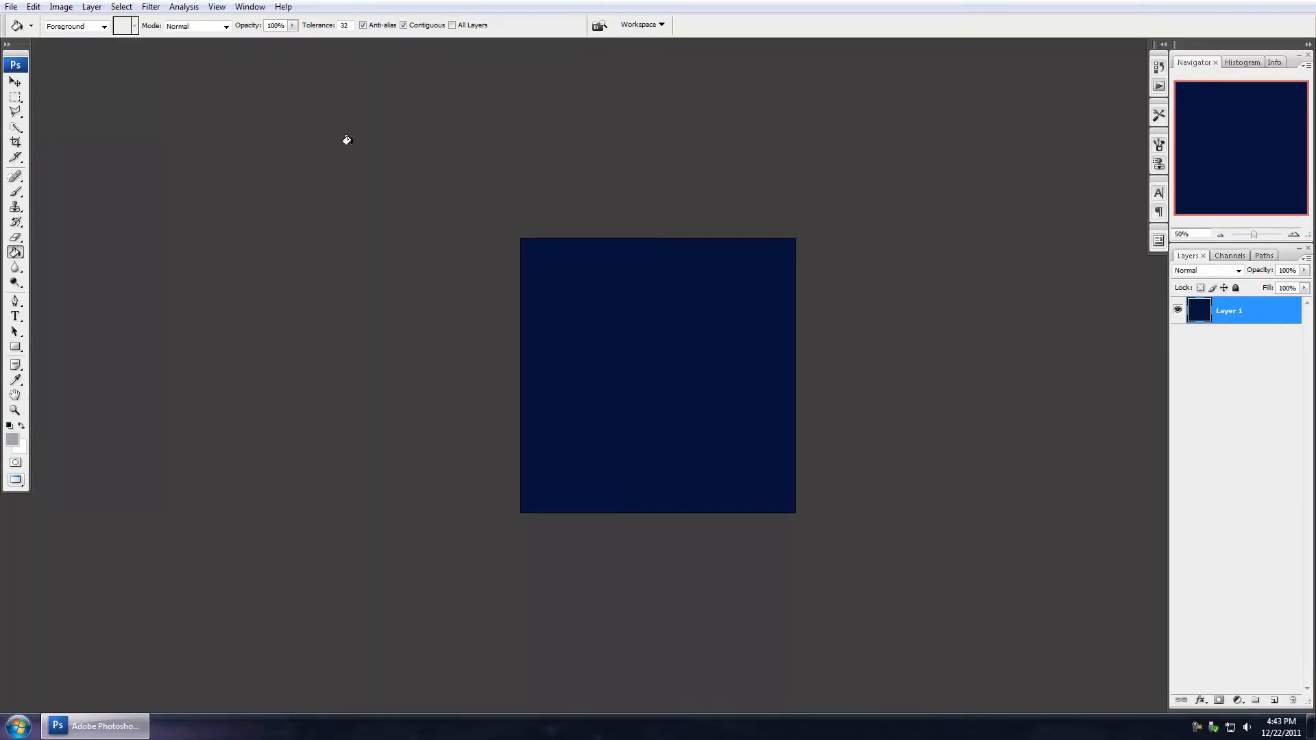
{"action": "mouse_move", "coordinate": [372, 182]}
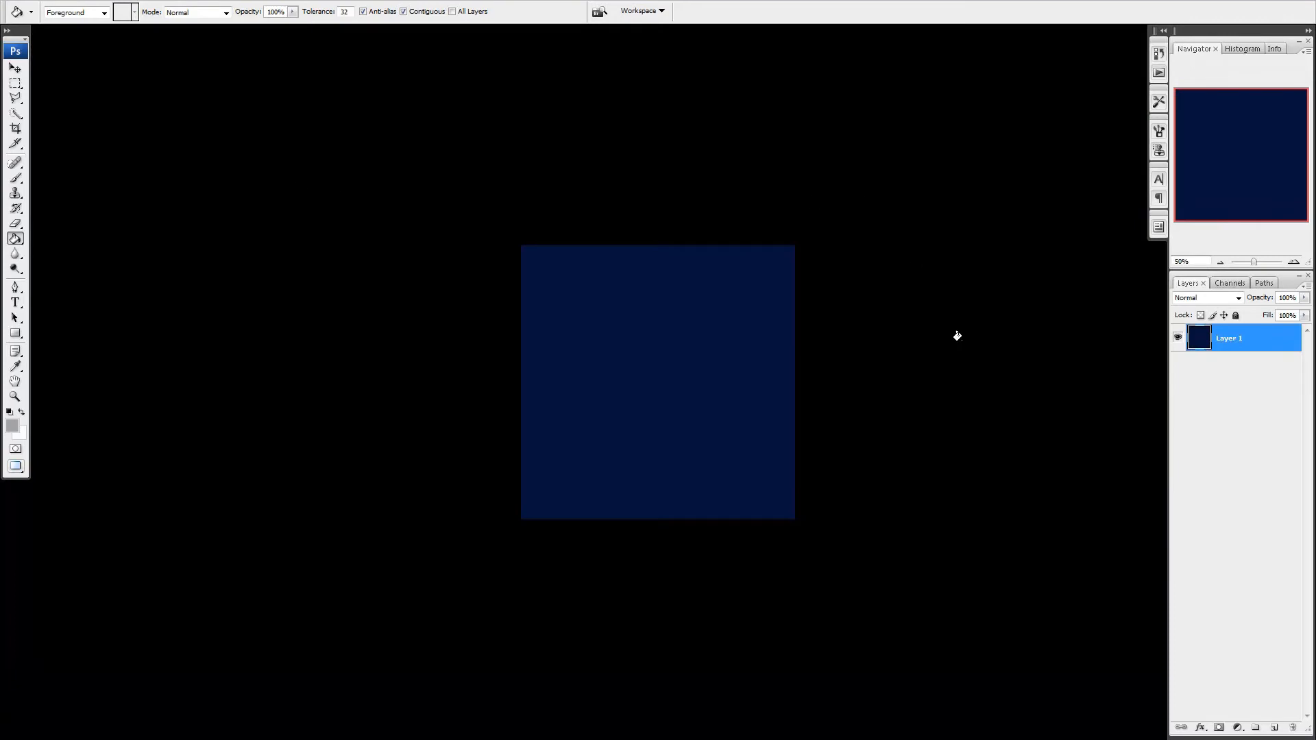
{"action": "mouse_move", "coordinate": [953, 414]}
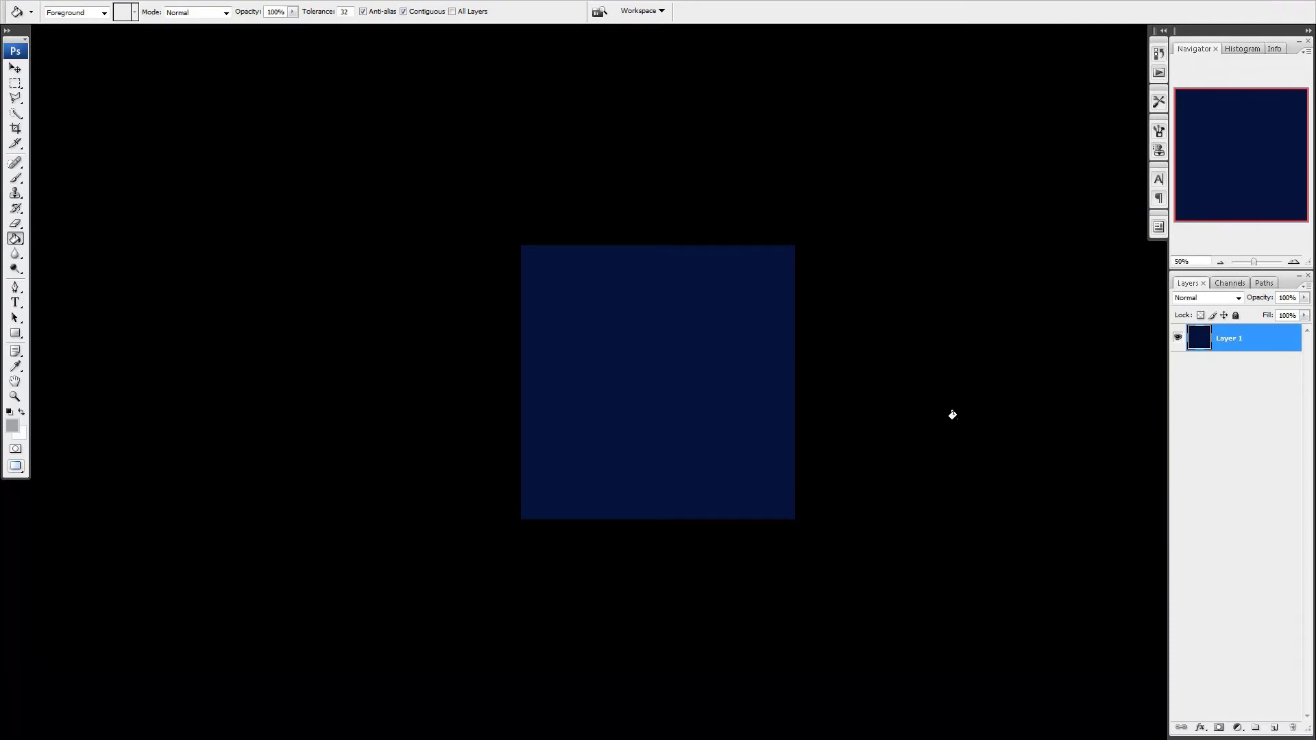
{"action": "mouse_move", "coordinate": [295, 458]}
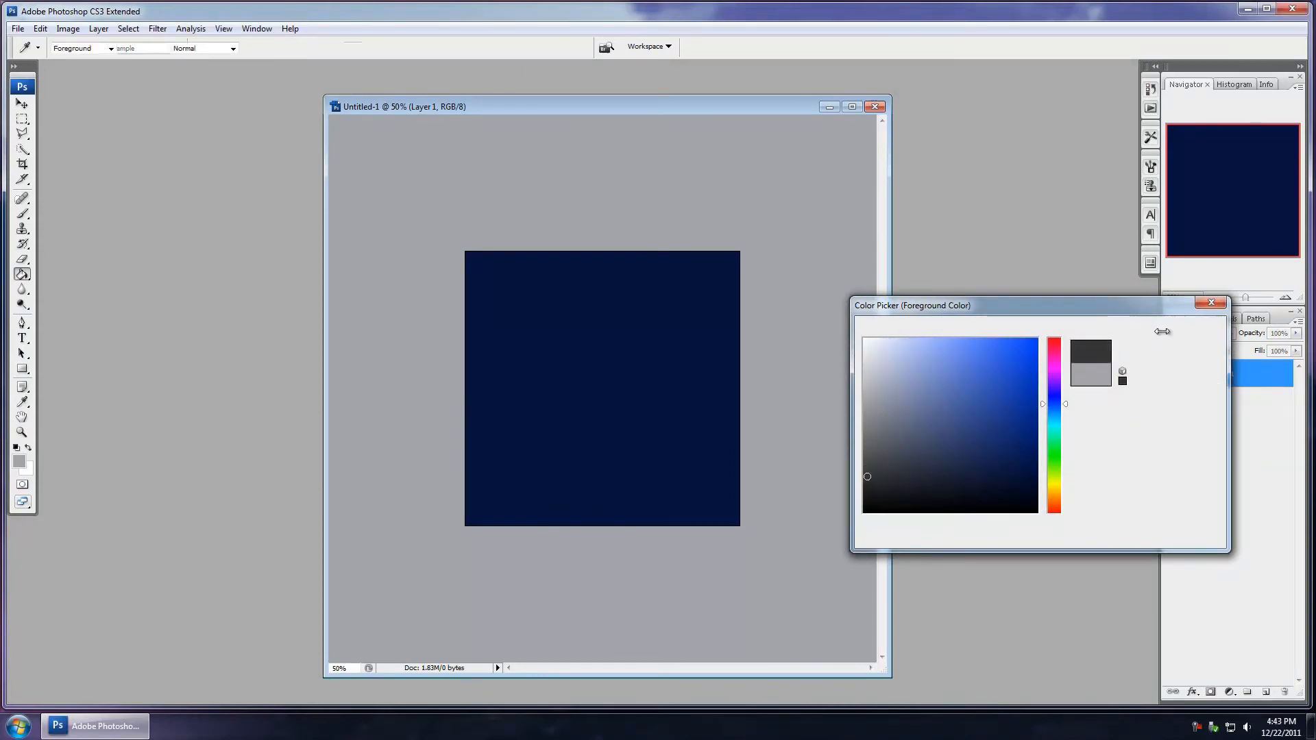
Step: Confirm dark grey as the foreground colour in the Color Picker
{"action": "left_click", "coordinate": [1211, 302]}
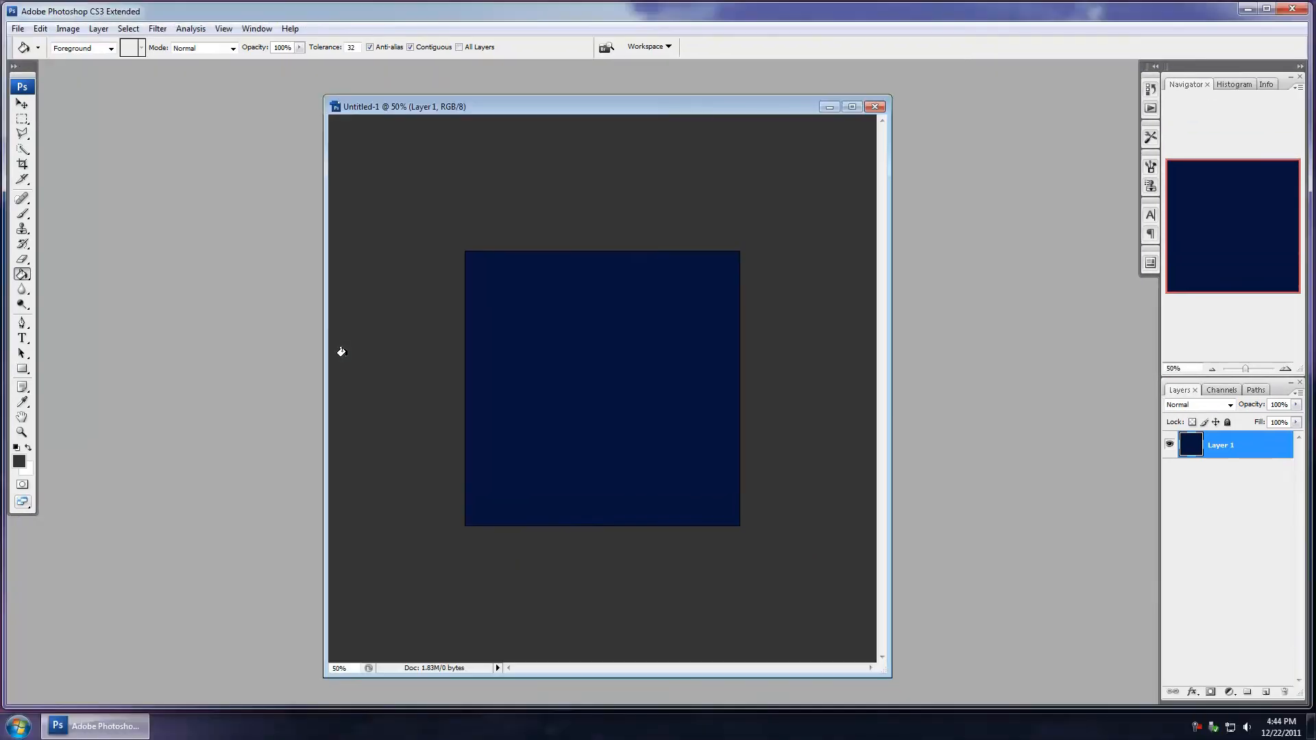
{"action": "mouse_move", "coordinate": [471, 177]}
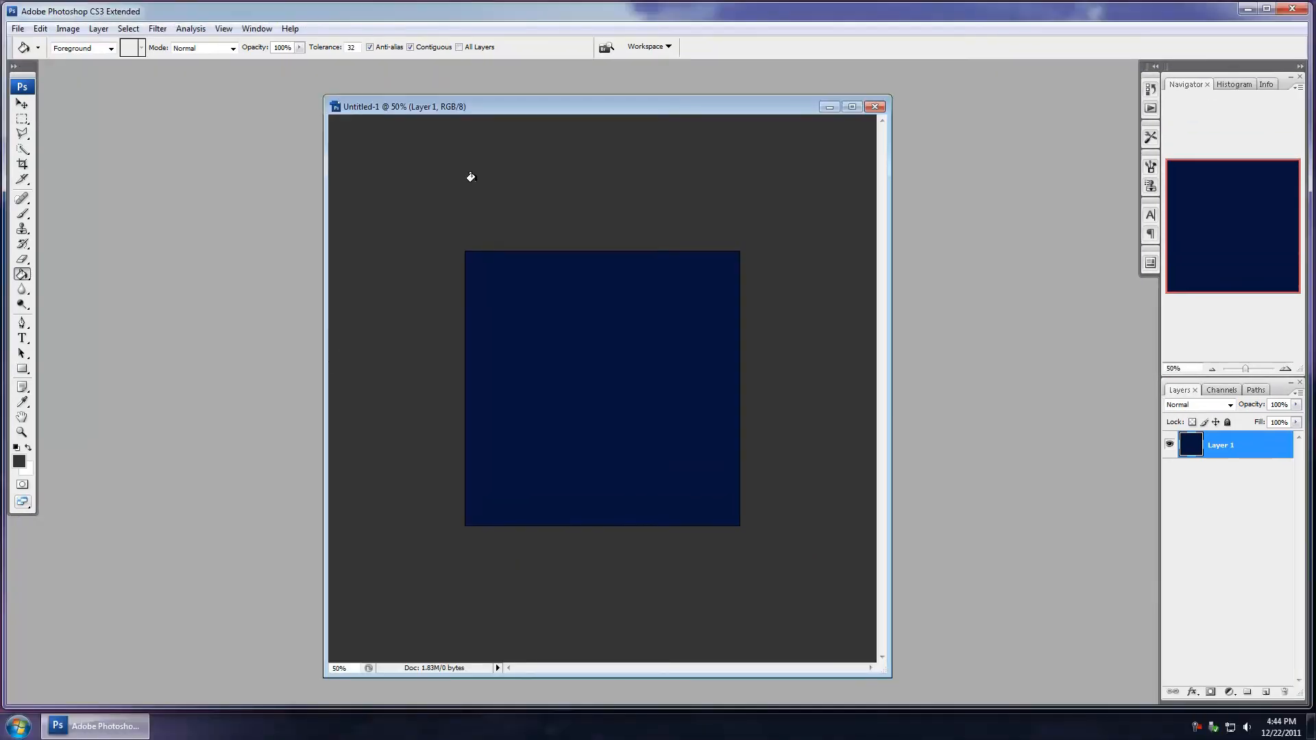
{"action": "mouse_move", "coordinate": [478, 541]}
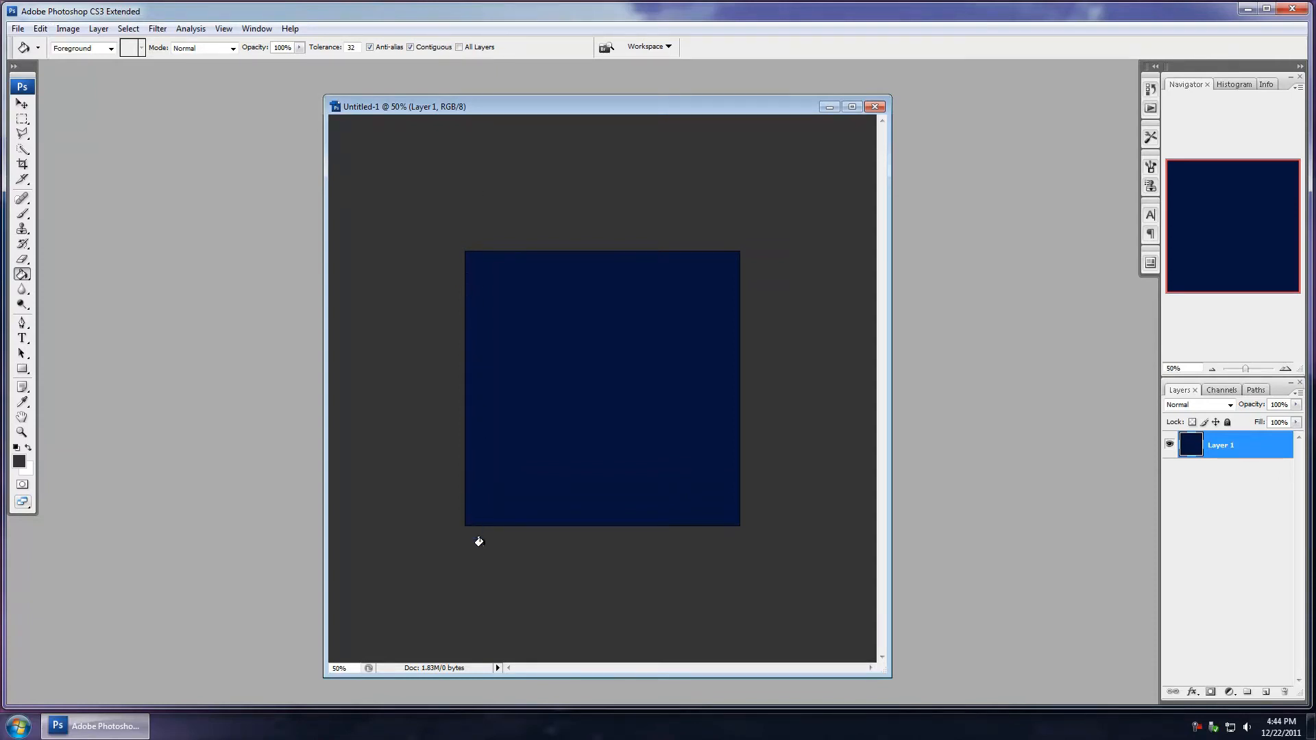
{"action": "mouse_move", "coordinate": [436, 431]}
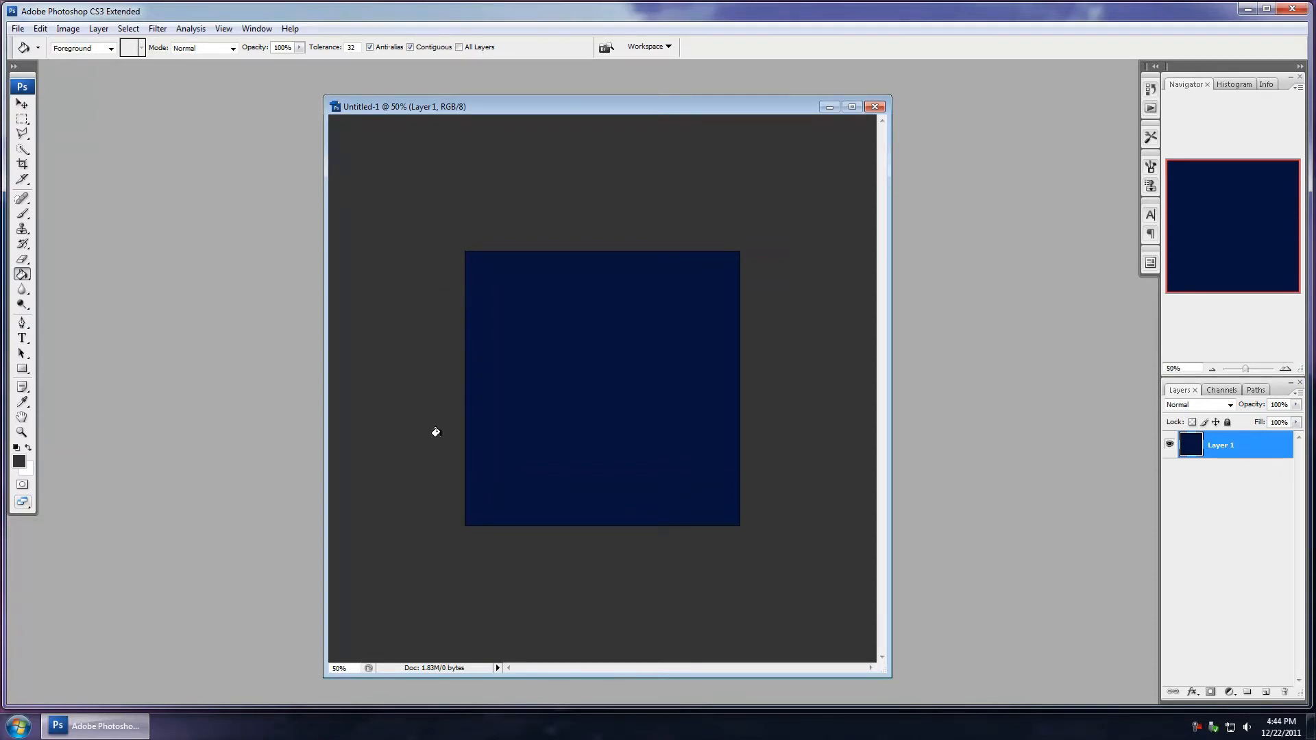
{"action": "mouse_move", "coordinate": [580, 287]}
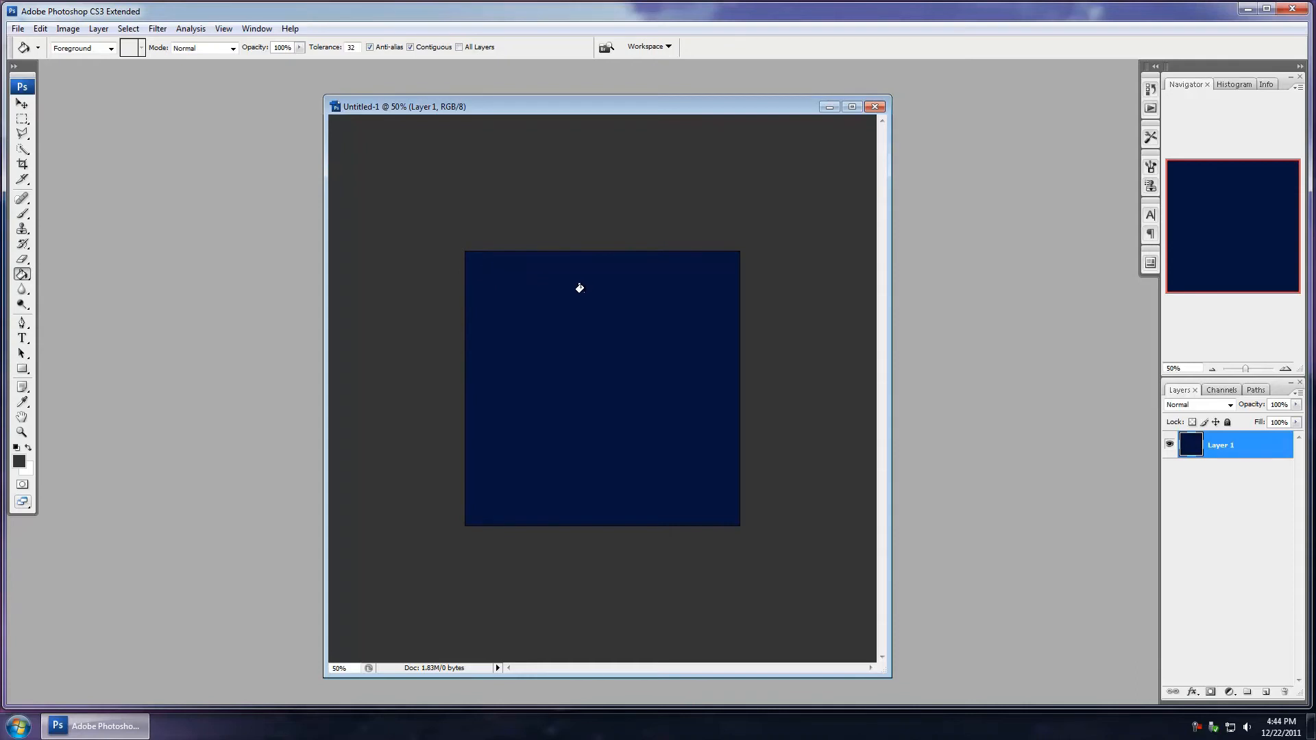
{"action": "mouse_move", "coordinate": [590, 386]}
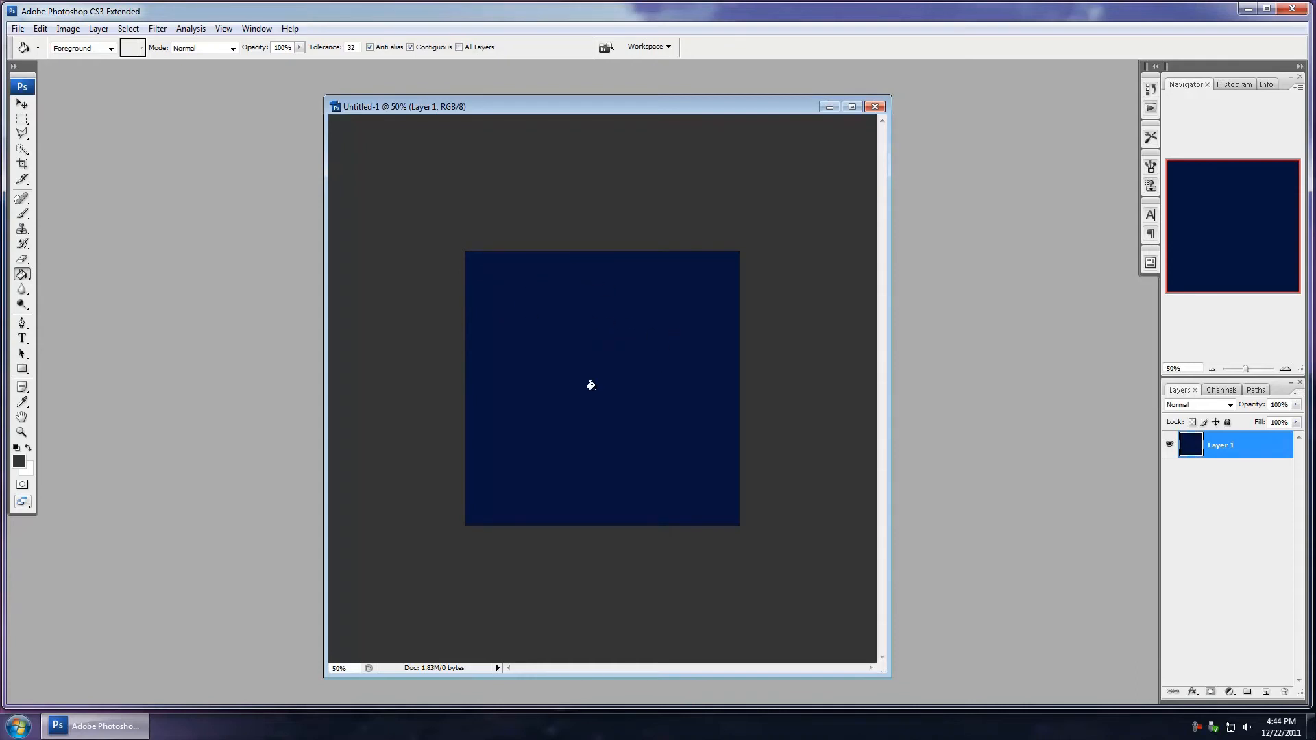
{"action": "mouse_move", "coordinate": [629, 383]}
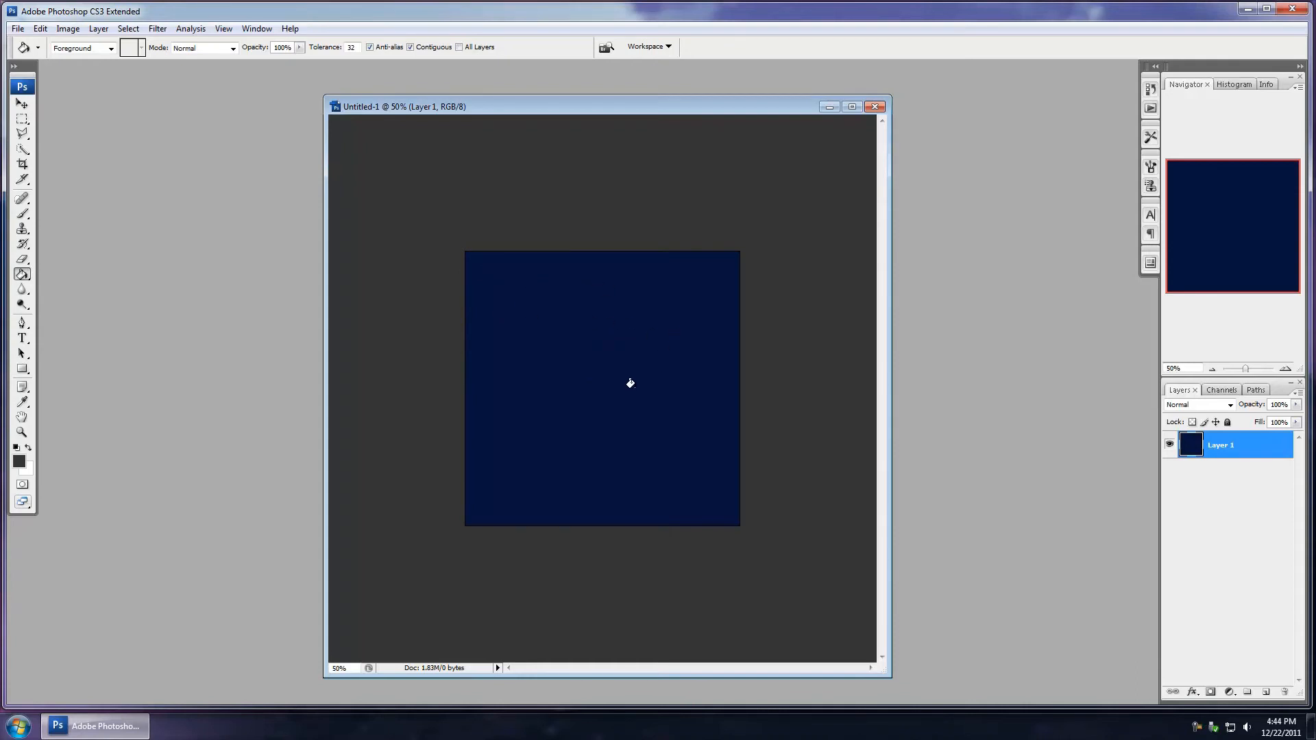
{"action": "mouse_move", "coordinate": [635, 383]}
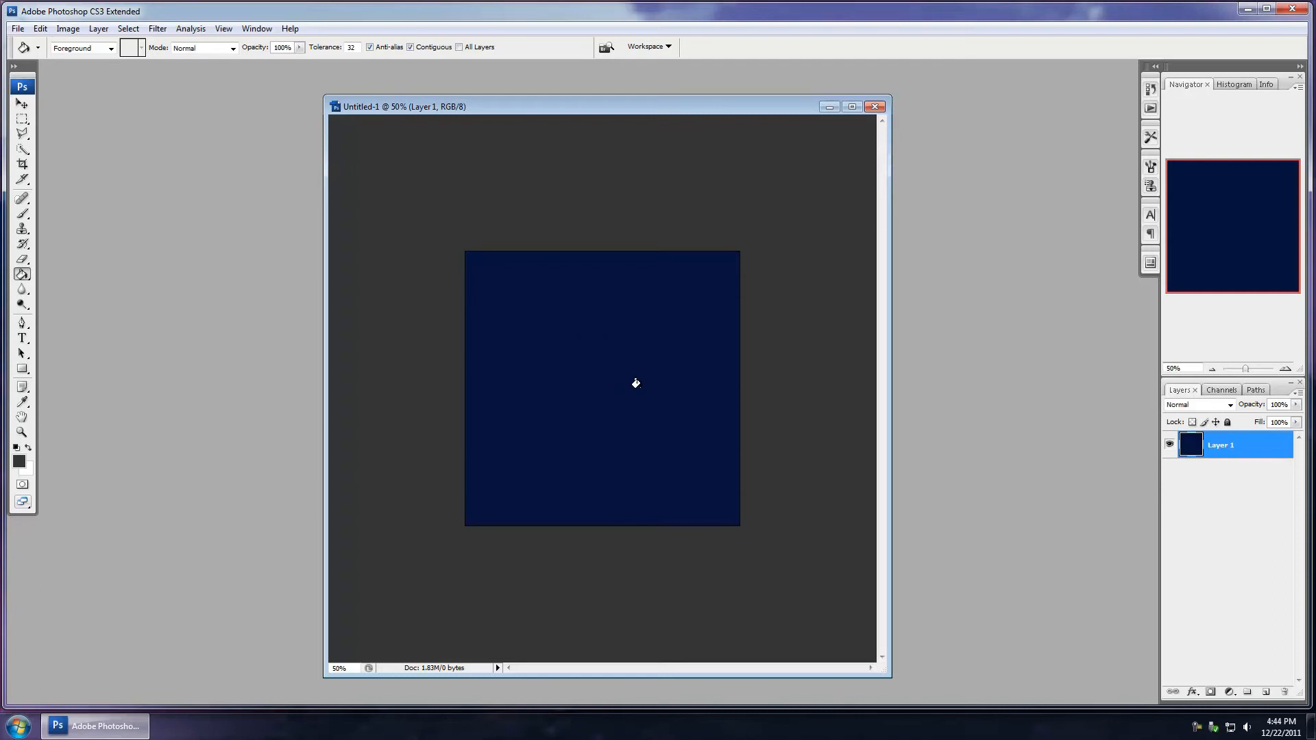
{"action": "mouse_move", "coordinate": [402, 199]}
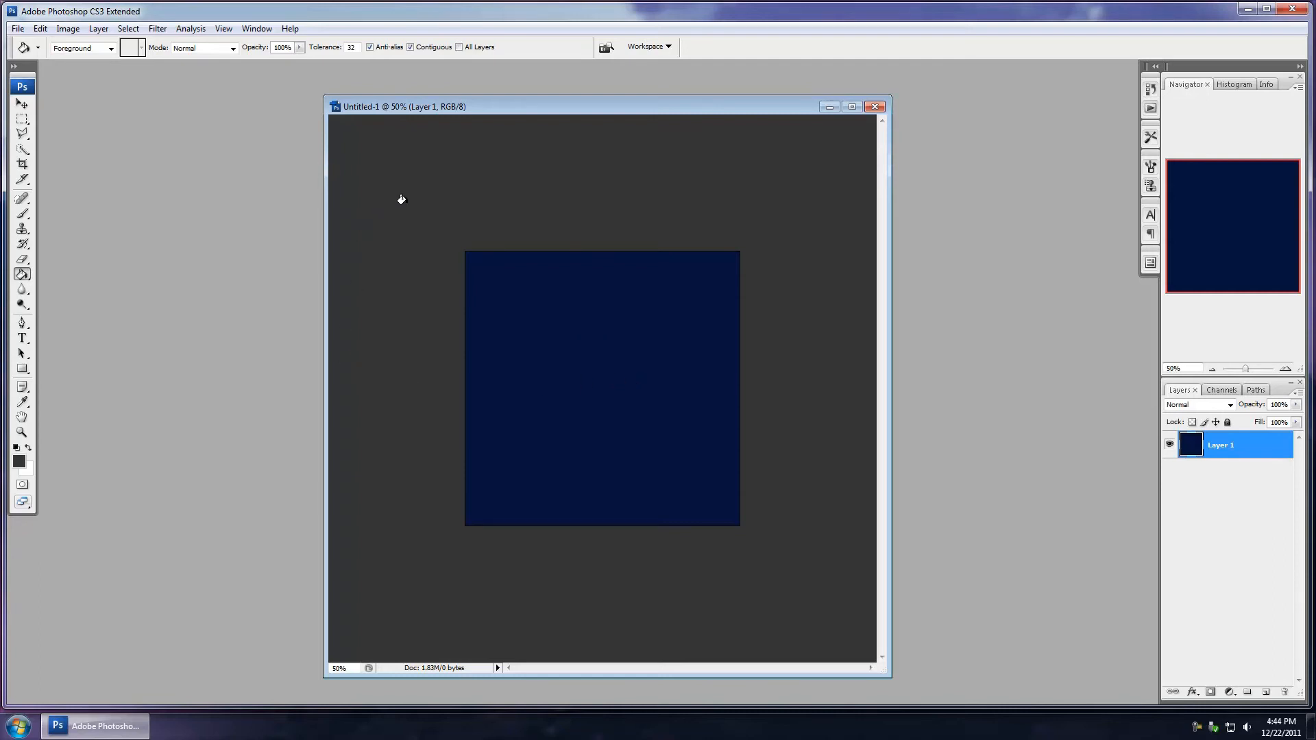
{"action": "mouse_move", "coordinate": [690, 196]}
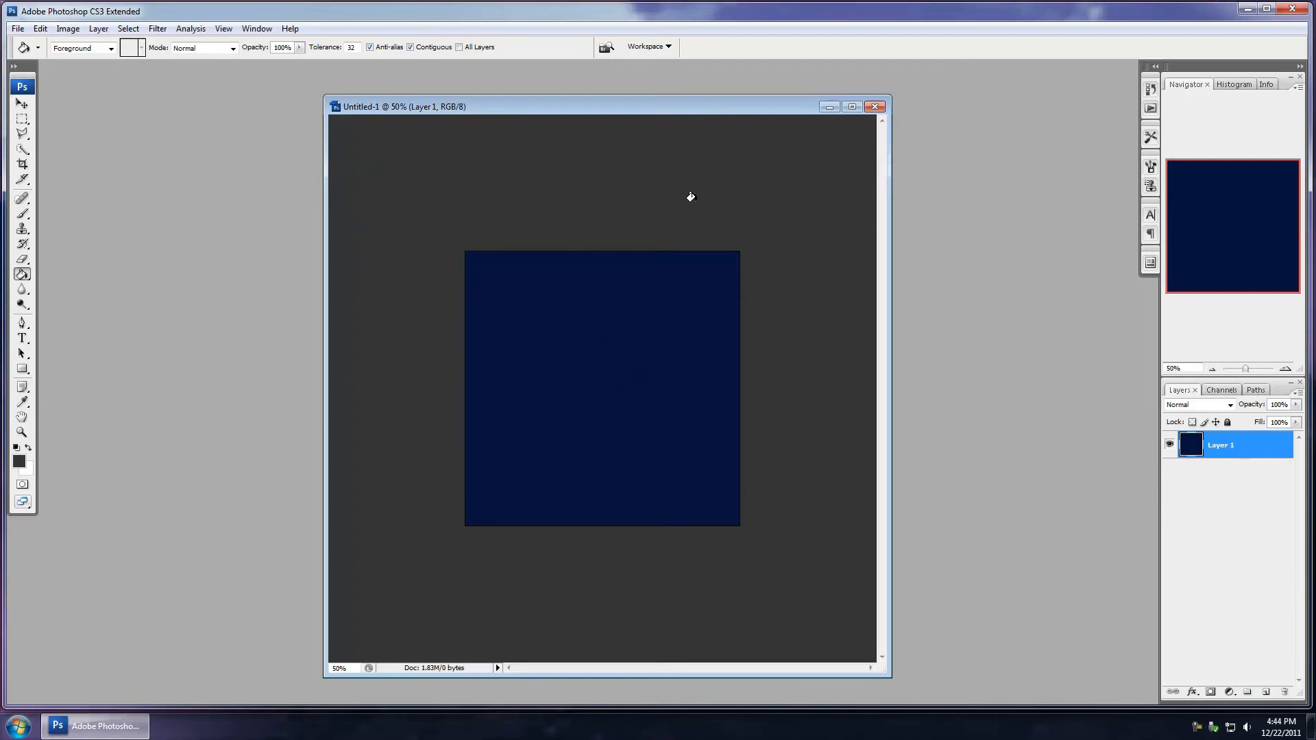
{"action": "mouse_move", "coordinate": [427, 245]}
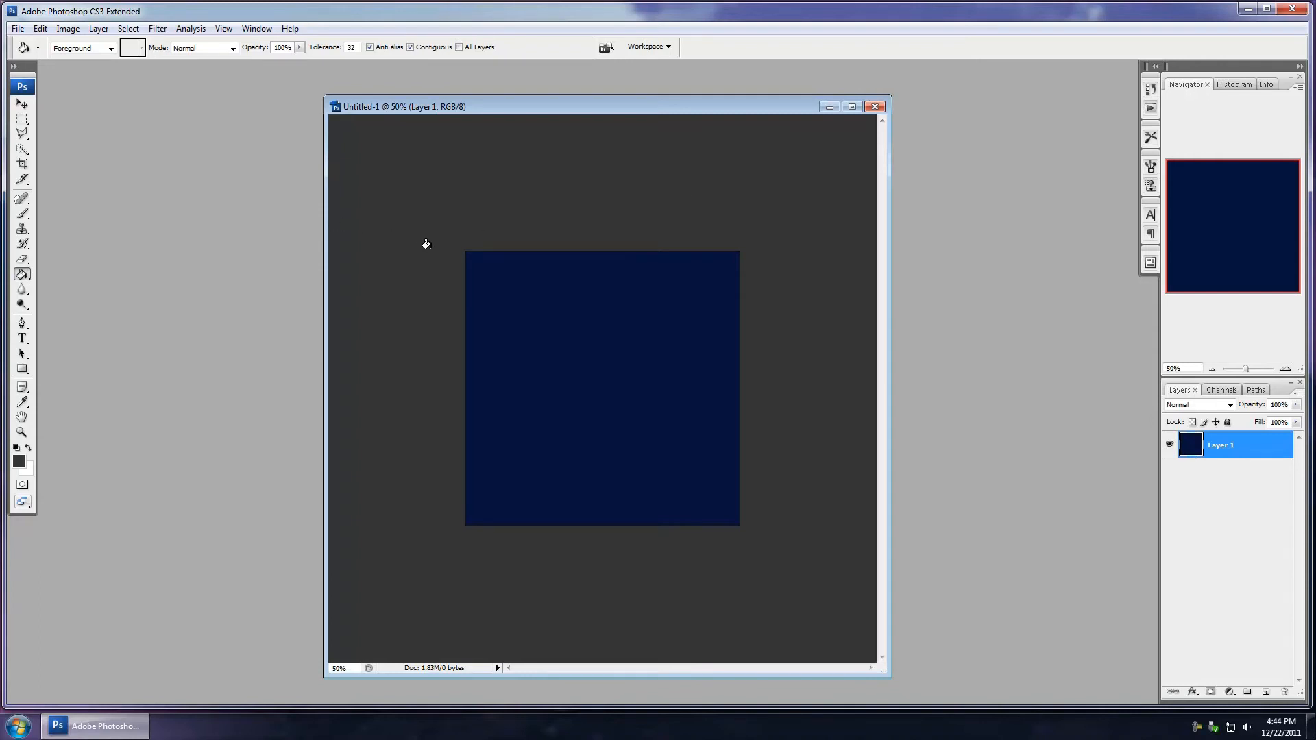
{"action": "mouse_move", "coordinate": [385, 252]}
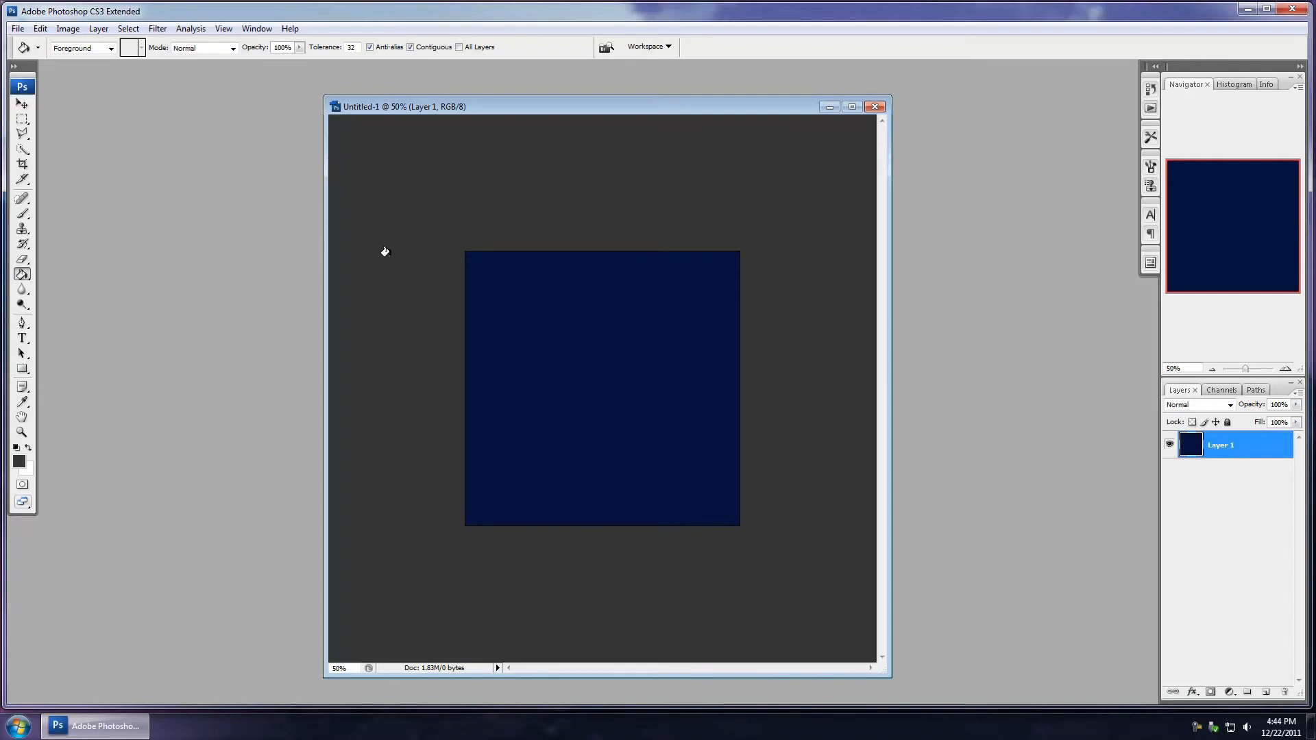
{"action": "mouse_move", "coordinate": [410, 335]}
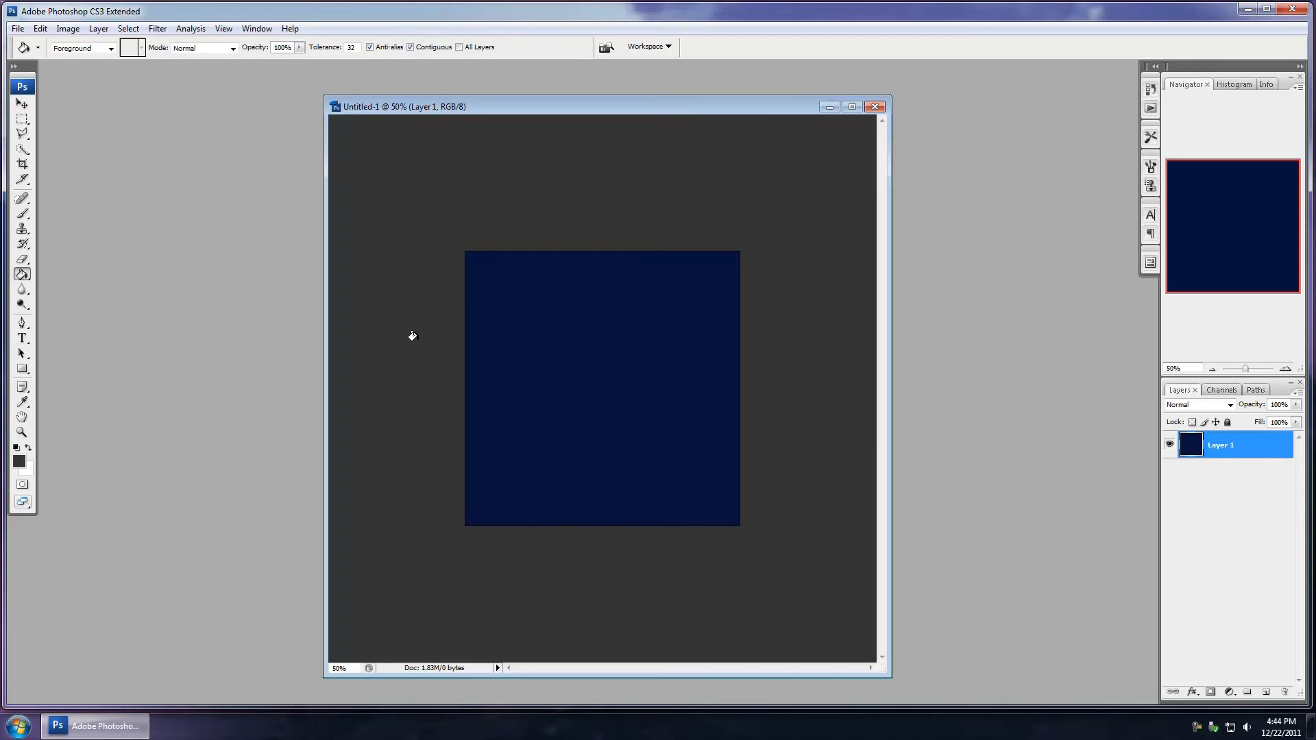
{"action": "mouse_move", "coordinate": [516, 358]}
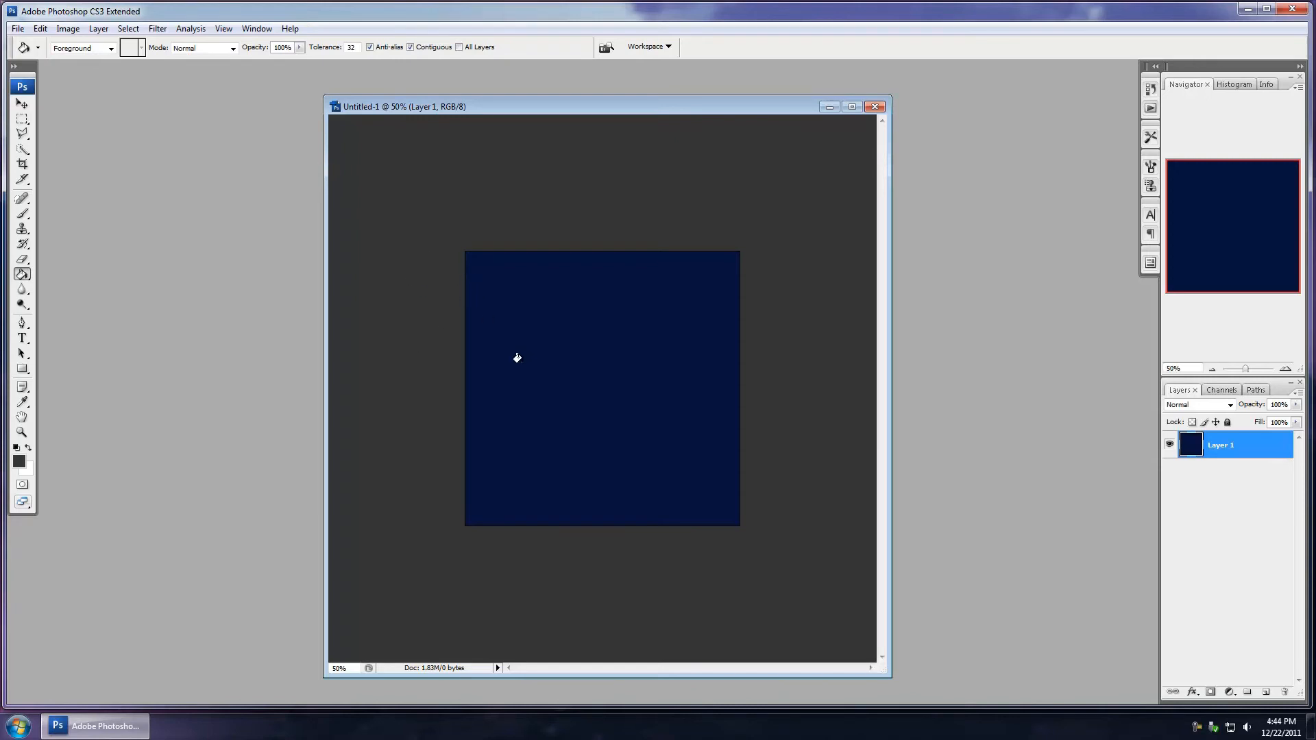
Step: Zoom in on the navy square and drag the document window further right
{"action": "key", "text": "ctrl+plus"}
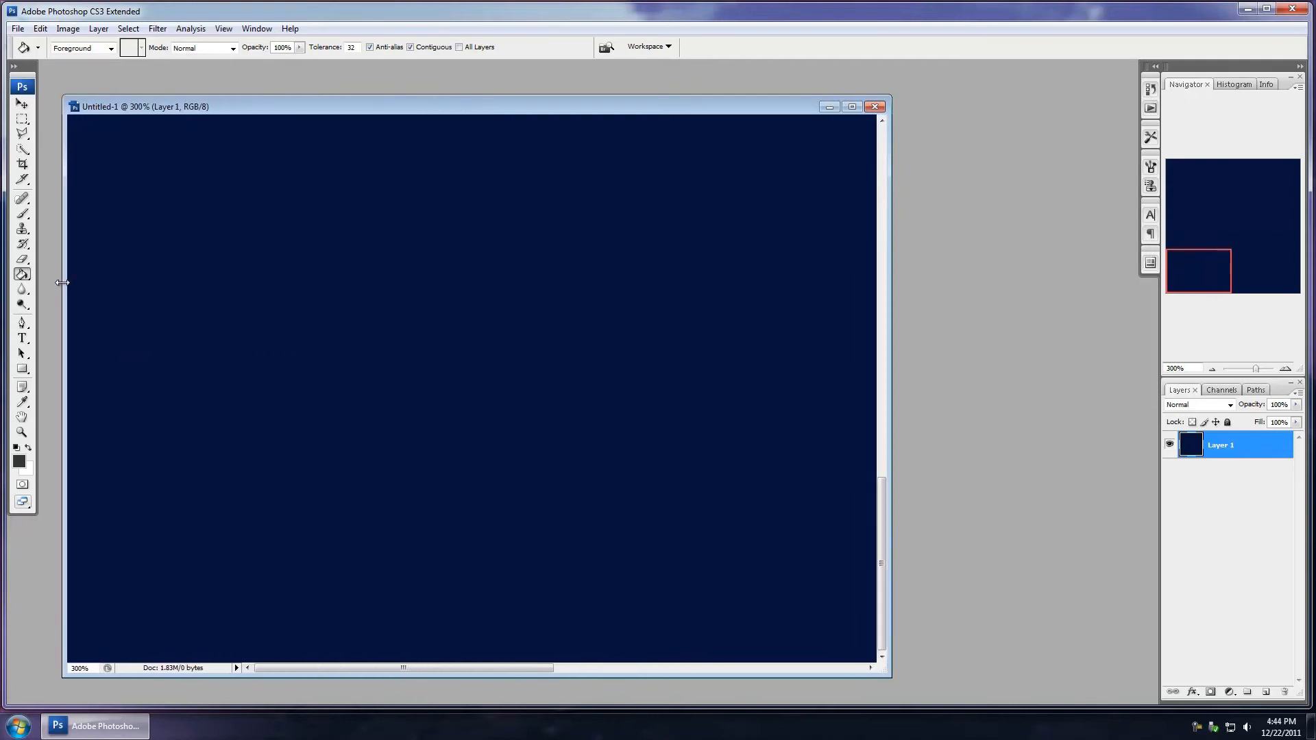
{"action": "left_click_drag", "start_coordinate": [142, 107], "coordinate": [374, 98]}
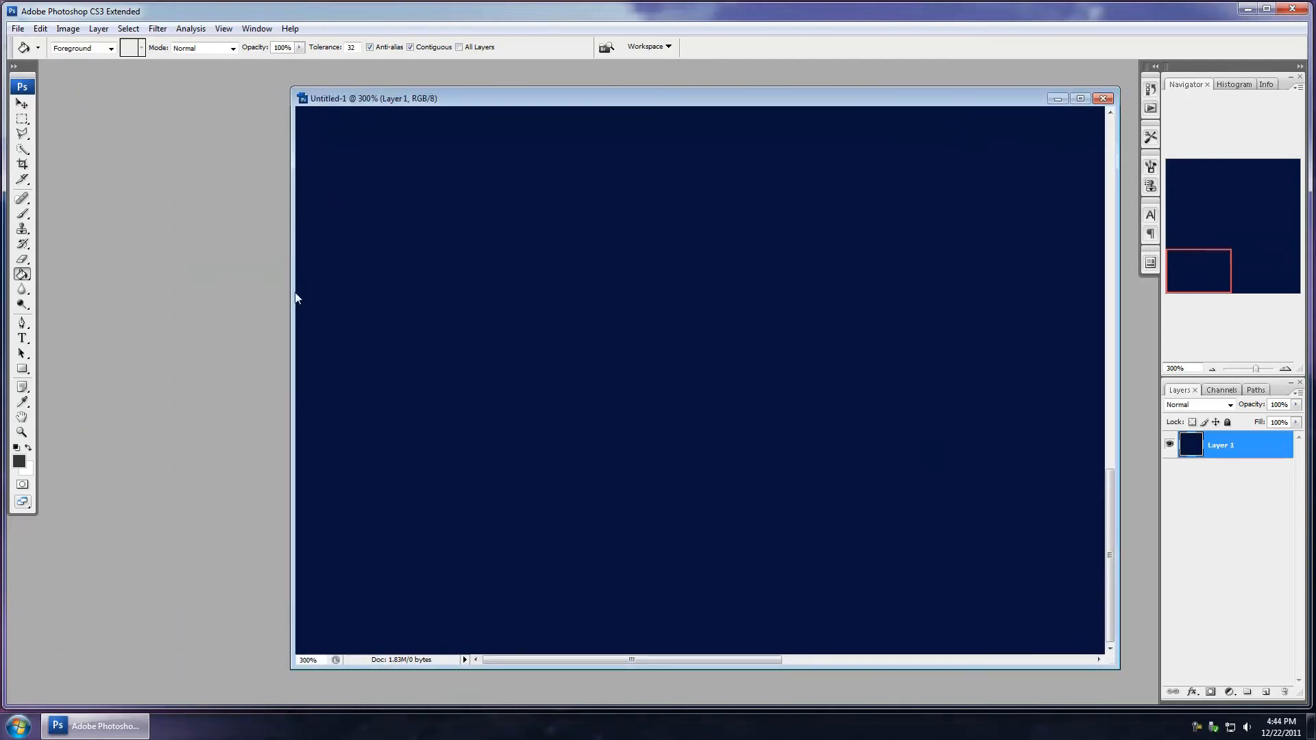
{"action": "mouse_move", "coordinate": [307, 249]}
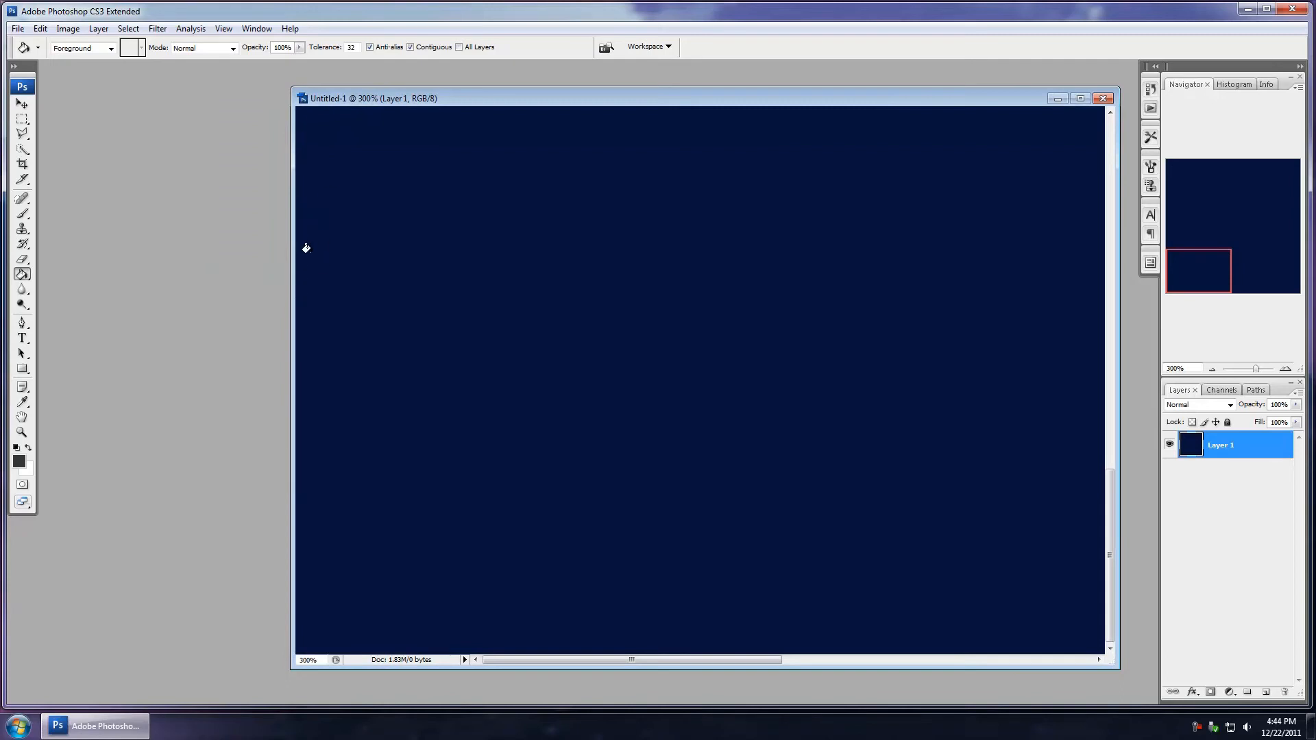
Step: Maximize Untitled-1 to fill the workspace and pan down across the navy fill
{"action": "left_click", "coordinate": [1080, 99]}
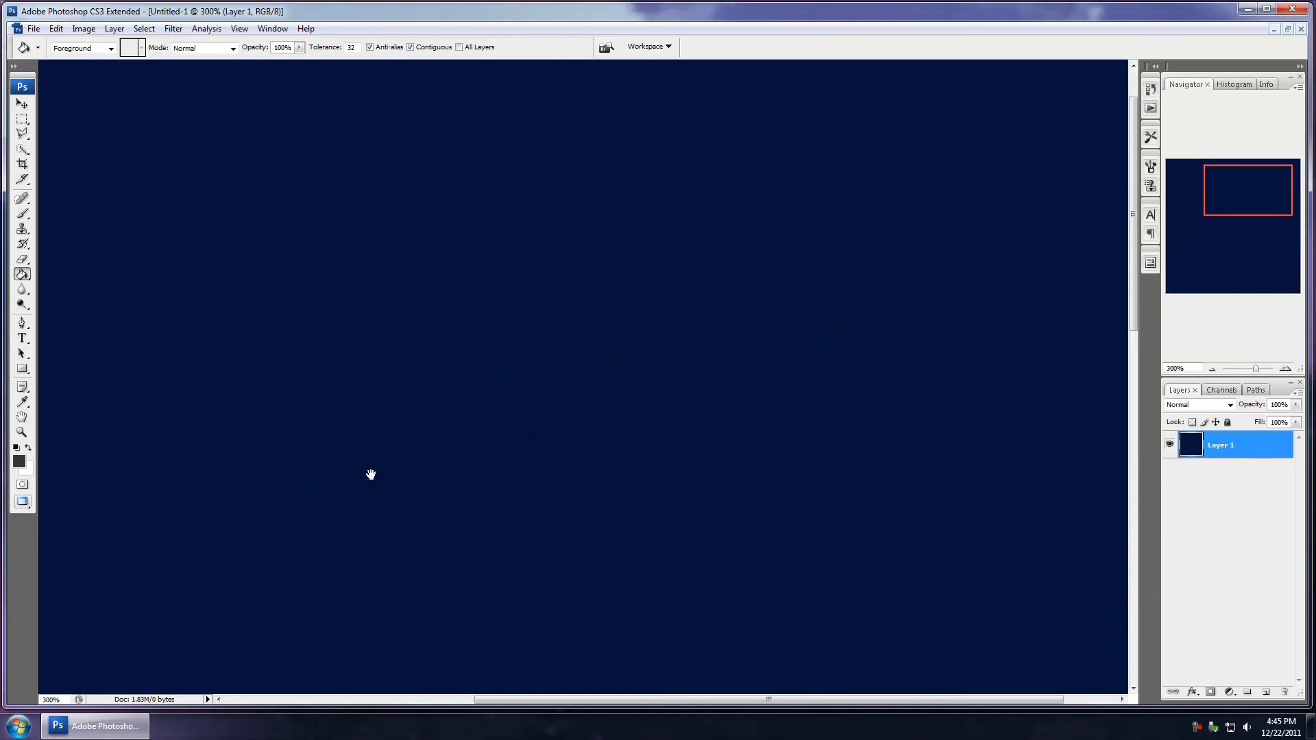
{"action": "left_click_drag", "start_coordinate": [372, 474], "coordinate": [374, 535]}
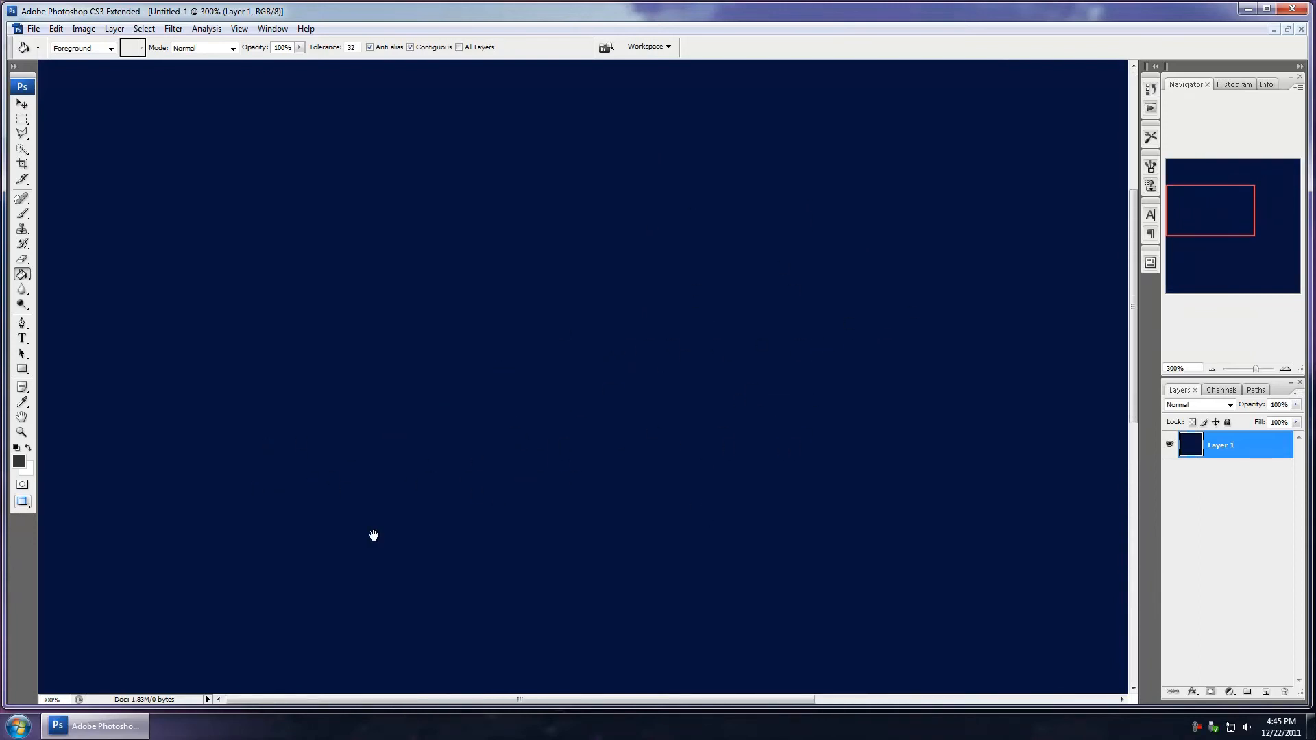
{"action": "mouse_move", "coordinate": [530, 409]}
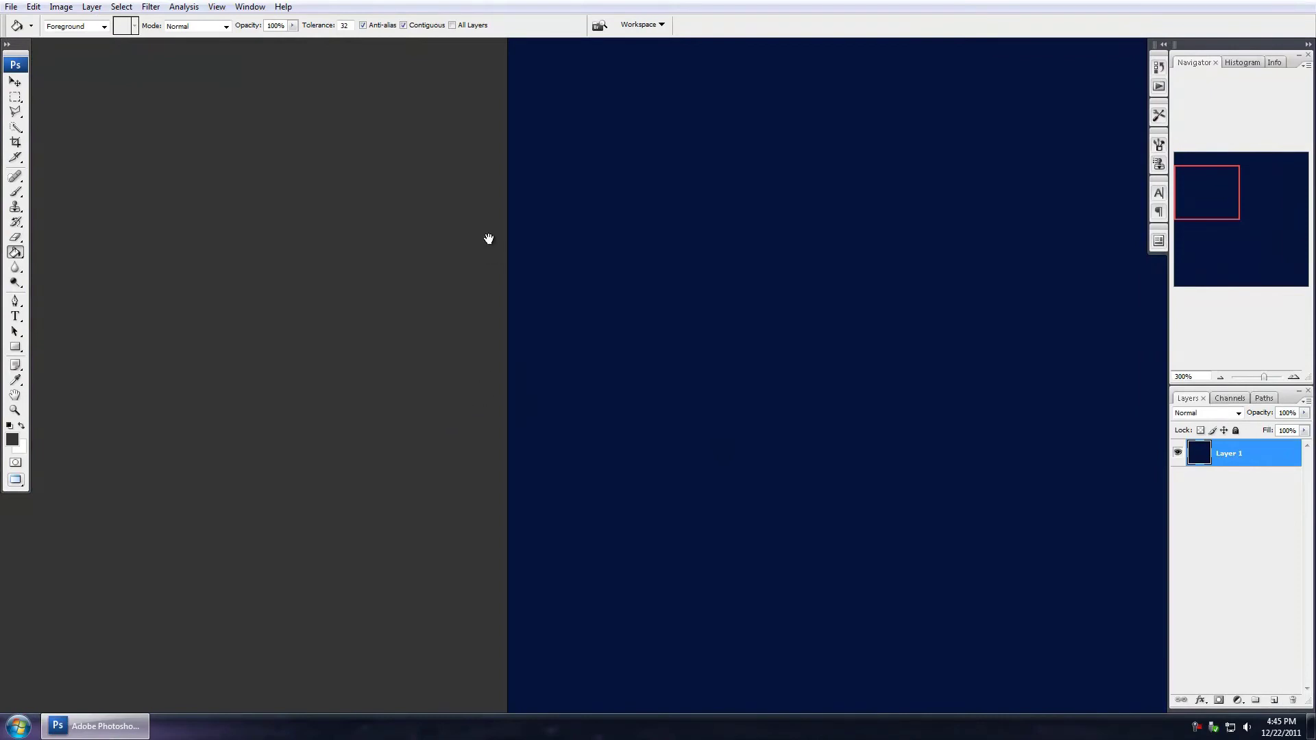
Step: Pan with the Hand tool to bring the document's left edge into view
{"action": "left_click_drag", "start_coordinate": [490, 239], "coordinate": [939, 304]}
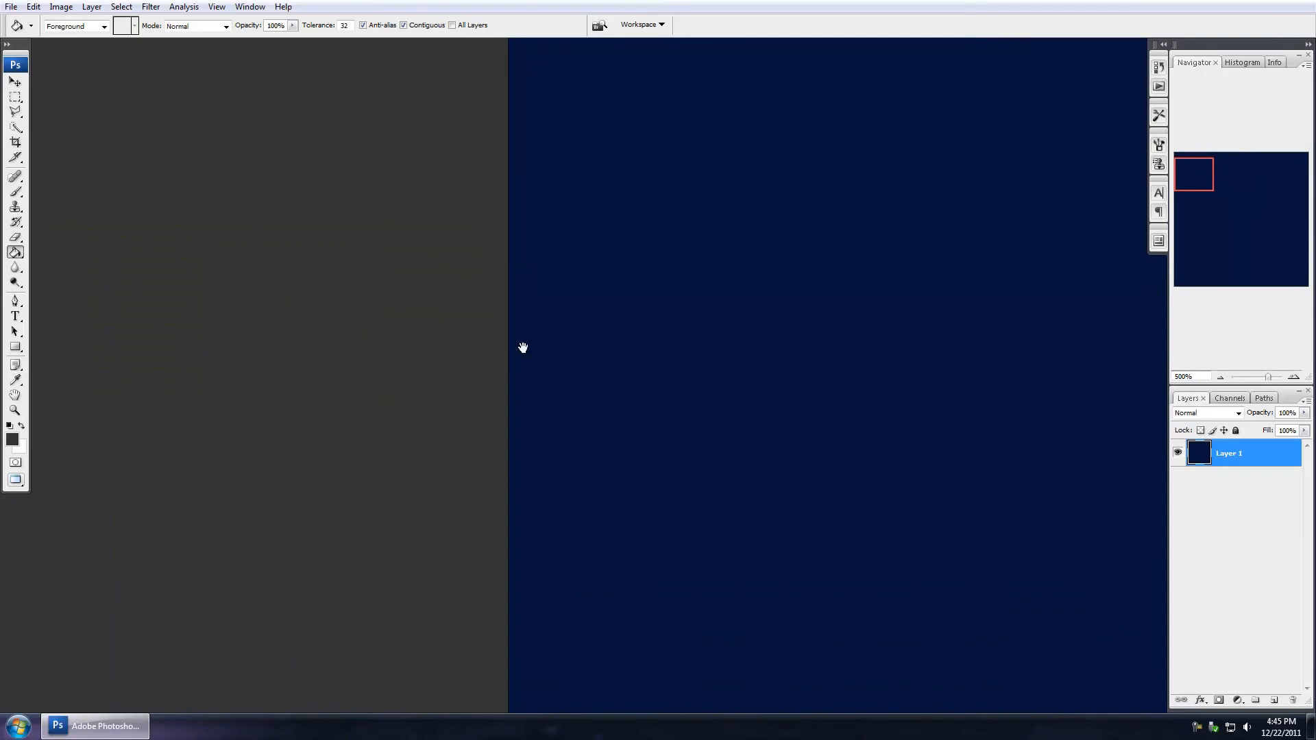
{"action": "mouse_move", "coordinate": [524, 425]}
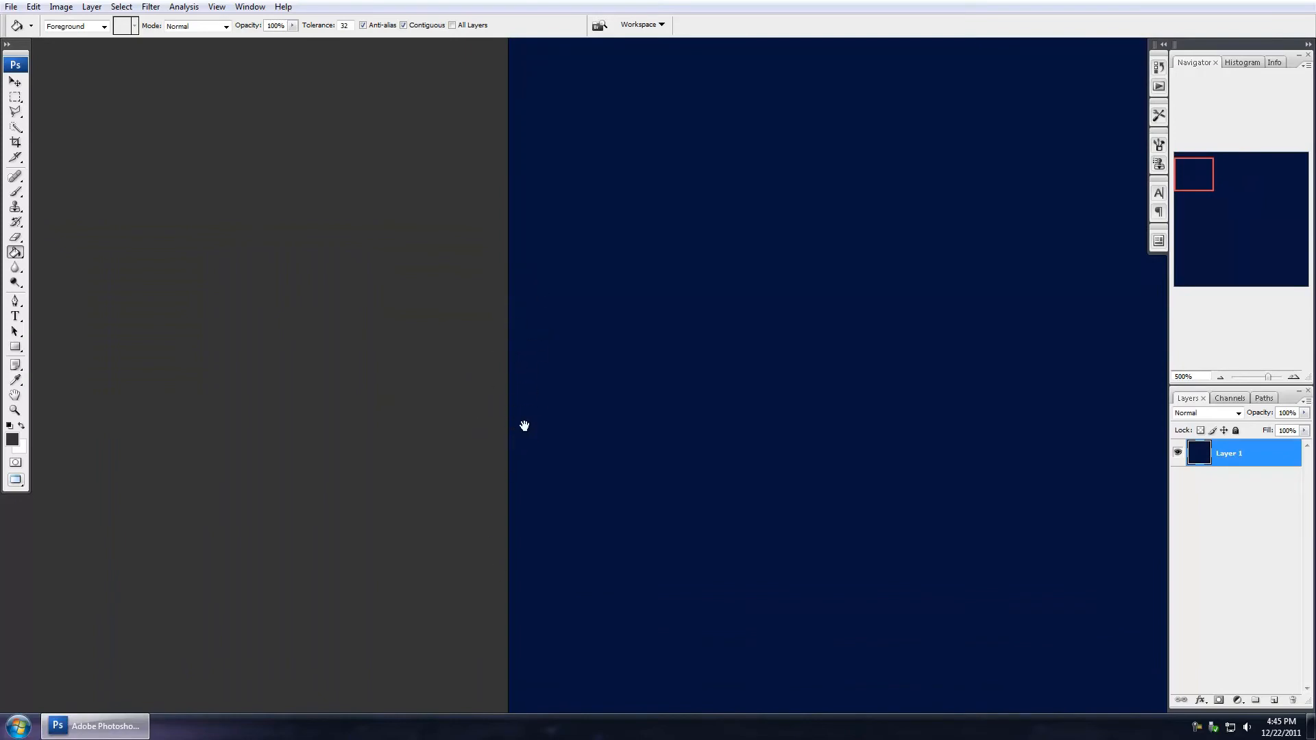
{"action": "mouse_move", "coordinate": [504, 390]}
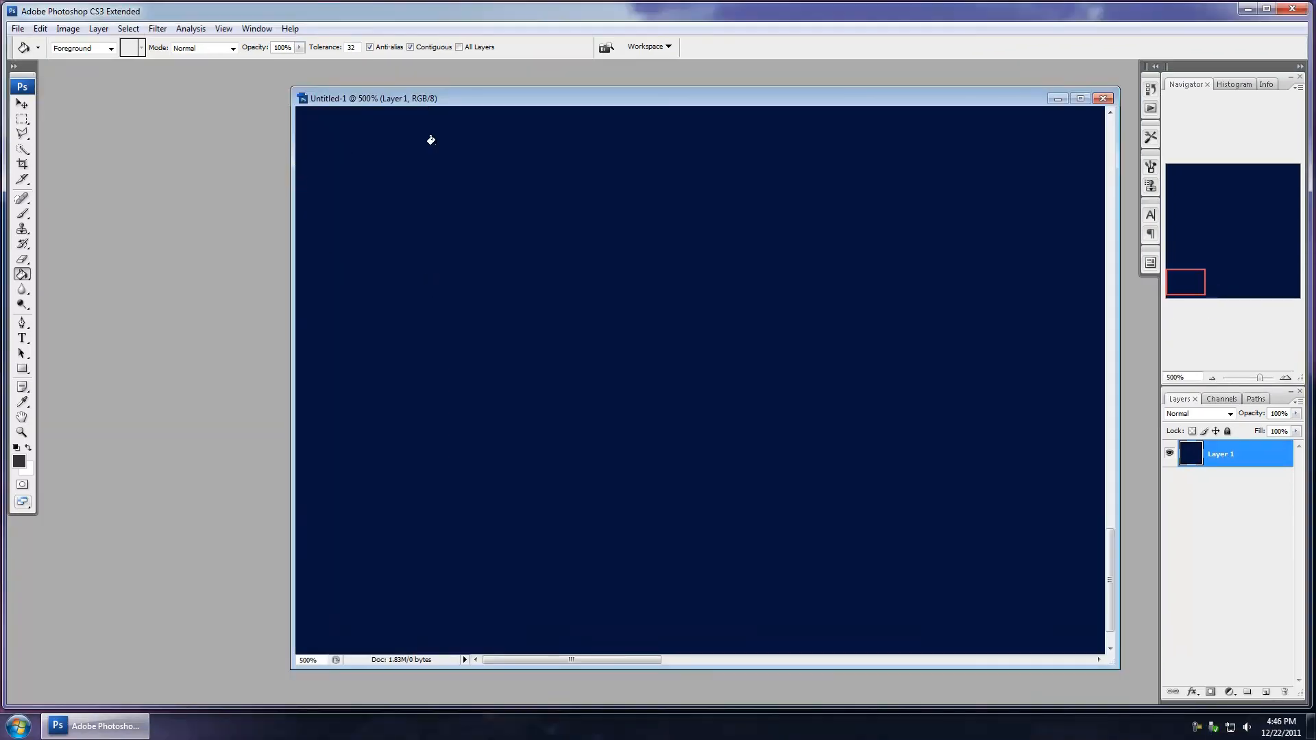
Step: Close Untitled-1 and discard its unsaved changes
{"action": "left_click", "coordinate": [1104, 98]}
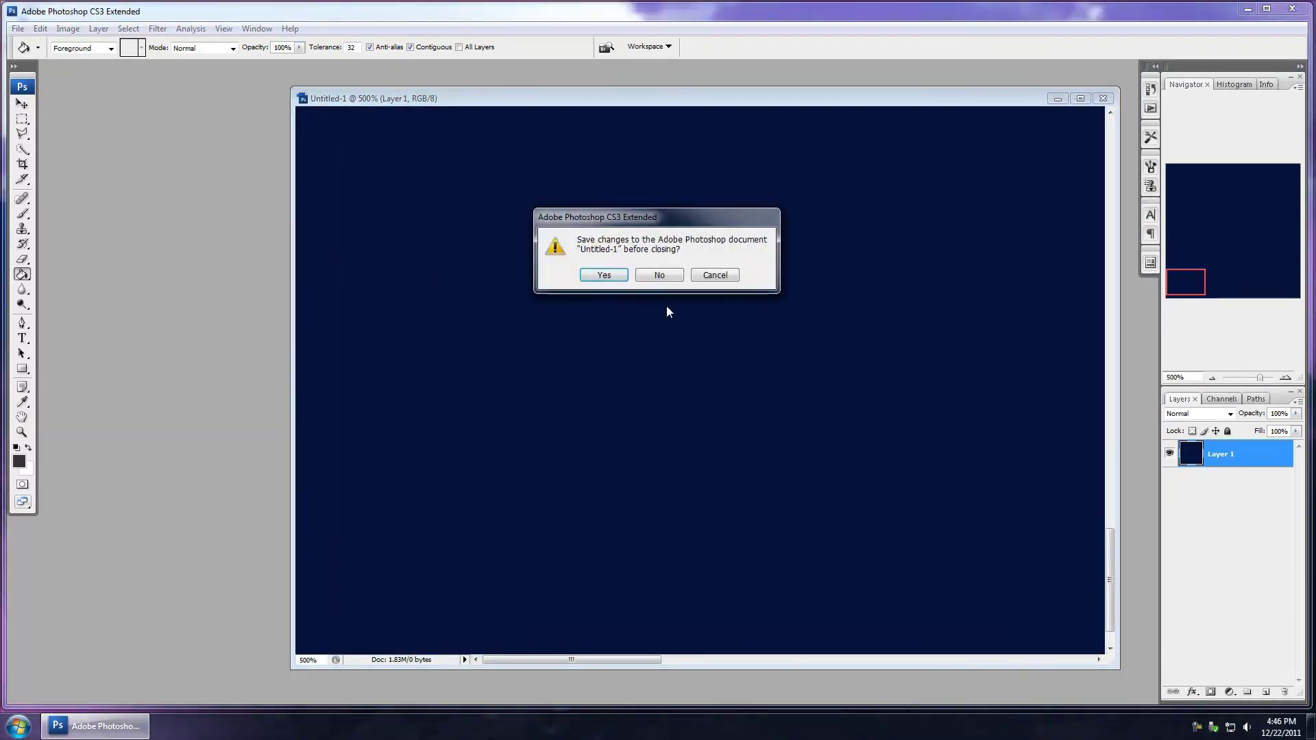
{"action": "left_click", "coordinate": [659, 275]}
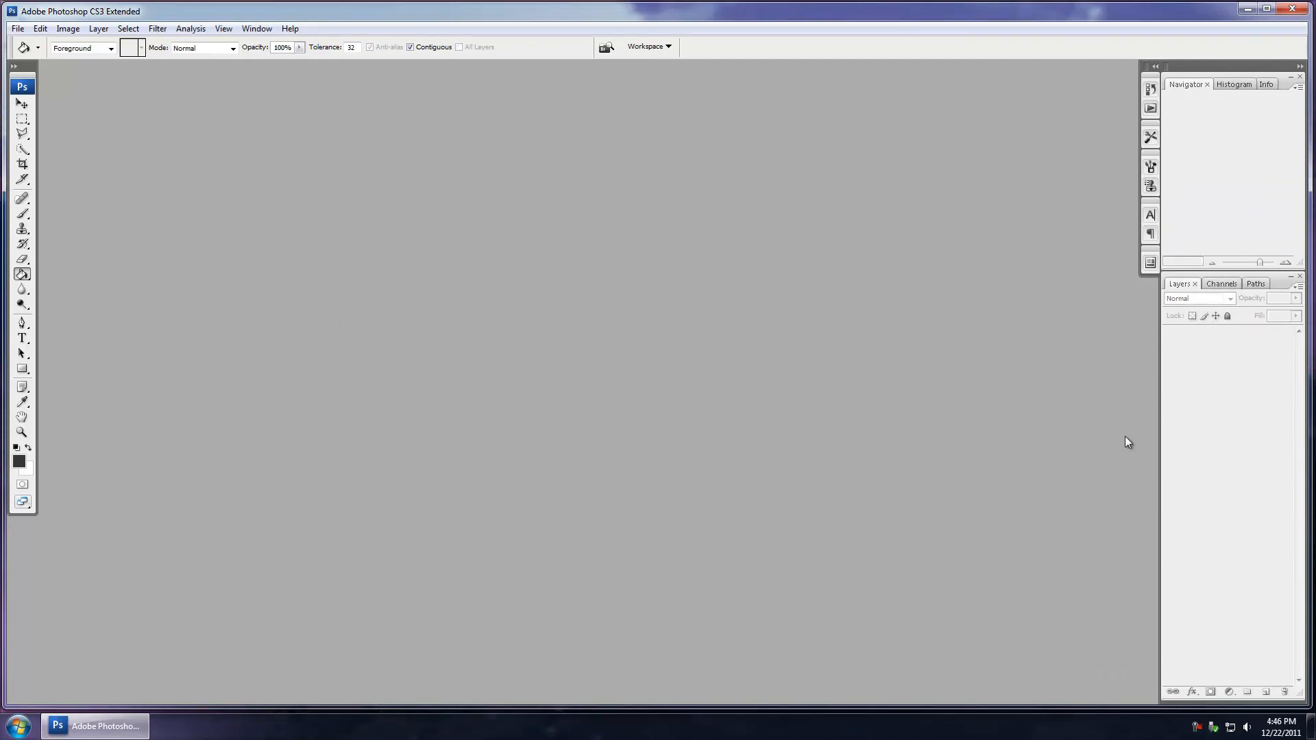
{"action": "mouse_move", "coordinate": [135, 211]}
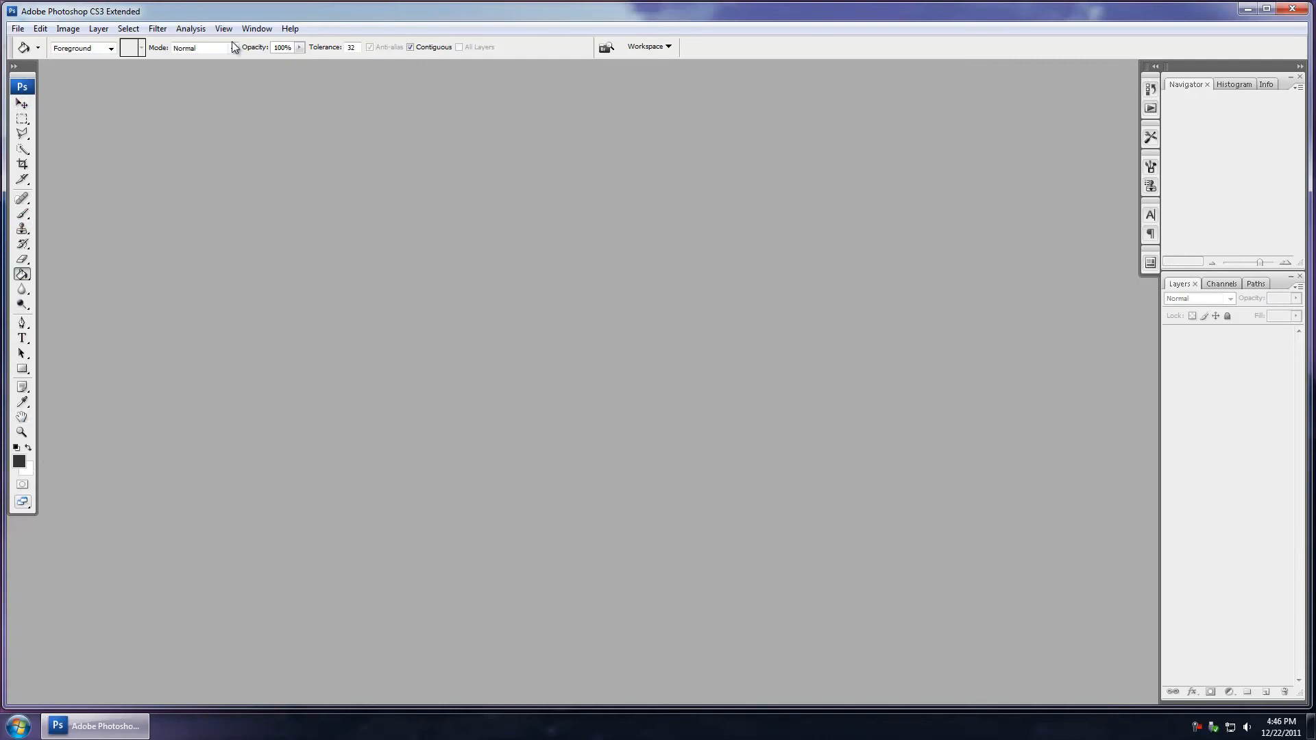
Step: Save workspace 'Dans' via Window > Workspace, ticking Keyboard Shortcuts and Menus
{"action": "left_click", "coordinate": [256, 28]}
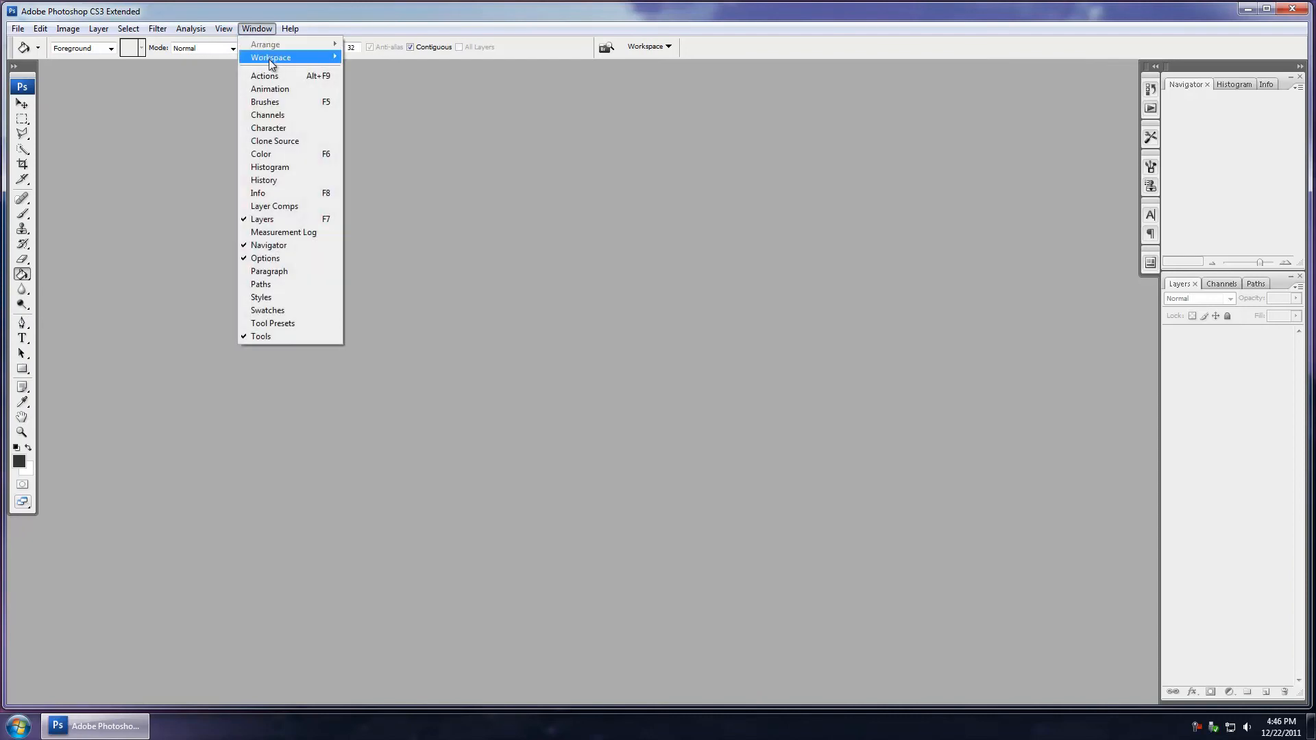
{"action": "mouse_move", "coordinate": [270, 57]}
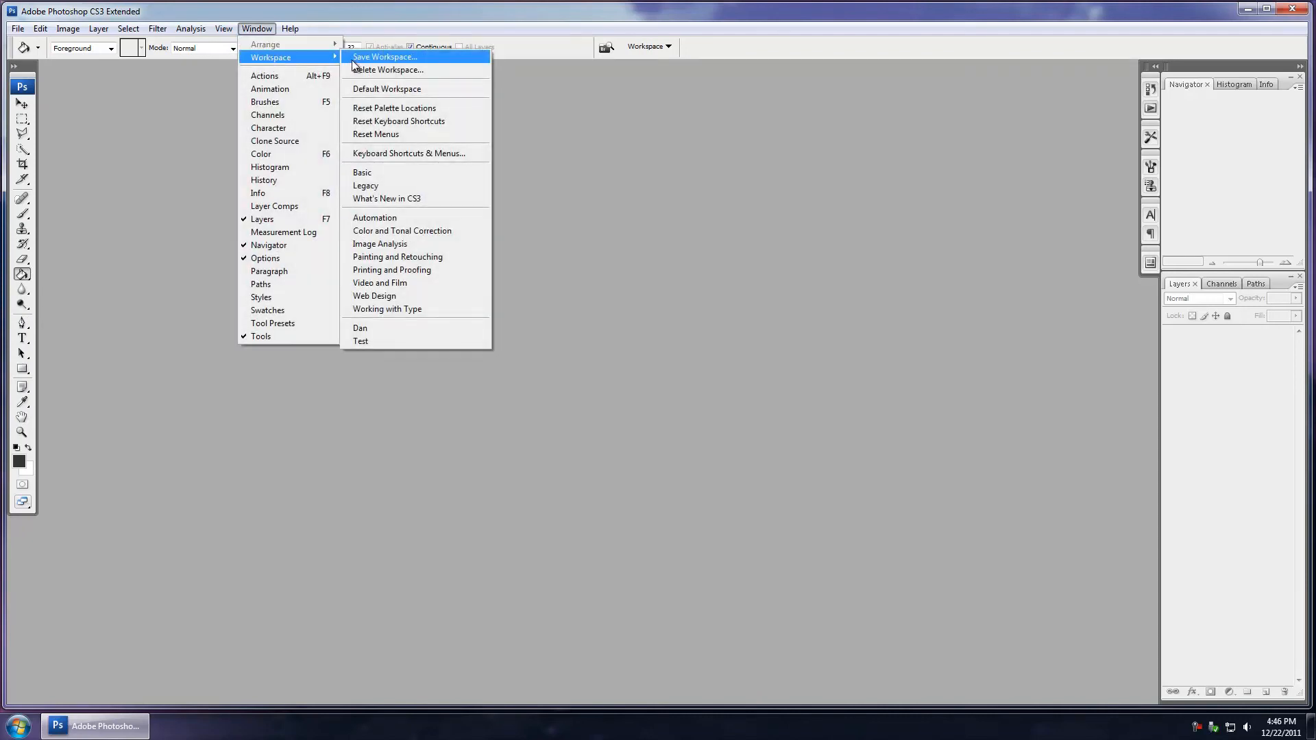
{"action": "left_click", "coordinate": [384, 56]}
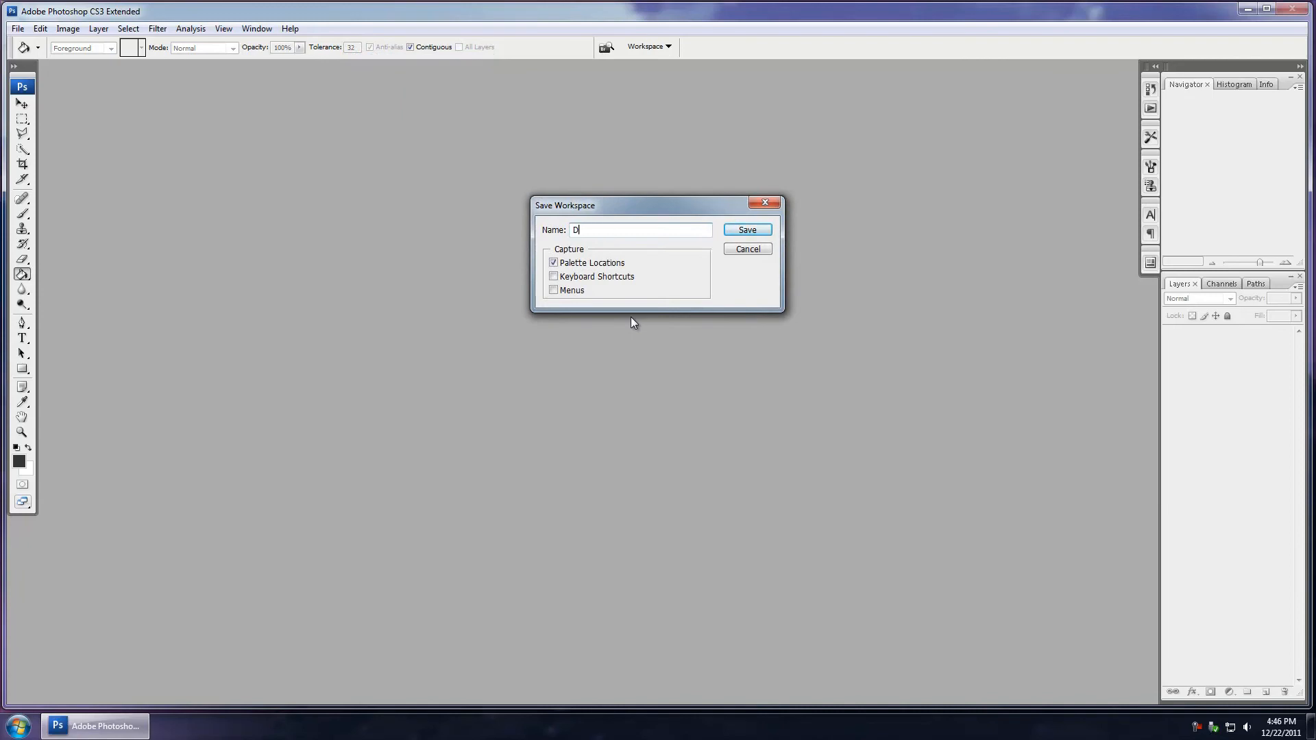
{"action": "type", "text": "ans"}
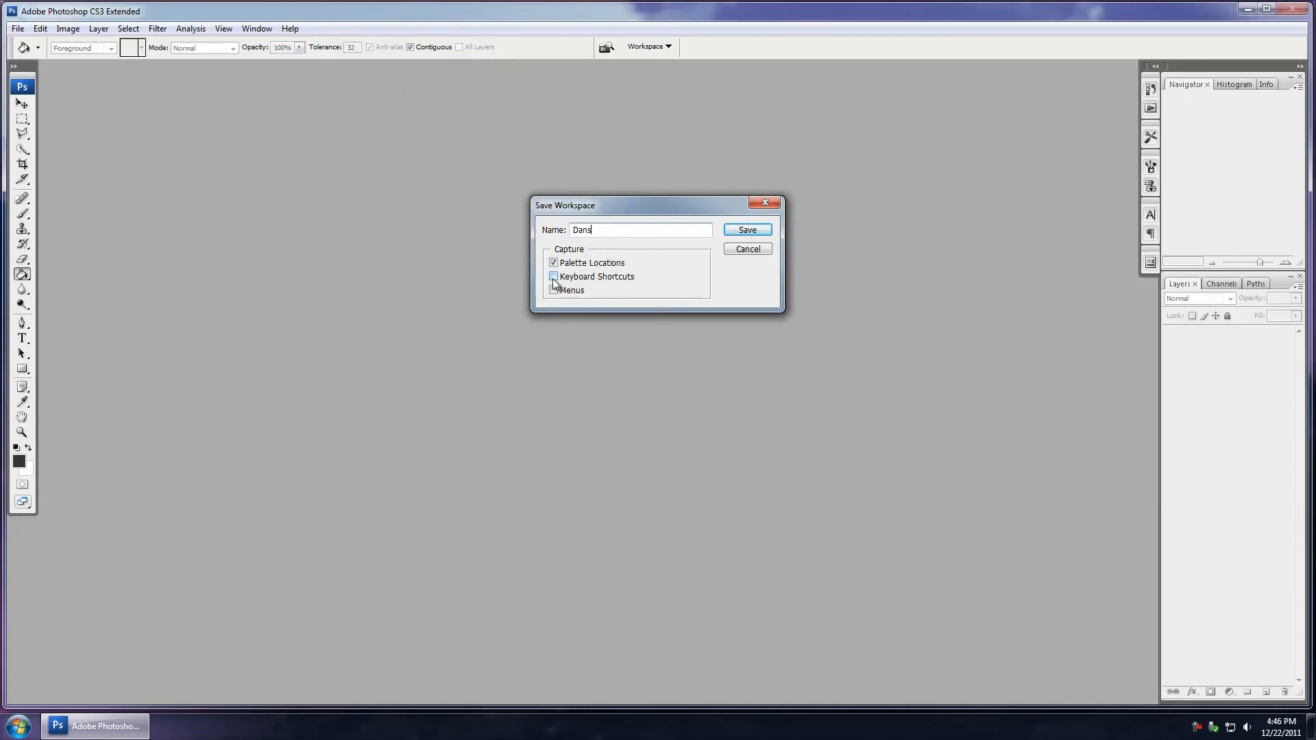
{"action": "left_click", "coordinate": [554, 277]}
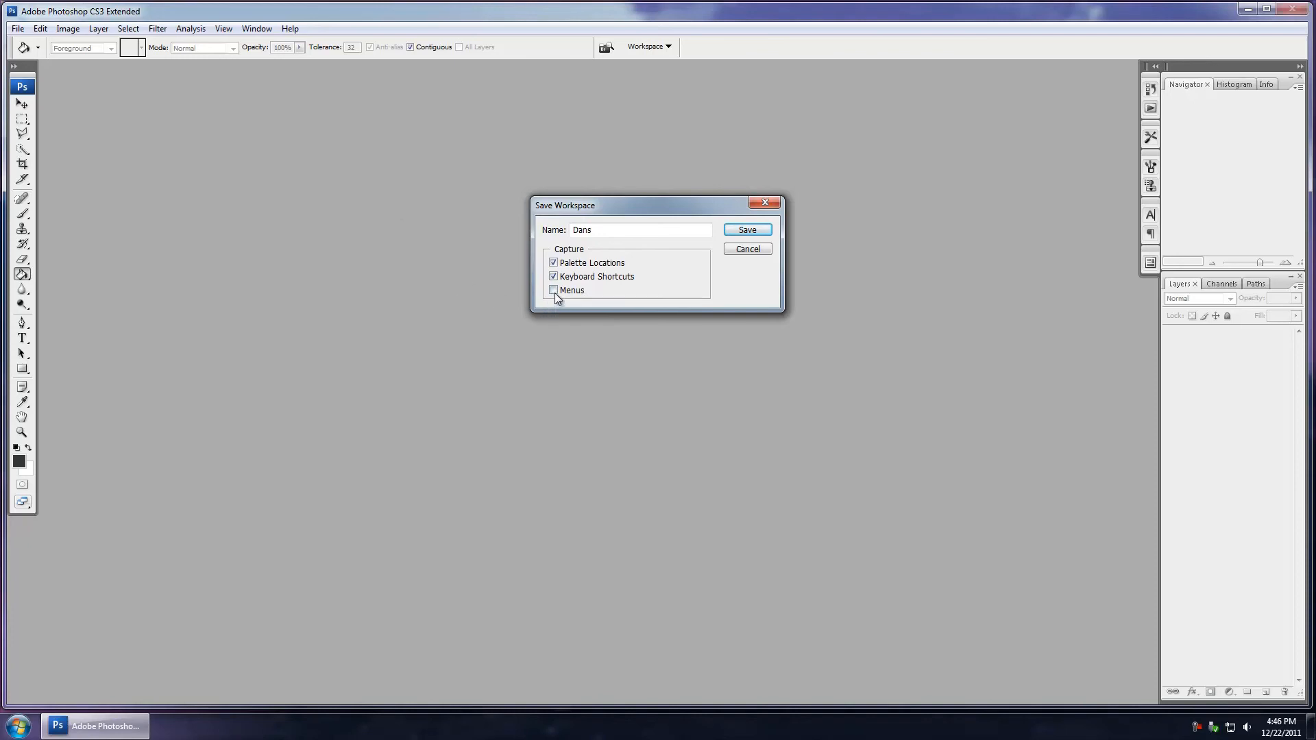
{"action": "left_click", "coordinate": [552, 290]}
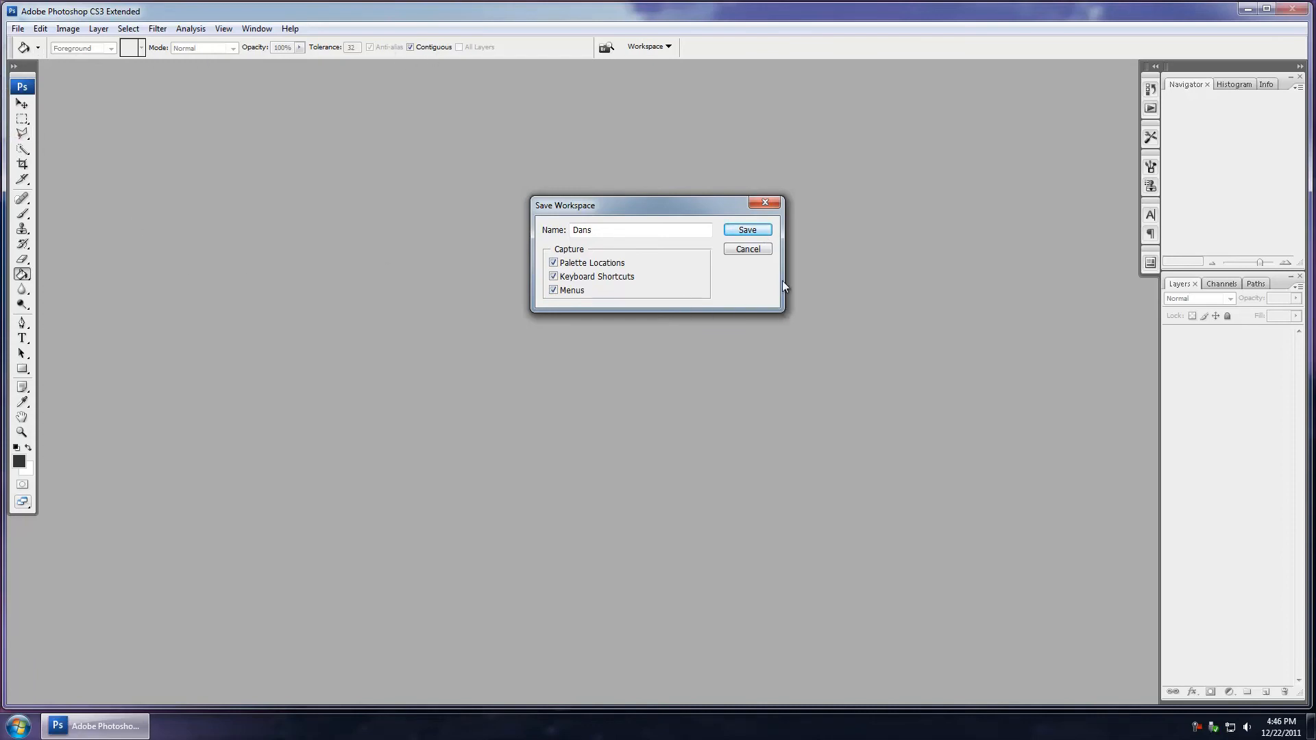
{"action": "left_click", "coordinate": [747, 229]}
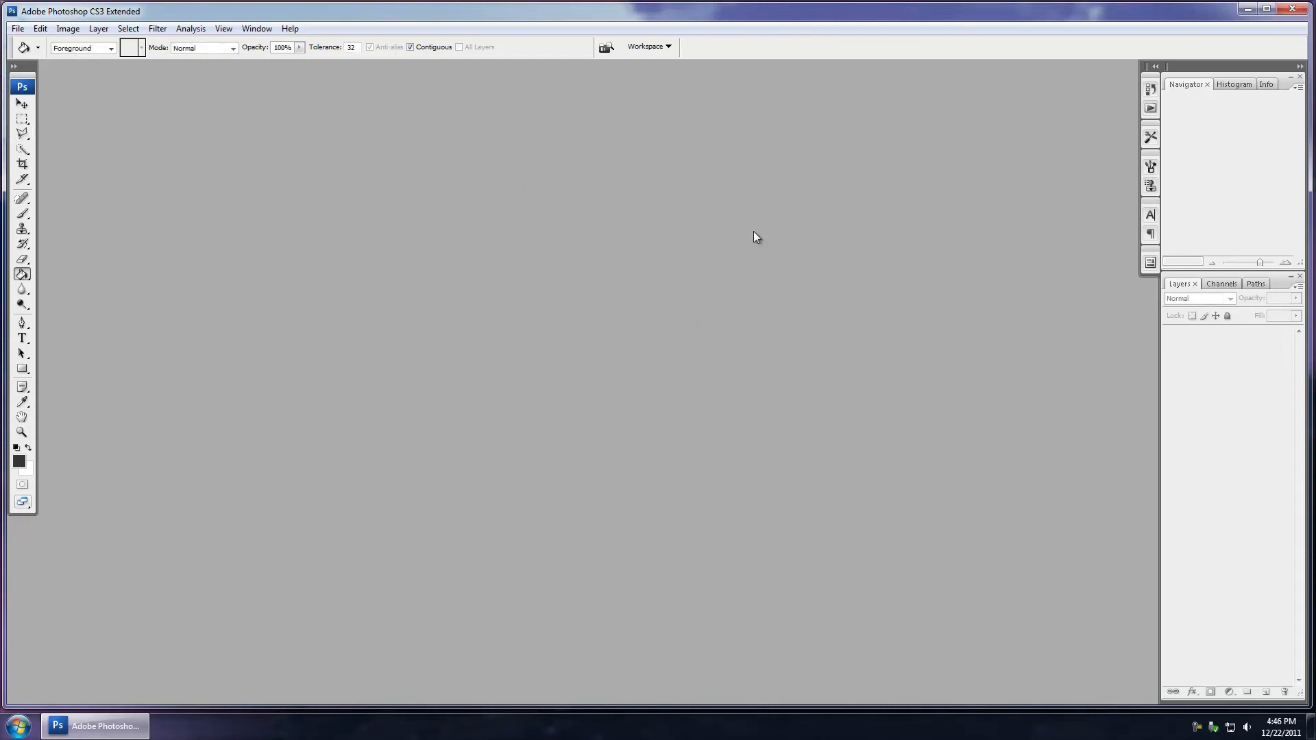
{"action": "mouse_move", "coordinate": [933, 286]}
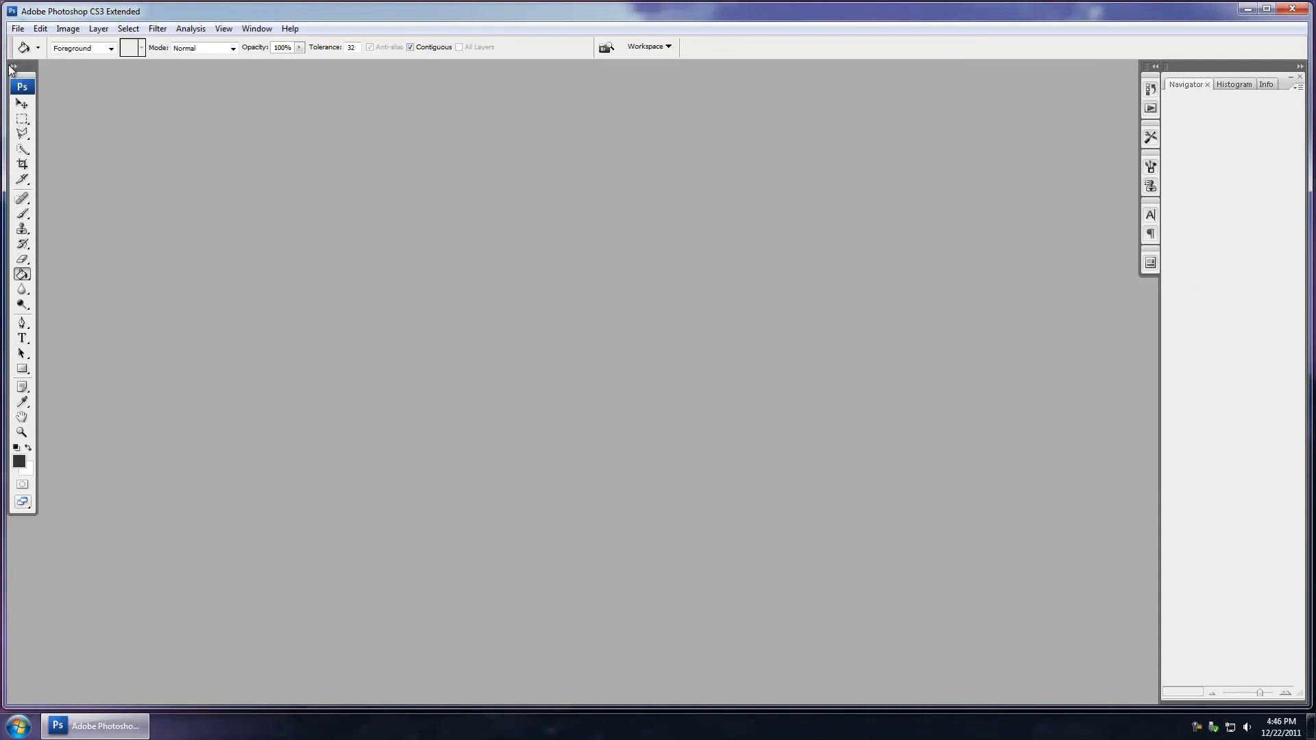
Step: Switch the toolbox to two columns and float the Navigator panel out
{"action": "left_click", "coordinate": [15, 67]}
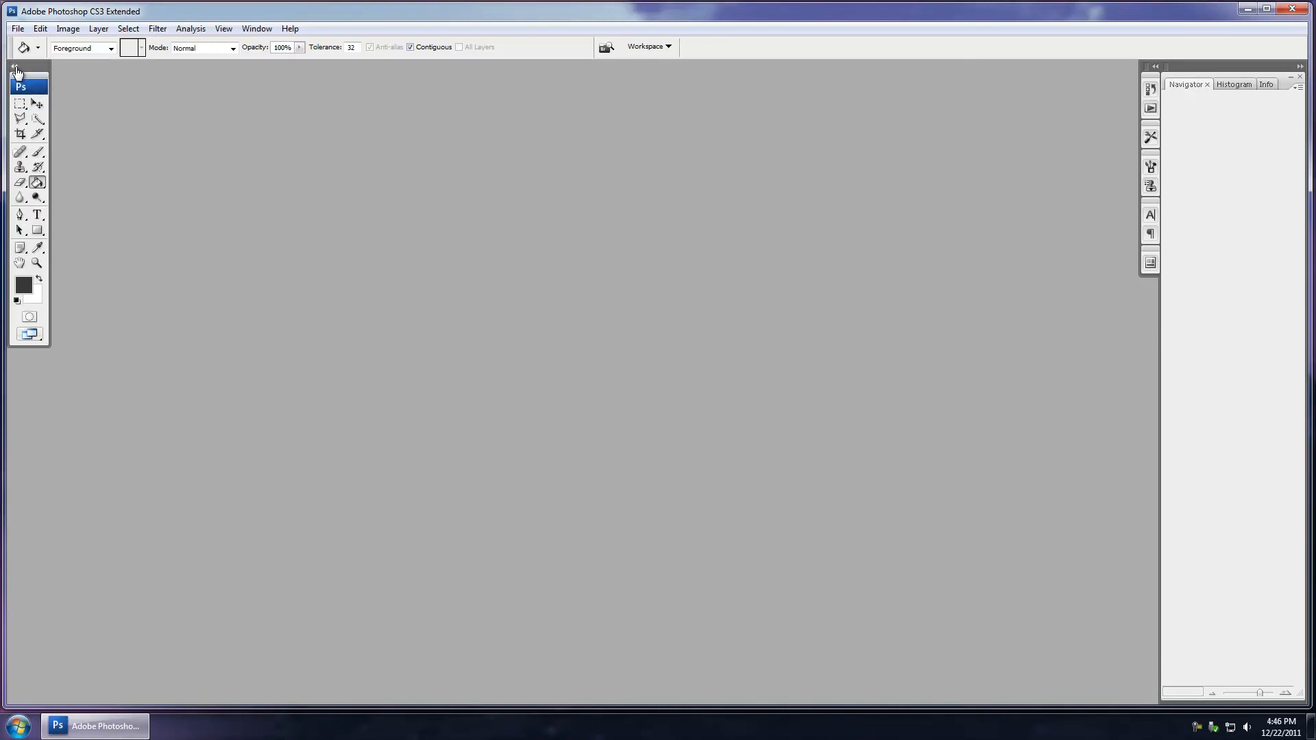
{"action": "mouse_move", "coordinate": [1169, 67]}
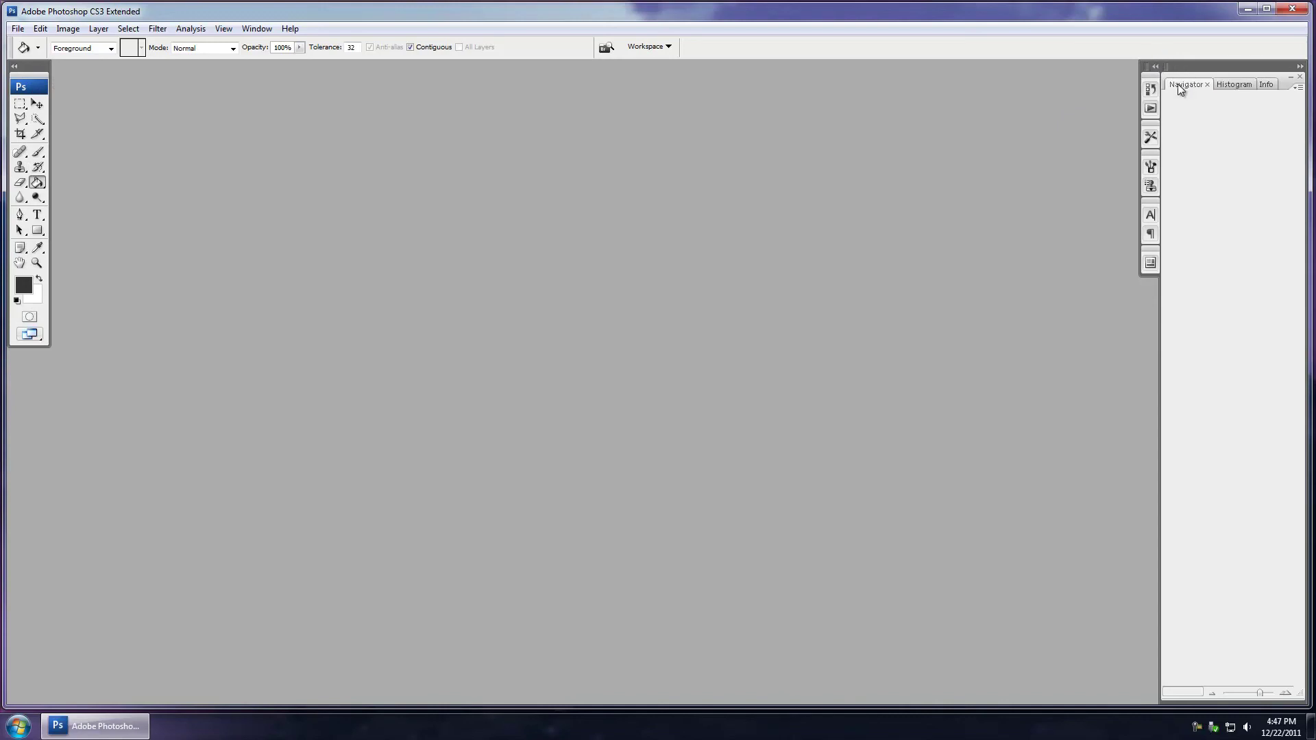
{"action": "left_click_drag", "start_coordinate": [1187, 84], "coordinate": [875, 192]}
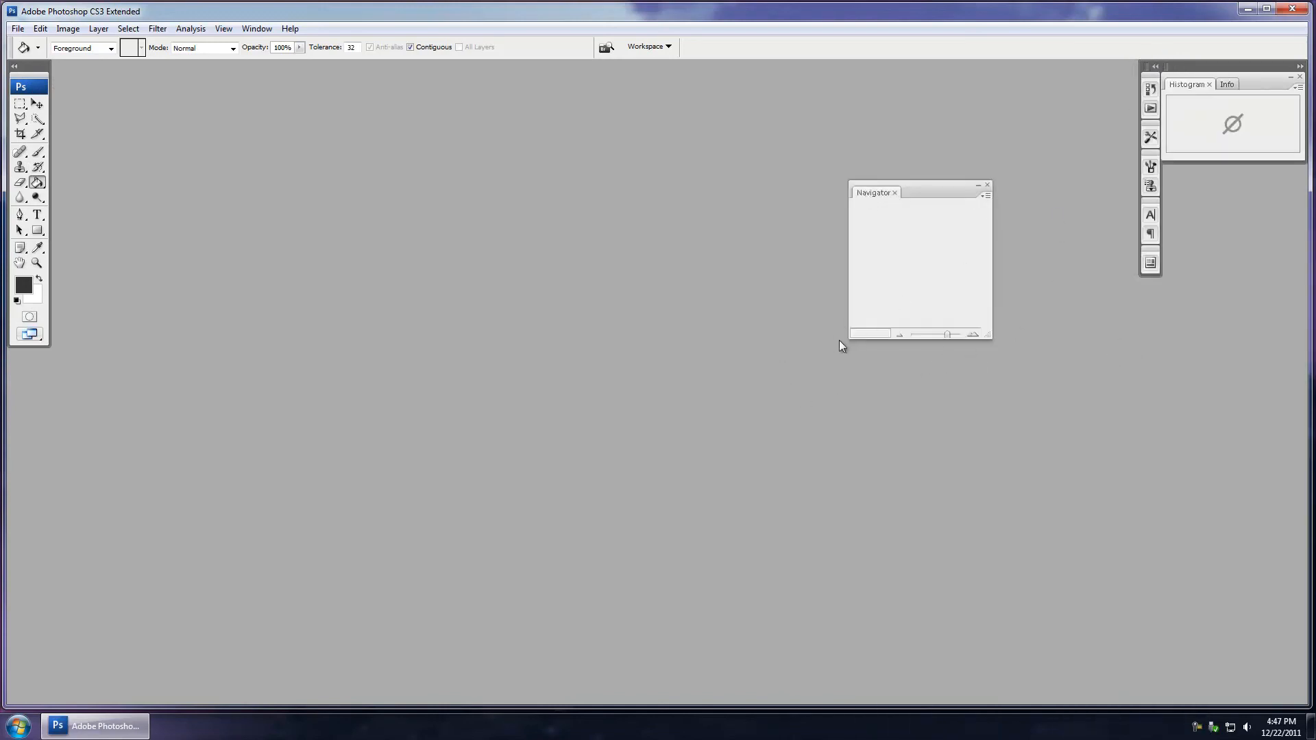
Step: Apply the Dans workspace, ticking Don't show again and confirming with Yes
{"action": "left_click", "coordinate": [257, 28]}
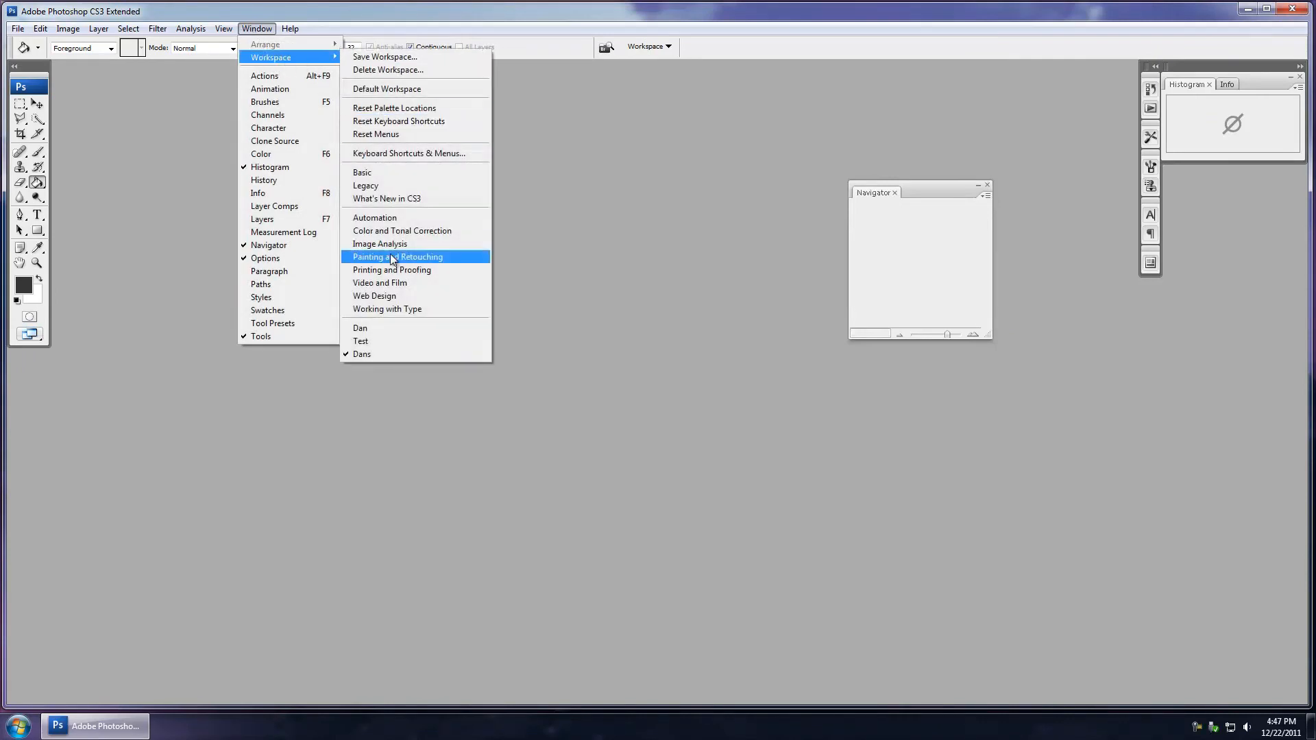
{"action": "mouse_move", "coordinate": [367, 362]}
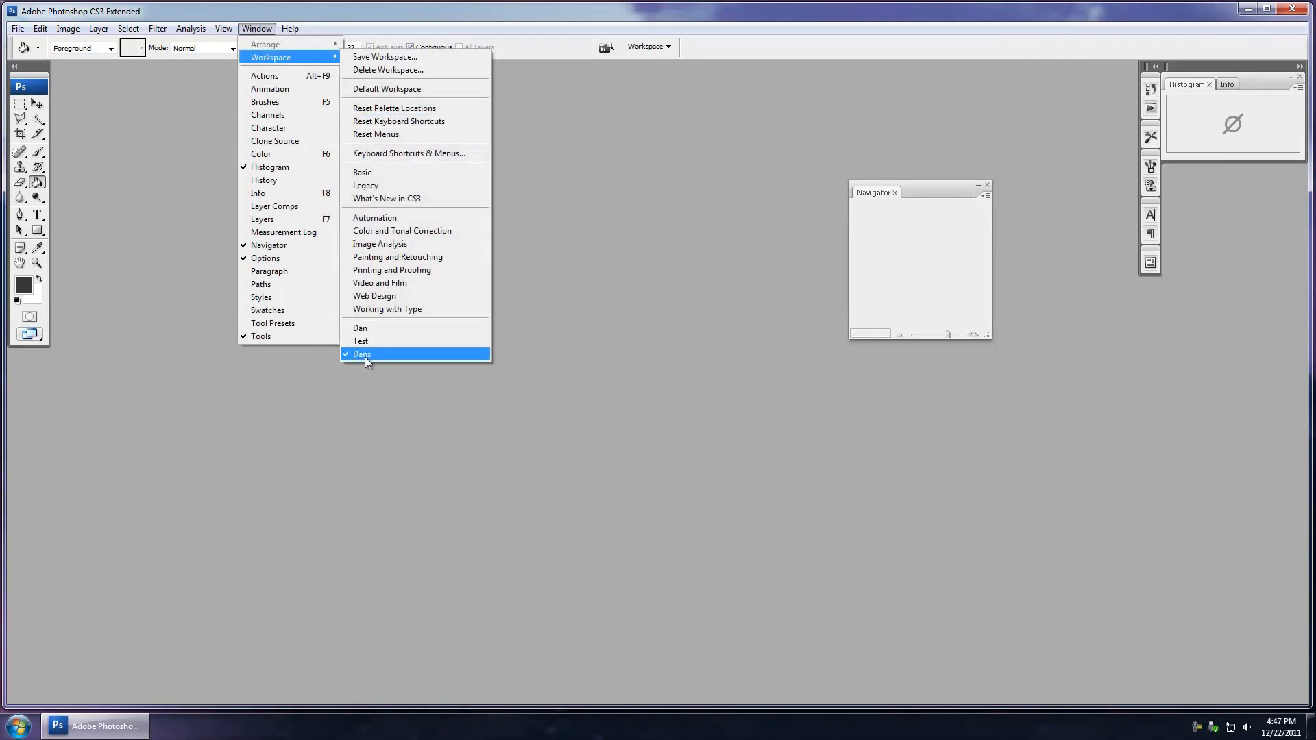
{"action": "left_click", "coordinate": [362, 354]}
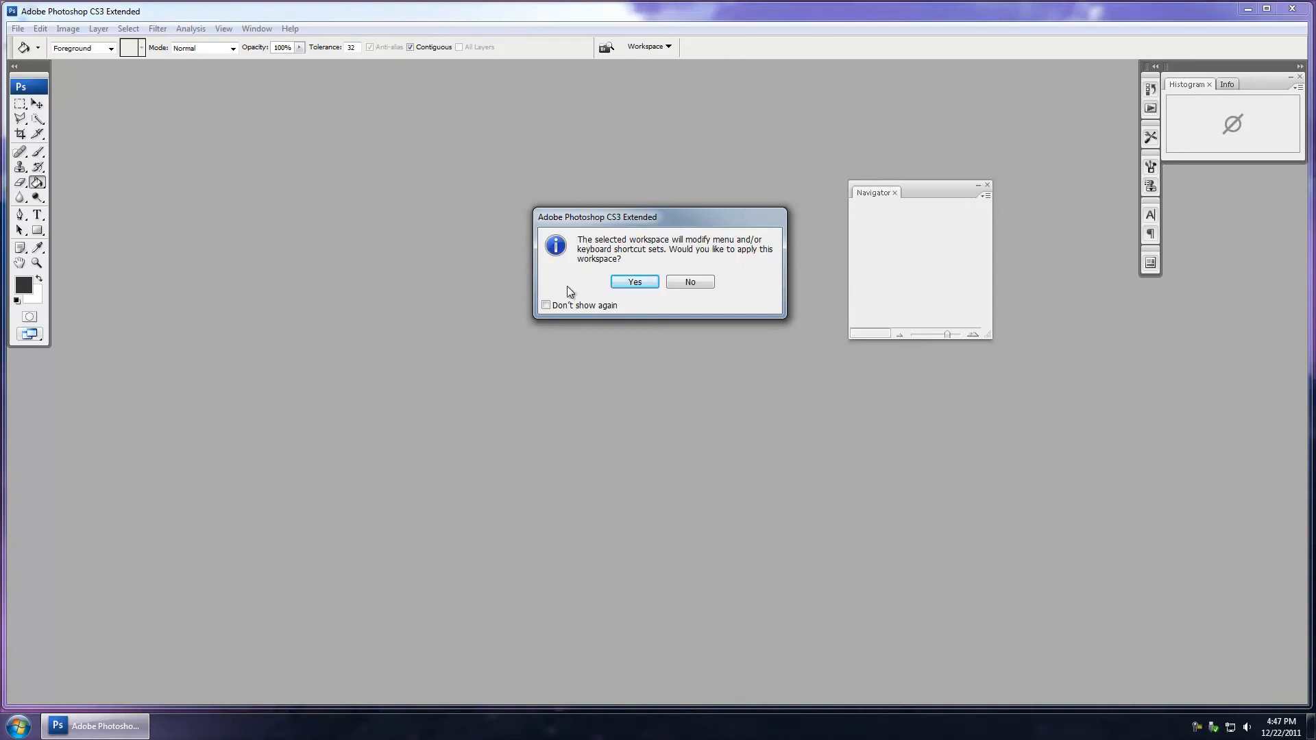
{"action": "left_click", "coordinate": [546, 305]}
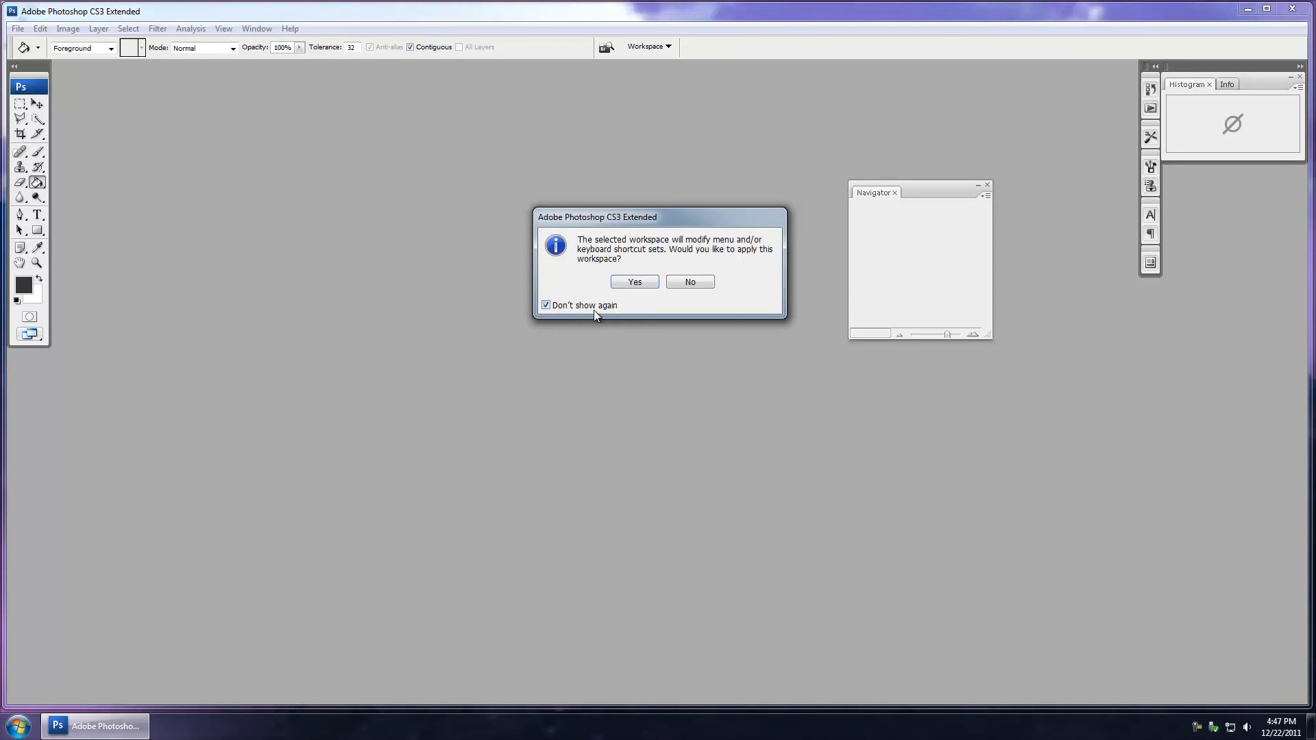
{"action": "left_click", "coordinate": [634, 282]}
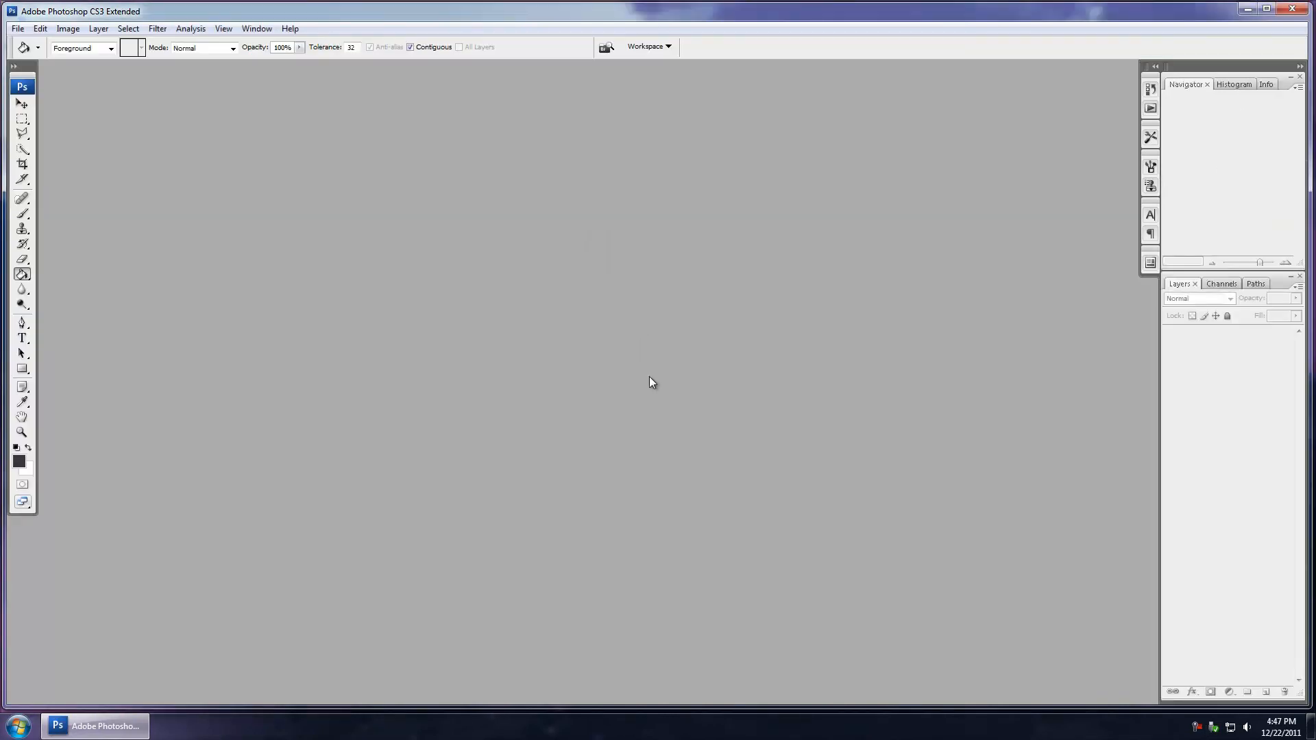
{"action": "mouse_move", "coordinate": [262, 395]}
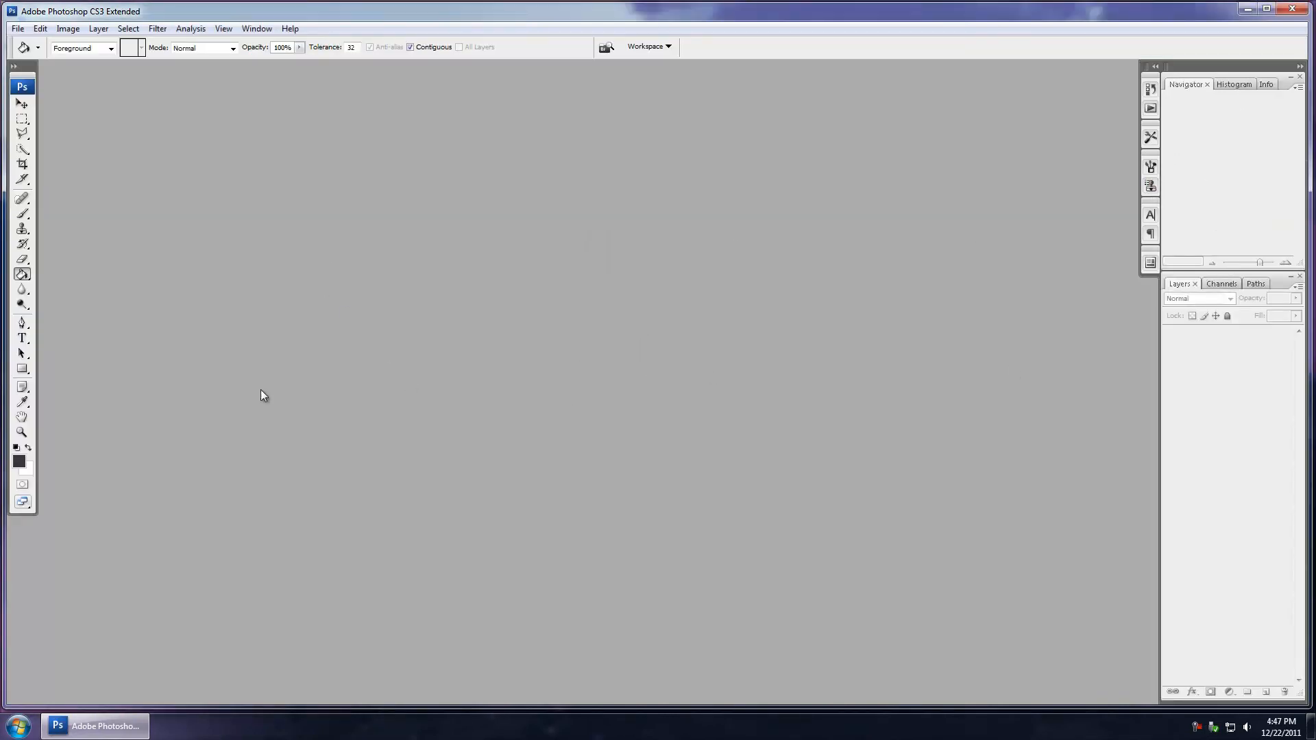
{"action": "left_click", "coordinate": [20, 29]}
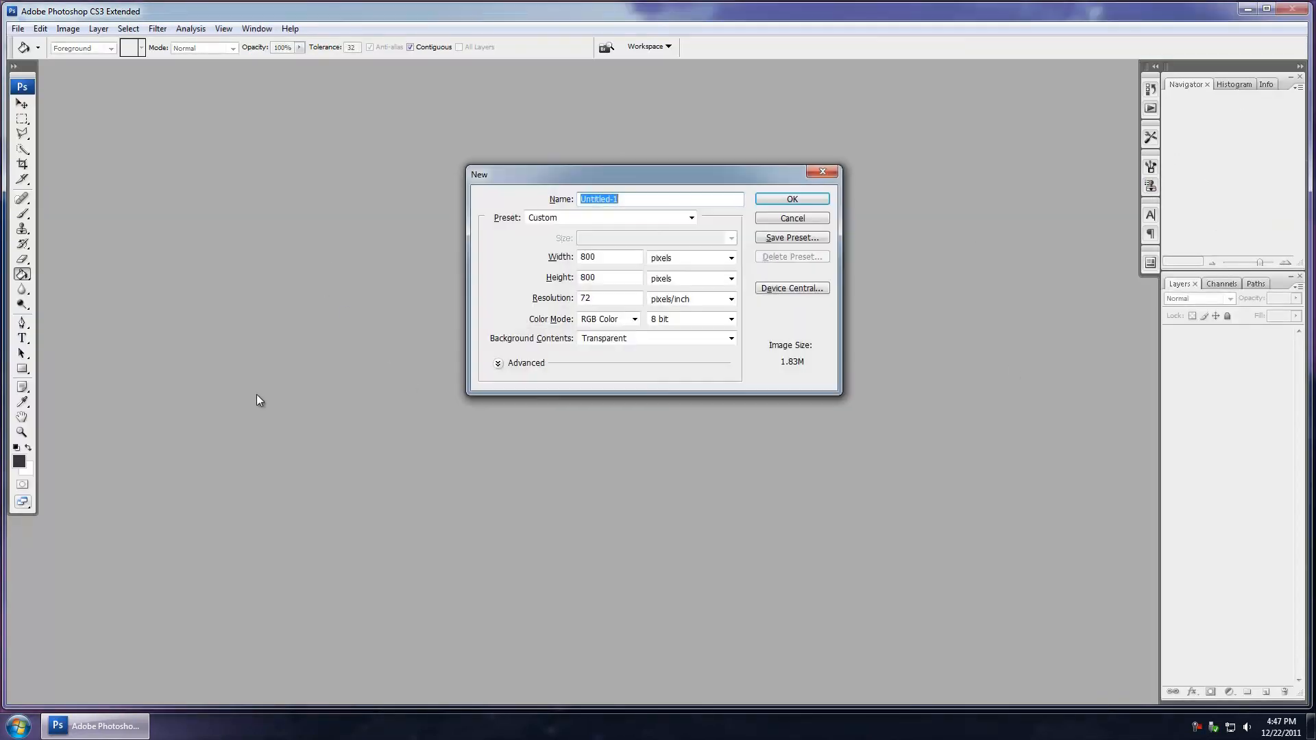
{"action": "left_click", "coordinate": [792, 199]}
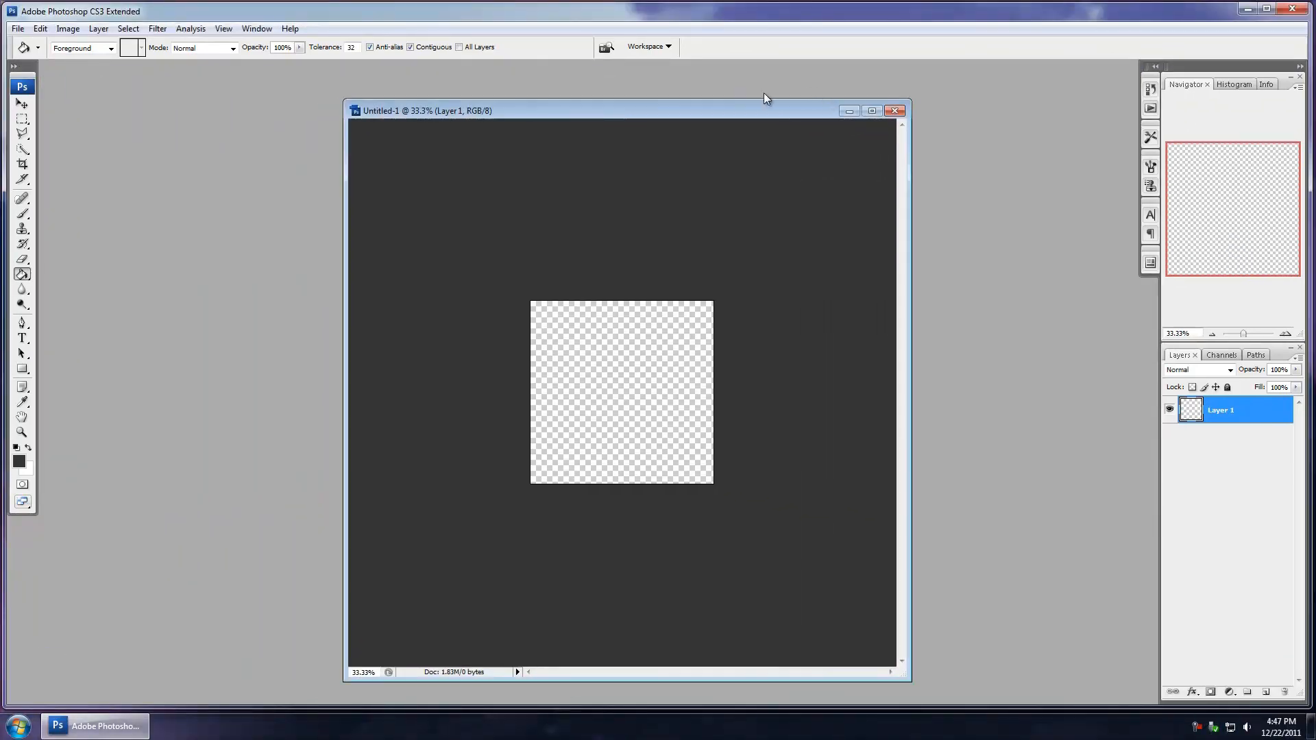
{"action": "mouse_move", "coordinate": [895, 111]}
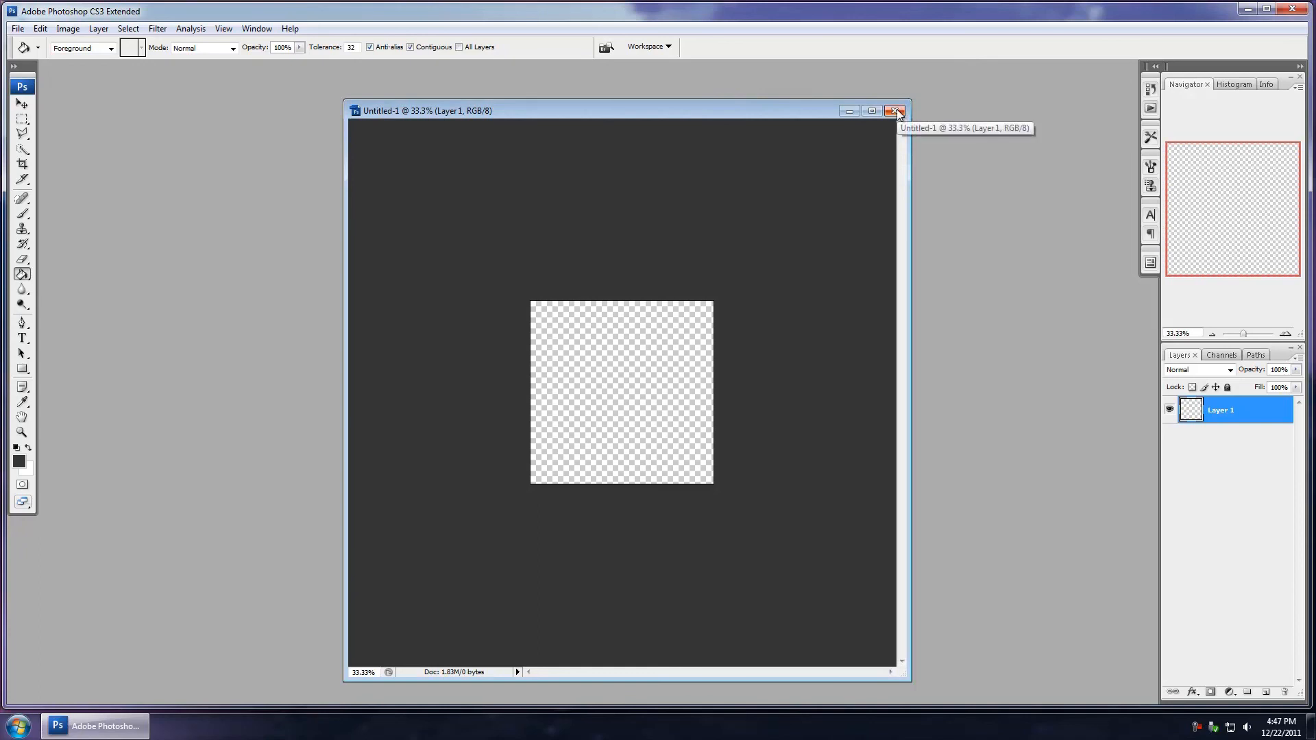
{"action": "mouse_move", "coordinate": [599, 570]}
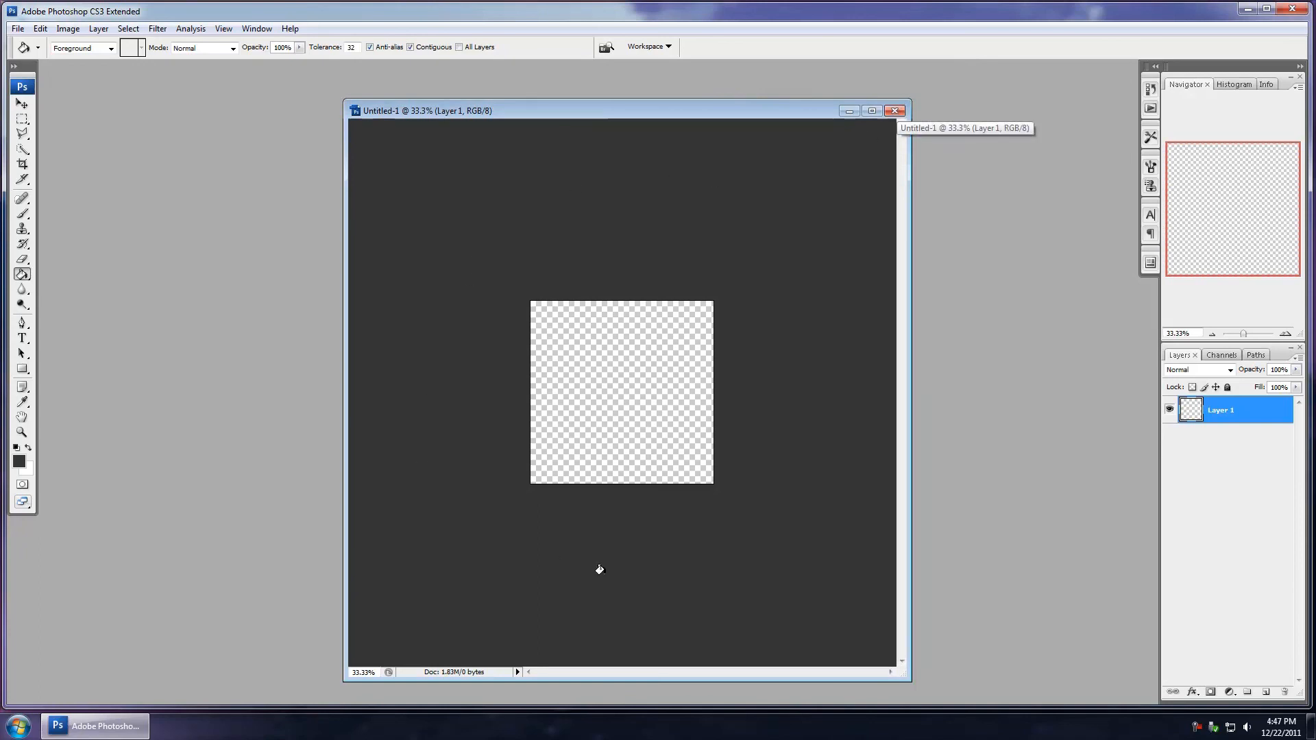
{"action": "mouse_move", "coordinate": [509, 263]}
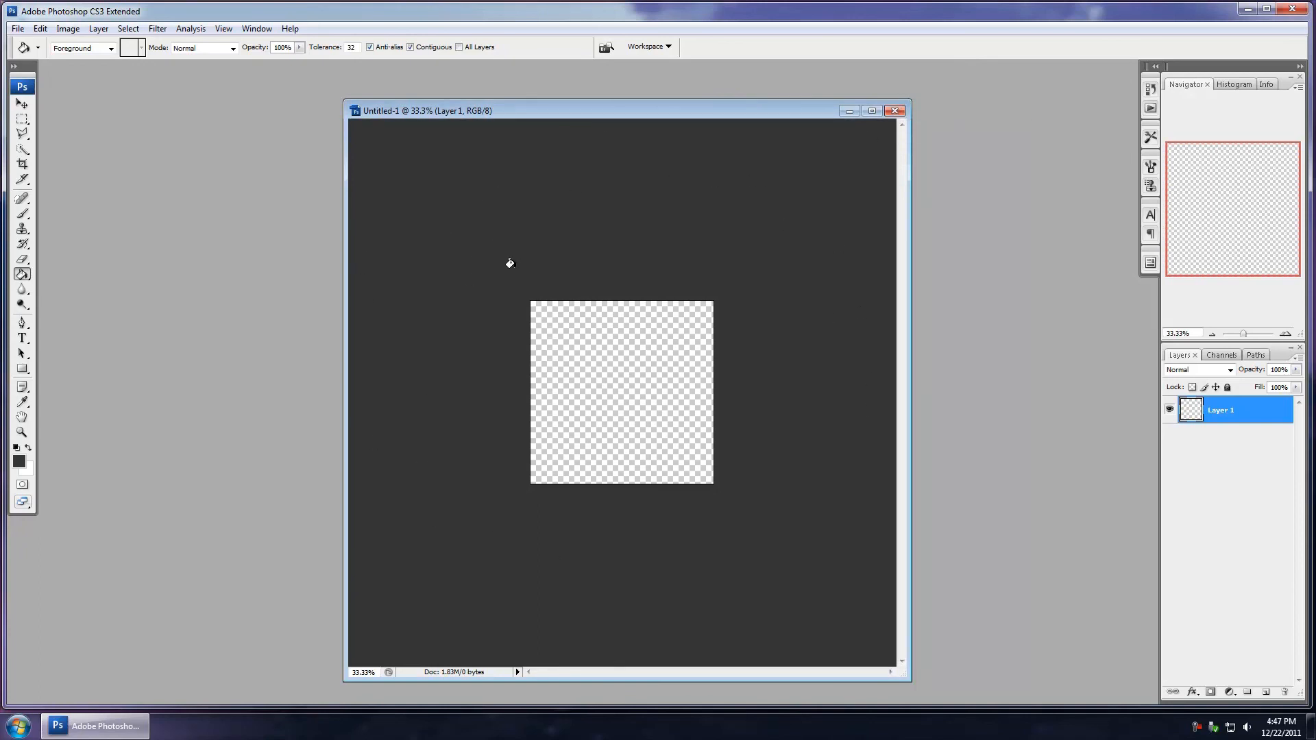
{"action": "mouse_move", "coordinate": [899, 125]}
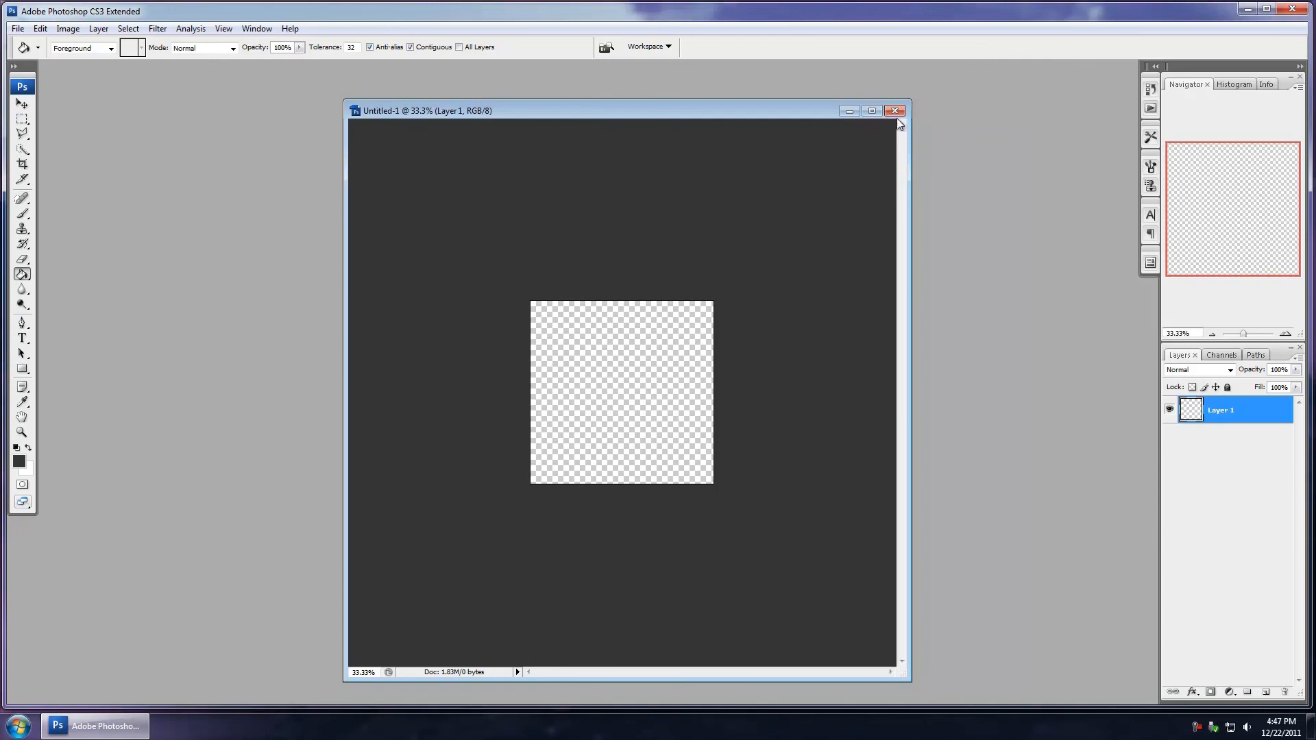
{"action": "left_click", "coordinate": [895, 110]}
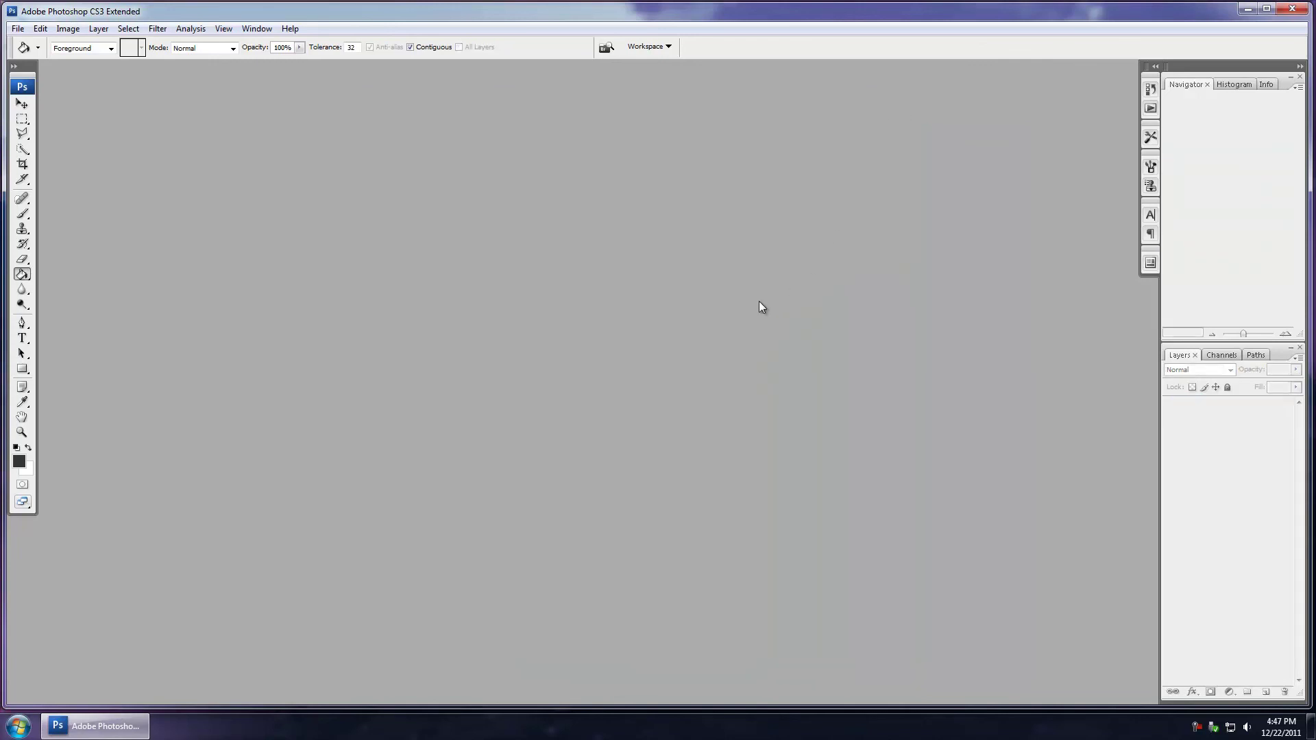
{"action": "mouse_move", "coordinate": [707, 314]}
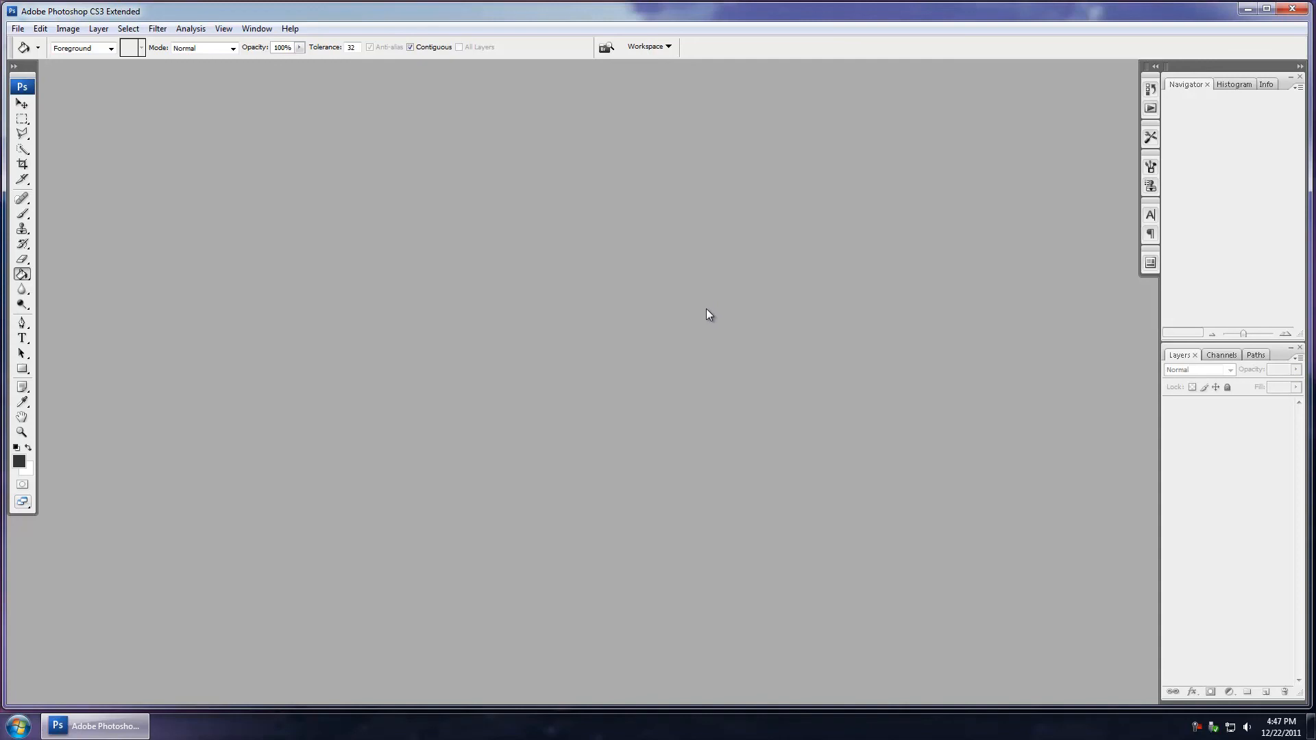
{"action": "mouse_move", "coordinate": [375, 326]}
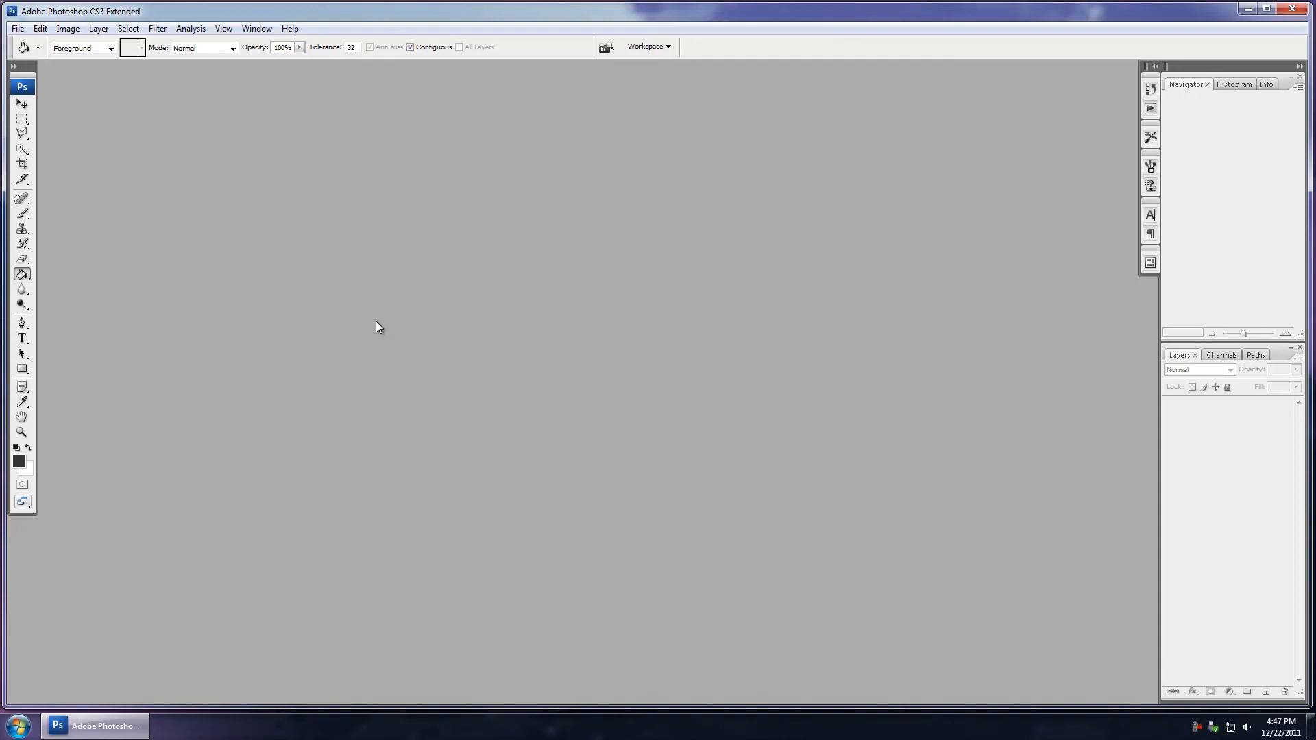
{"action": "mouse_move", "coordinate": [370, 286]}
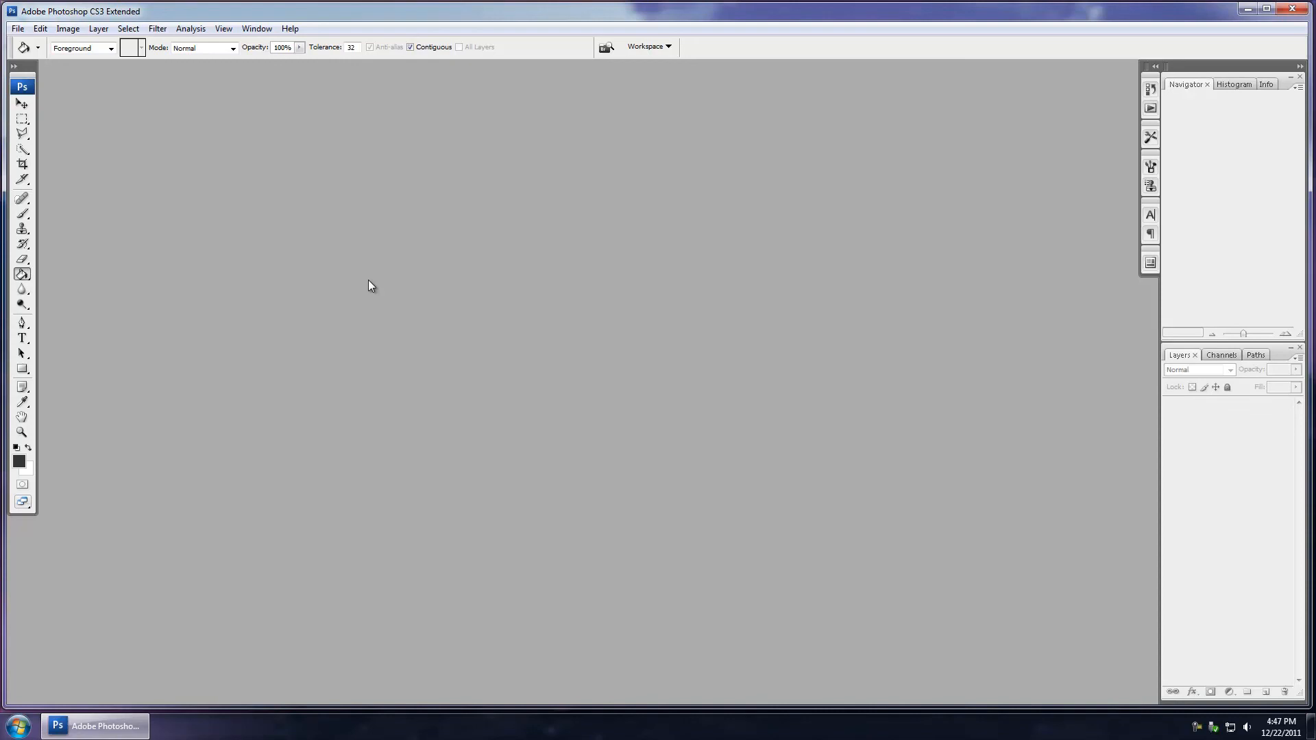
{"action": "mouse_move", "coordinate": [383, 281]}
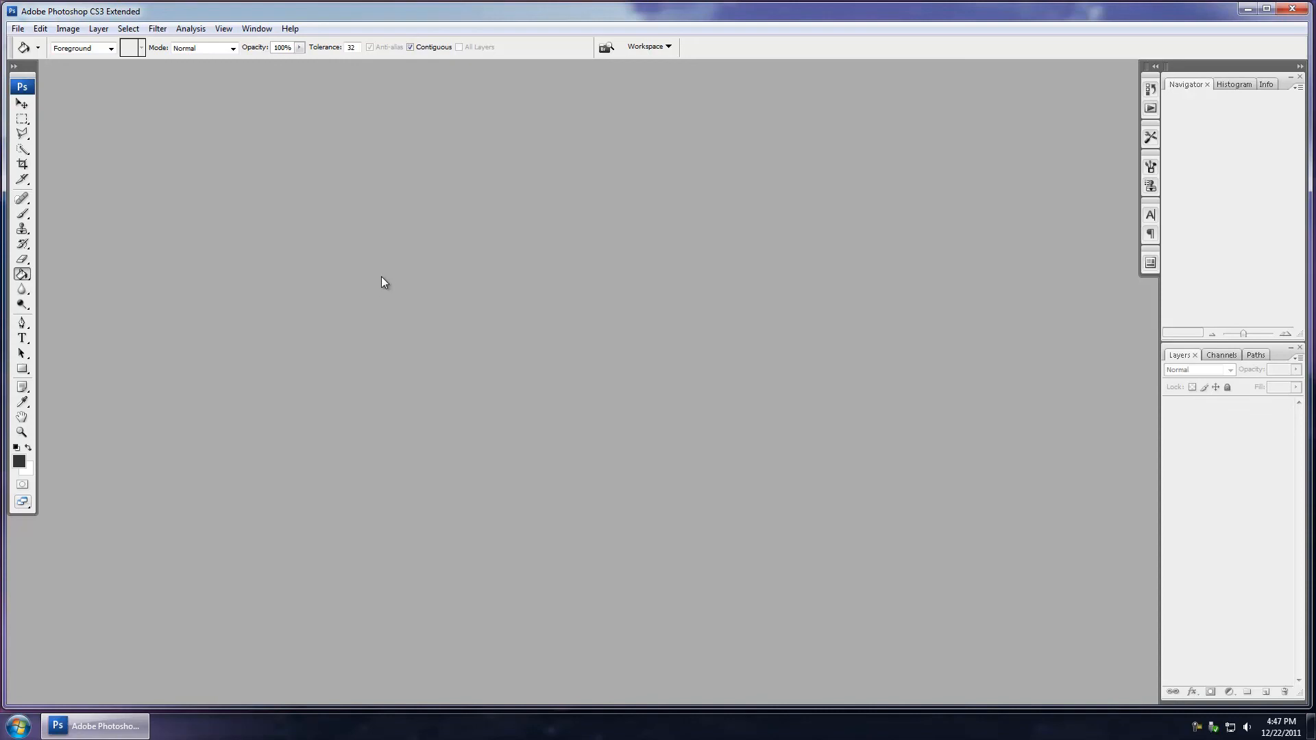
{"action": "mouse_move", "coordinate": [396, 278]}
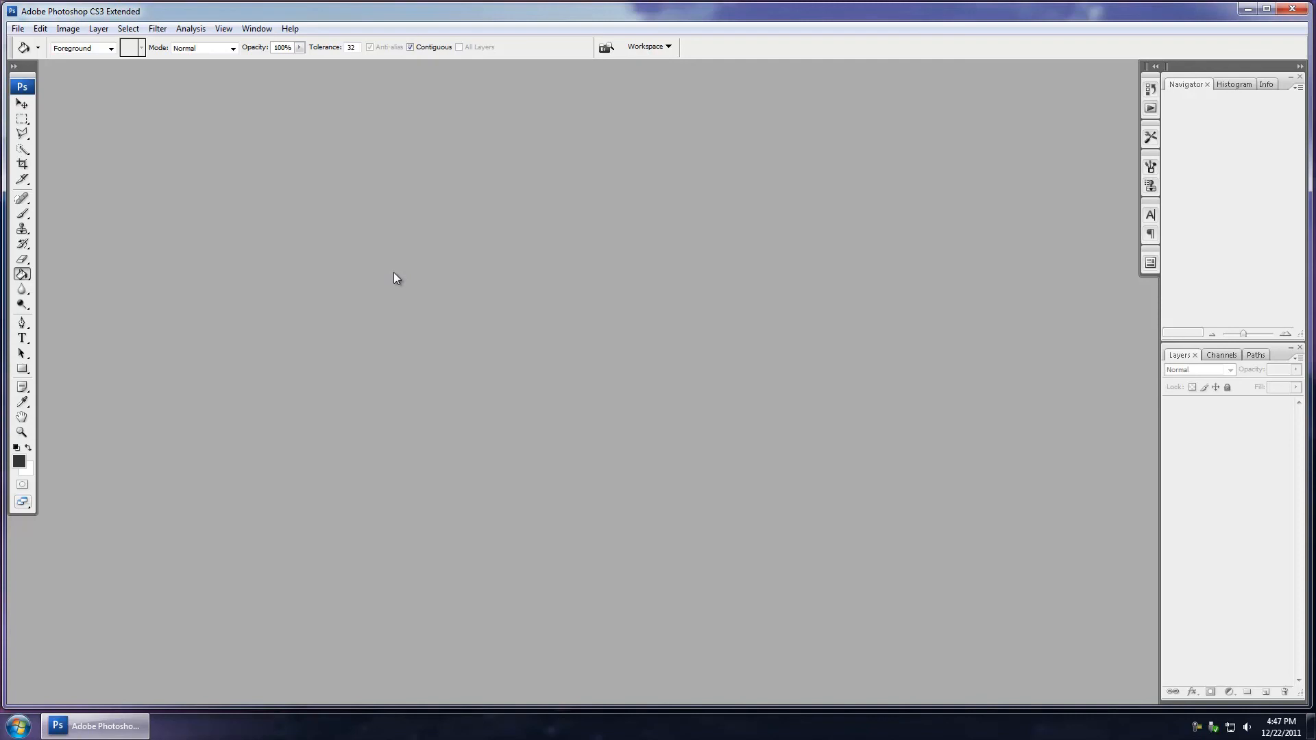